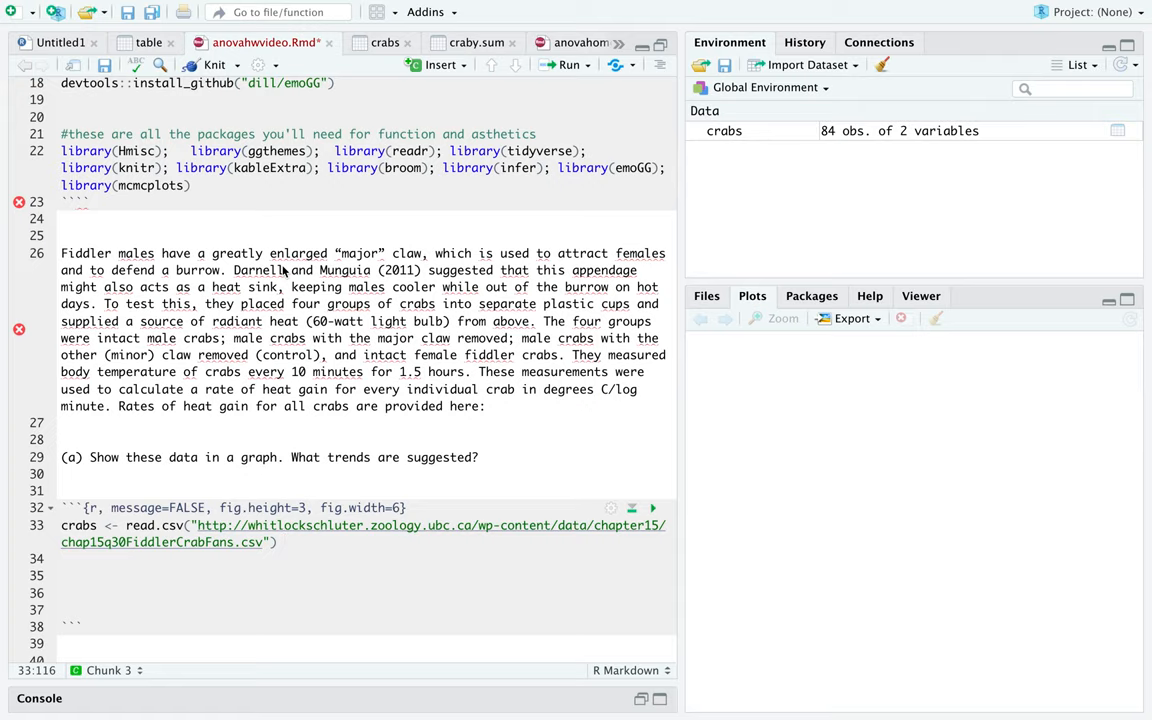
- Run chunk 3 and review the editor, clearing the selected library lines
{"action": "scroll", "scroll_direction": "up", "scroll_amount": 3}
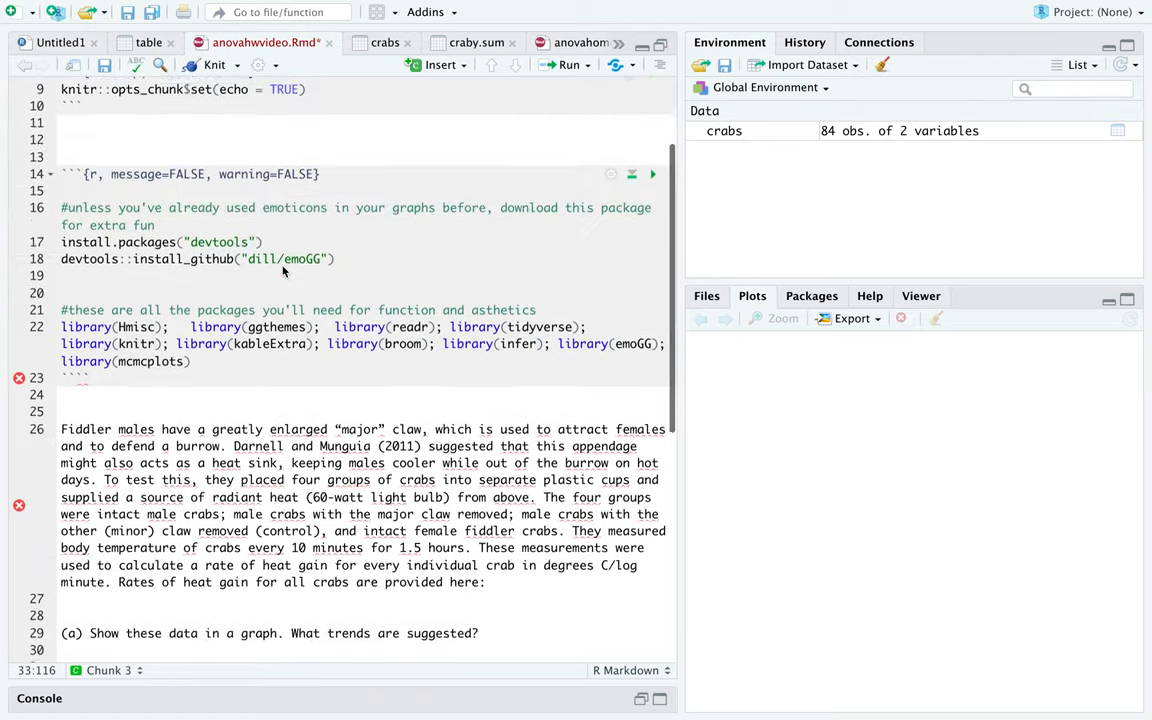
{"action": "scroll", "scroll_direction": "down", "scroll_amount": 3}
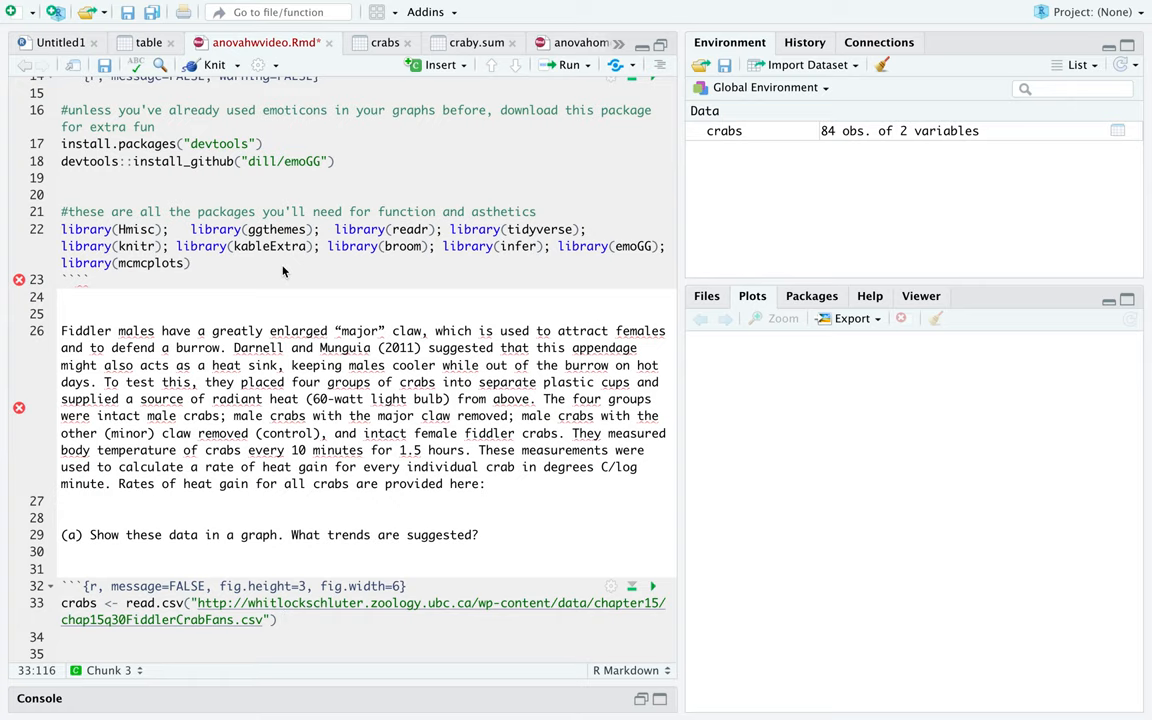
{"action": "scroll", "scroll_direction": "up", "scroll_amount": 3}
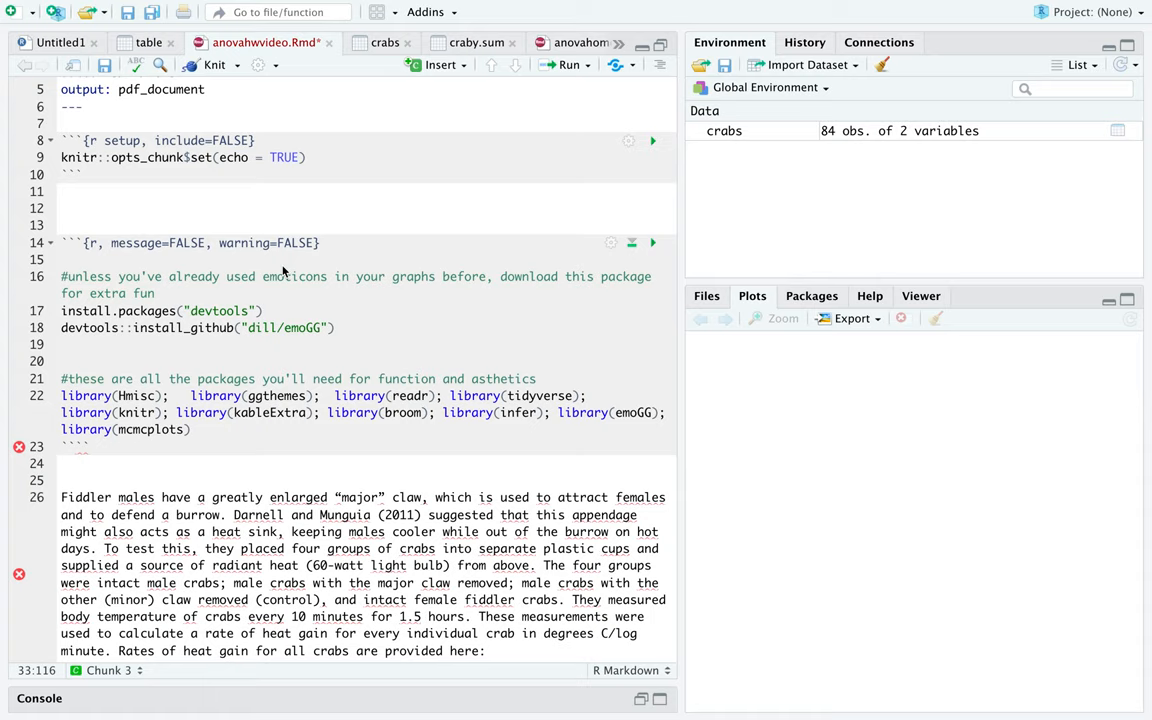
{"action": "mouse_move", "coordinate": [472, 308]}
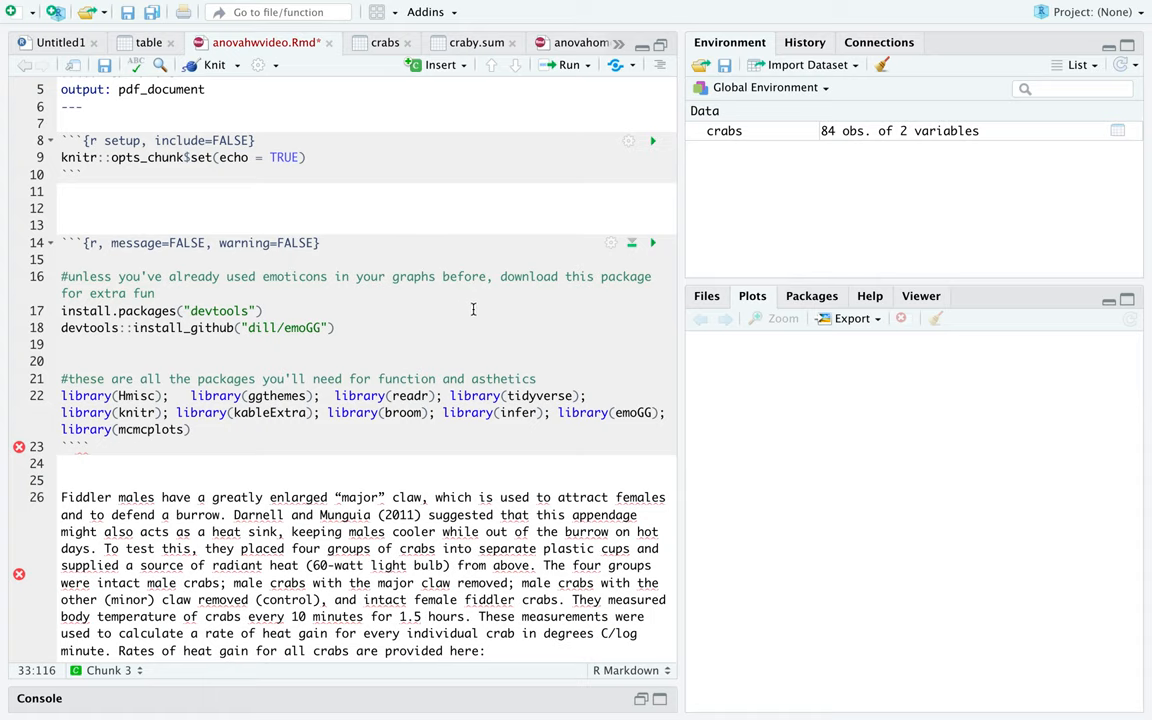
{"action": "scroll", "scroll_direction": "down", "scroll_amount": 3}
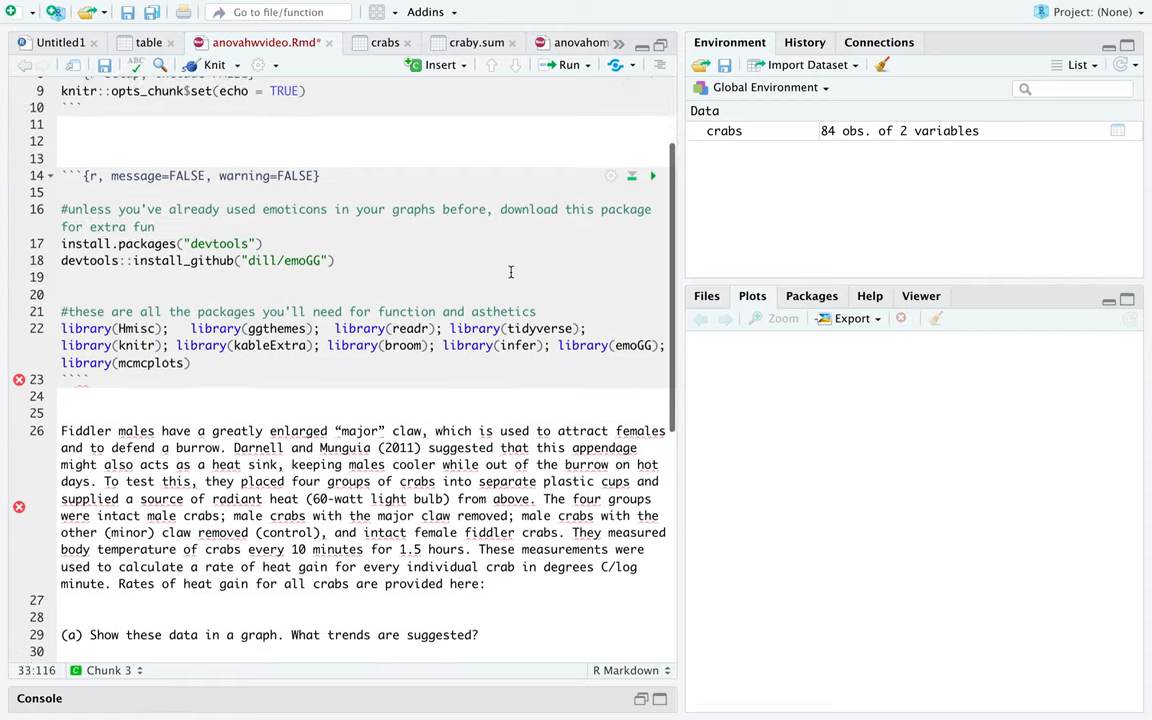
{"action": "scroll", "scroll_direction": "down", "scroll_amount": 3}
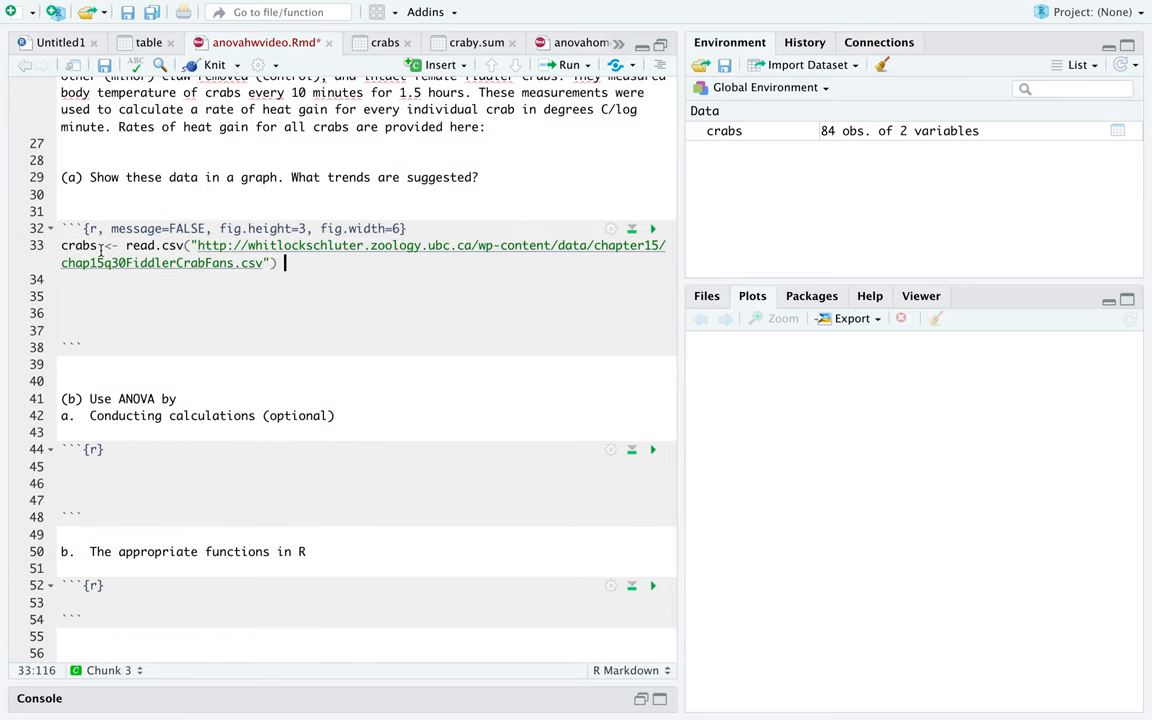
{"action": "mouse_move", "coordinate": [324, 280]}
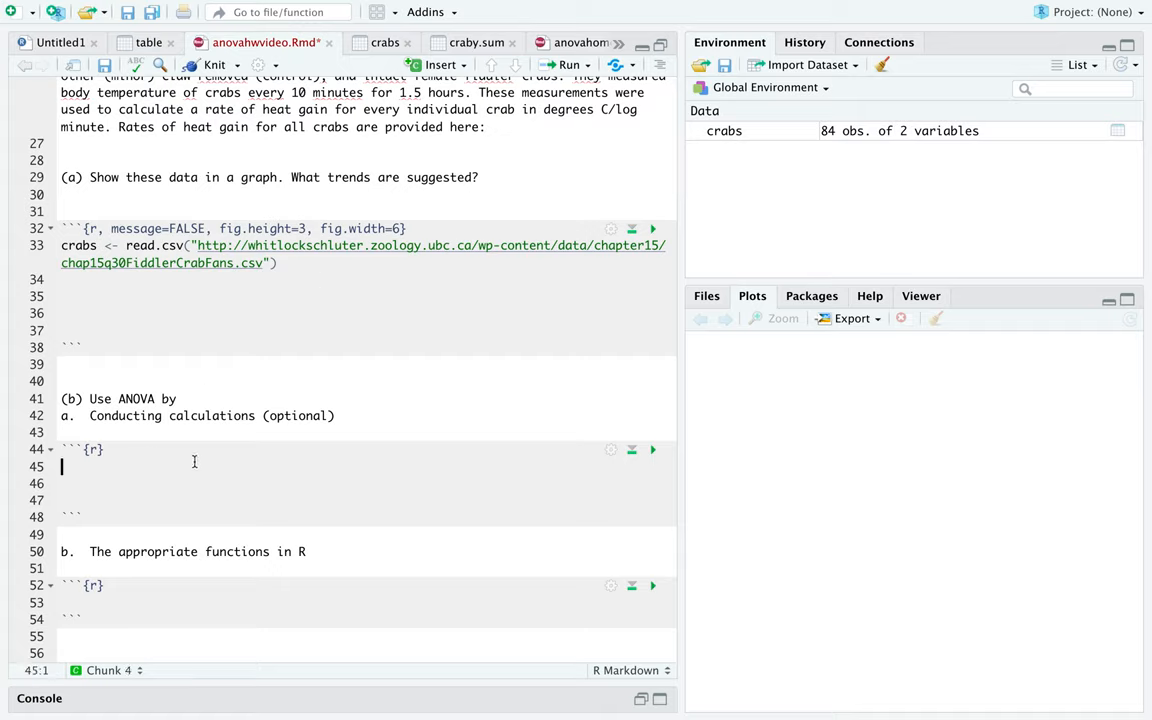
{"action": "left_click", "coordinate": [150, 600]}
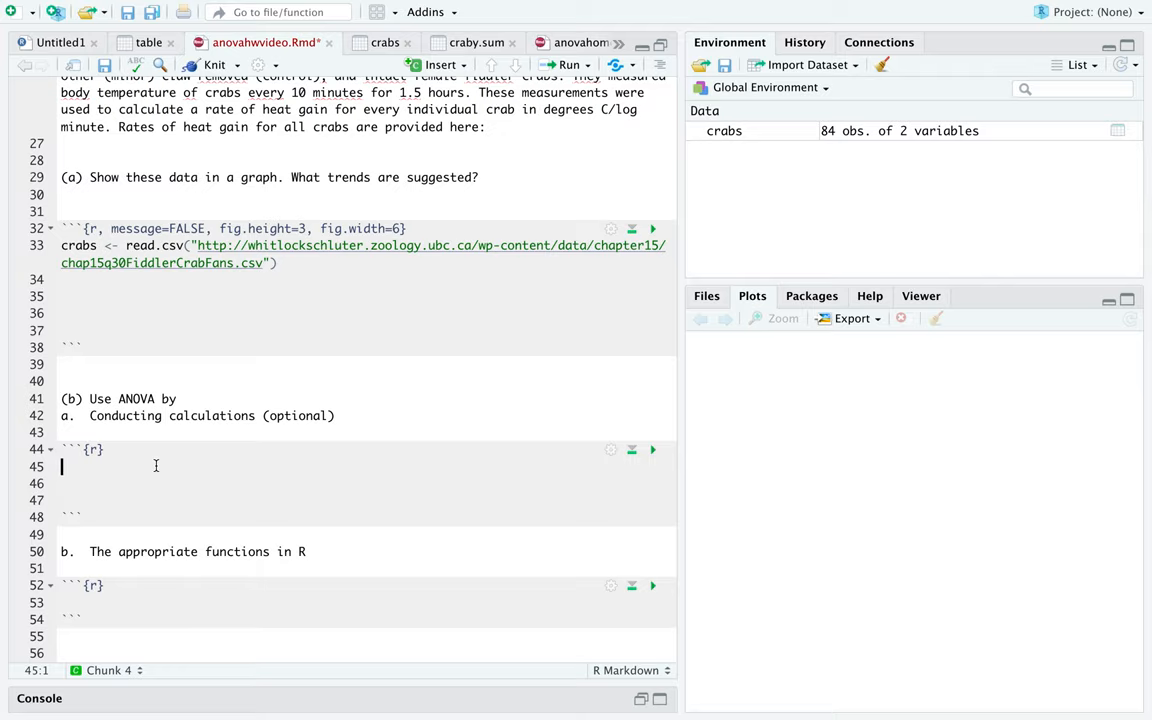
{"action": "scroll", "scroll_direction": "up", "scroll_amount": 3}
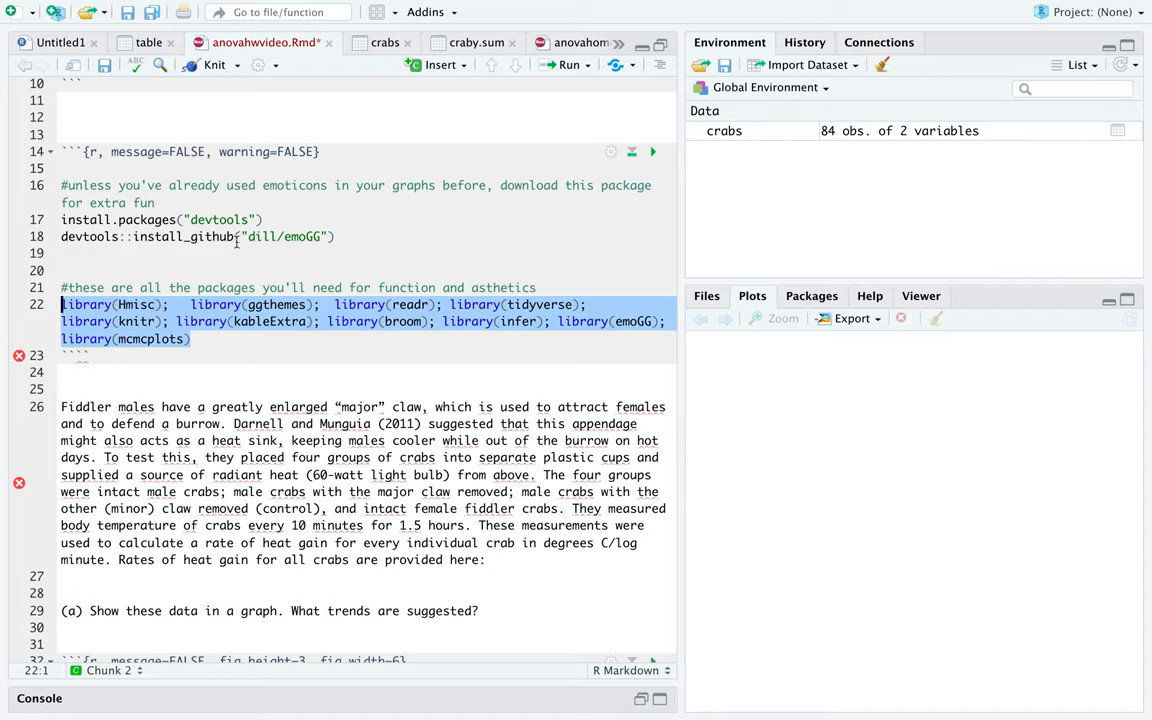
{"action": "mouse_move", "coordinate": [288, 332]}
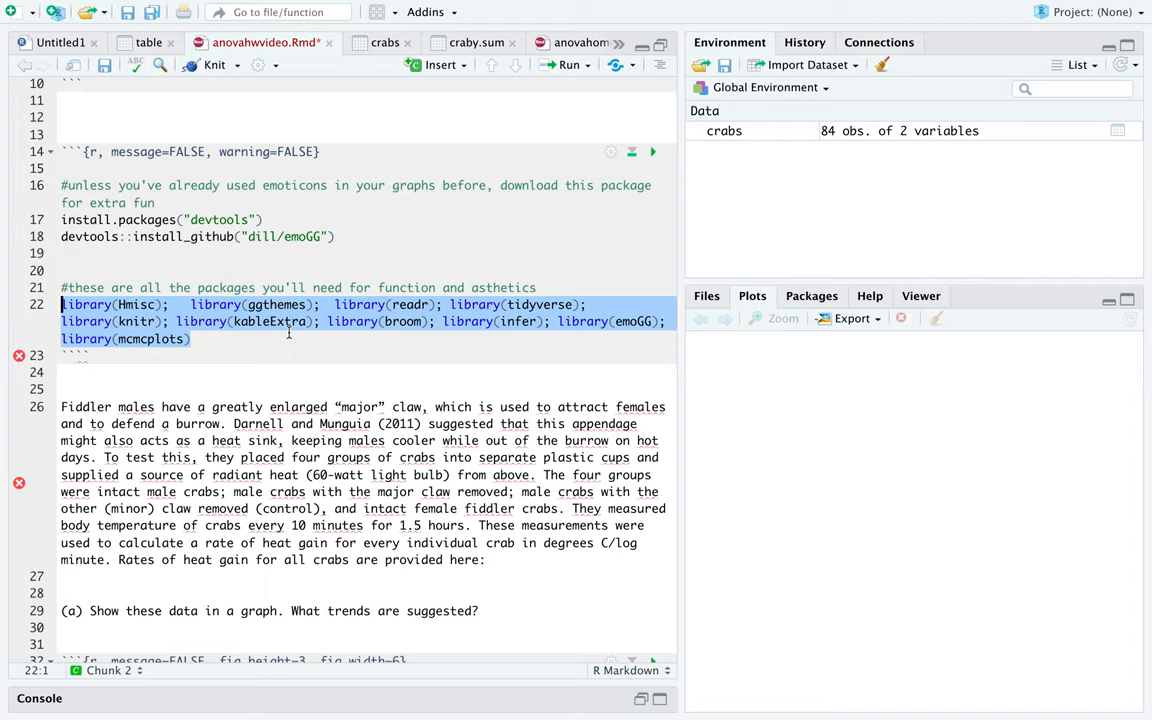
{"action": "left_click", "coordinate": [190, 338]}
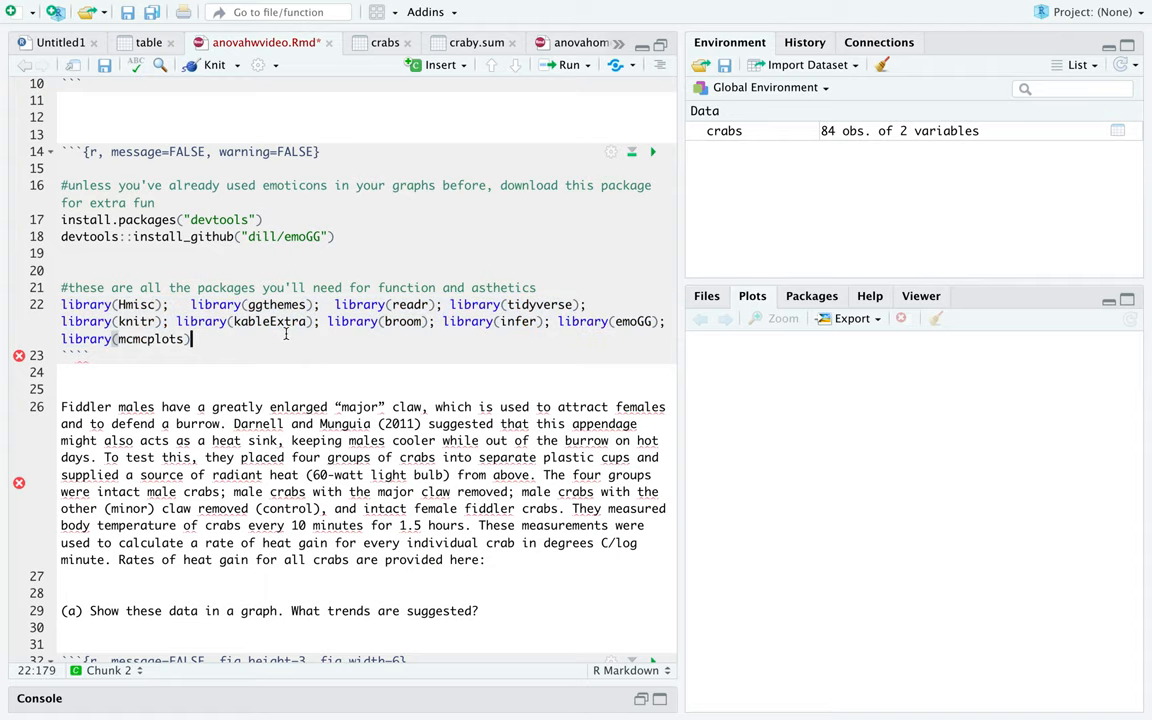
{"action": "mouse_move", "coordinate": [252, 368]}
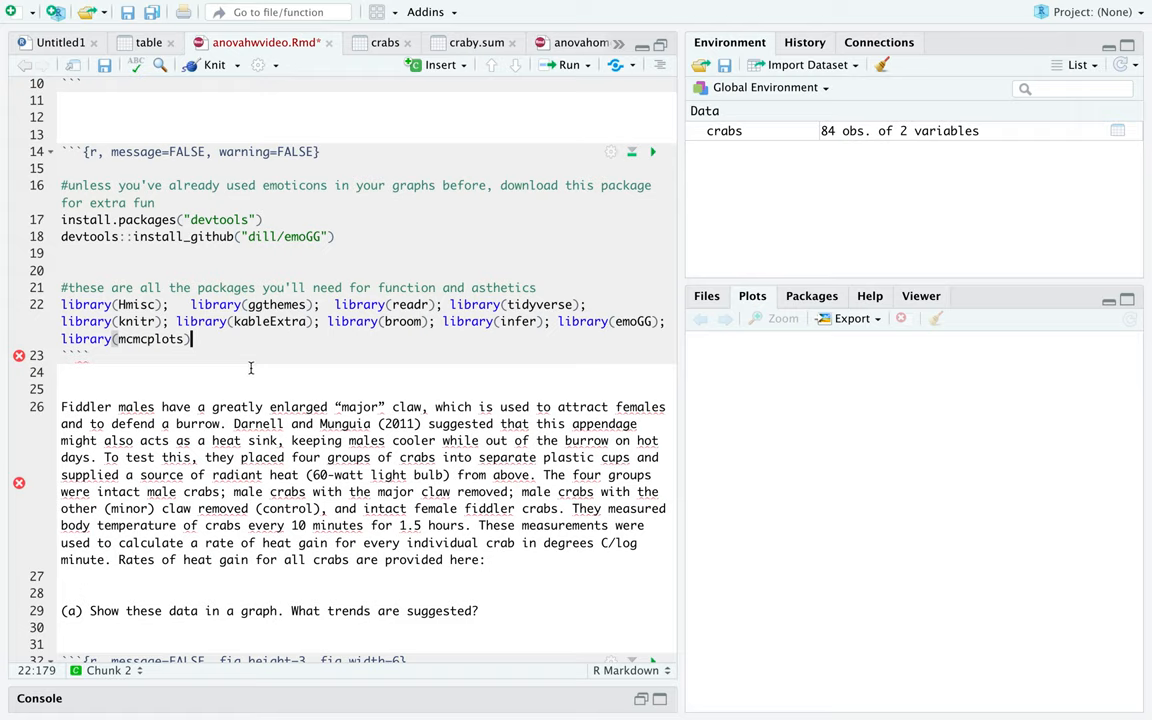
{"action": "mouse_move", "coordinate": [252, 368]}
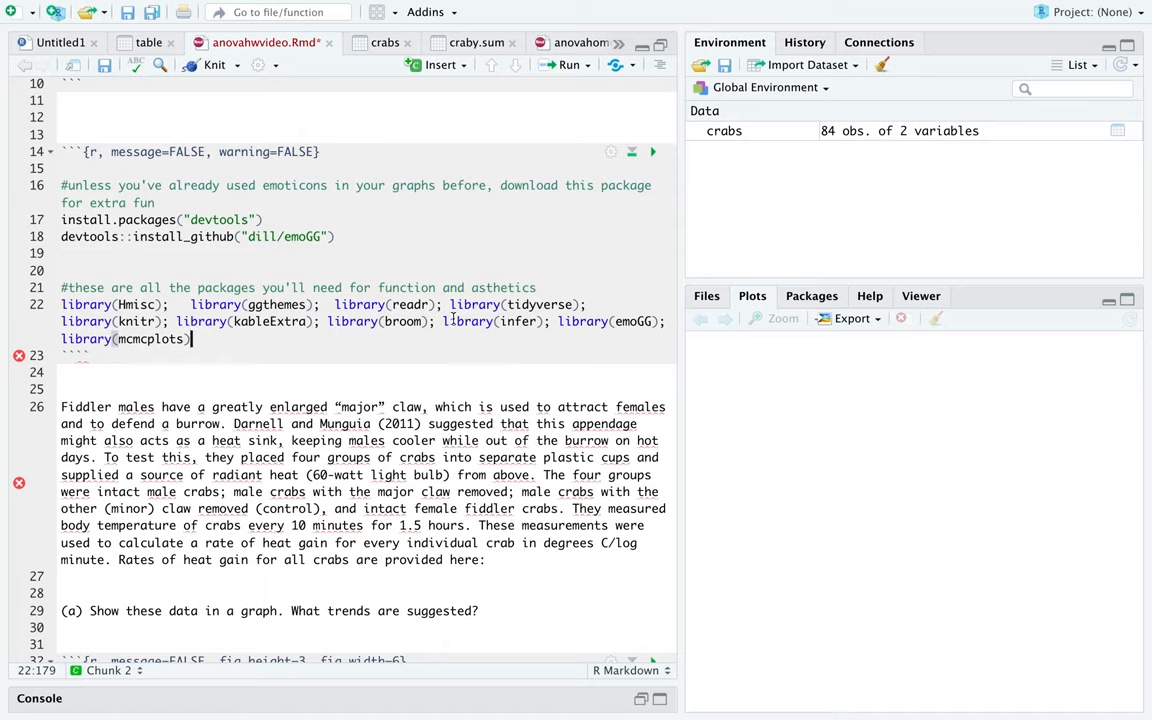
- Print crabs in the chunk and page to the last rows of its 85-row output table
{"action": "double_click", "coordinate": [608, 320]}
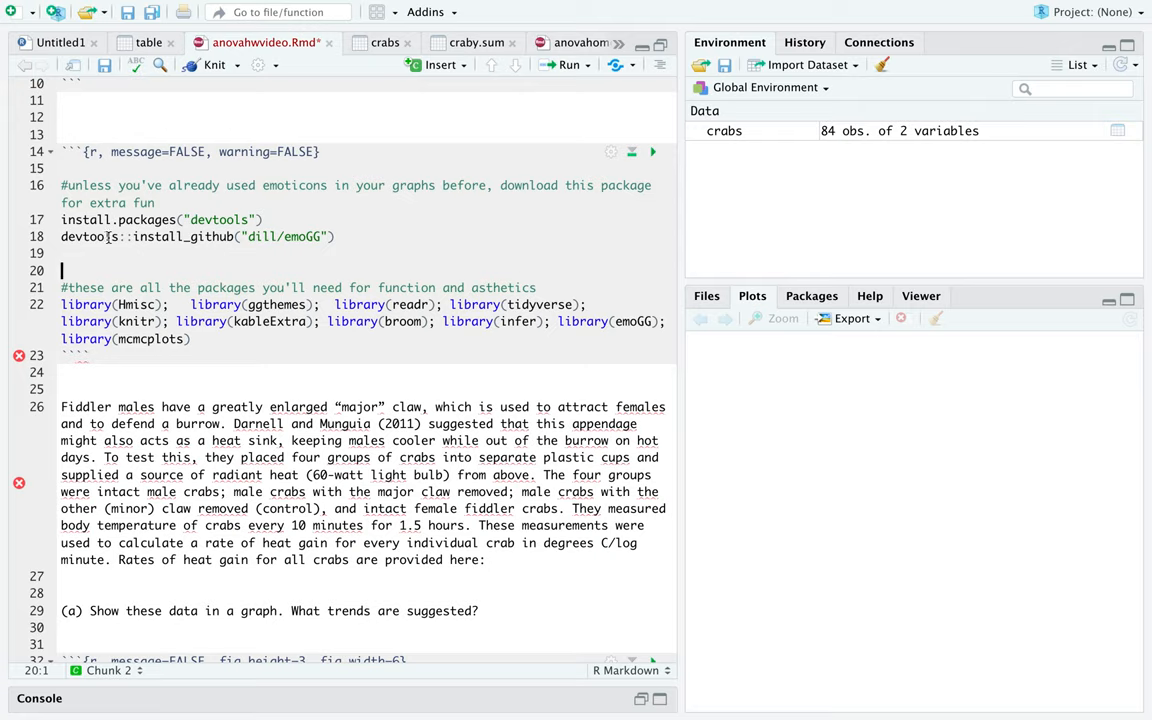
{"action": "left_click_drag", "start_coordinate": [60, 218], "coordinate": [60, 270]}
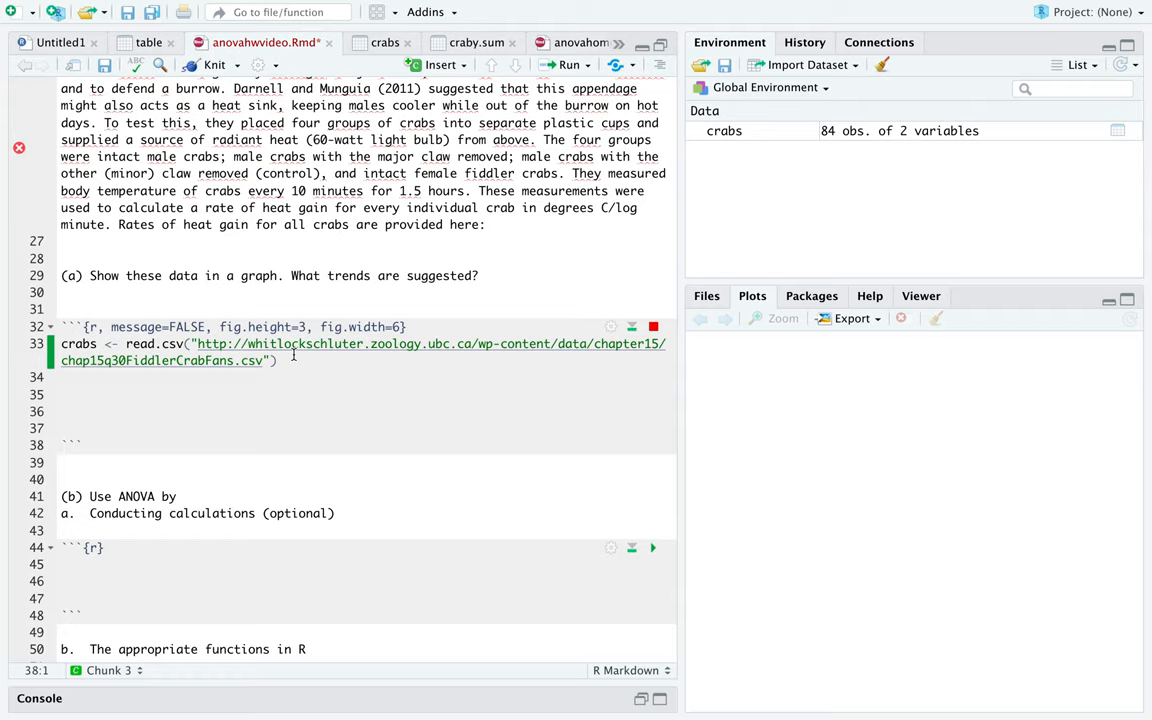
{"action": "left_click", "coordinate": [652, 326]}
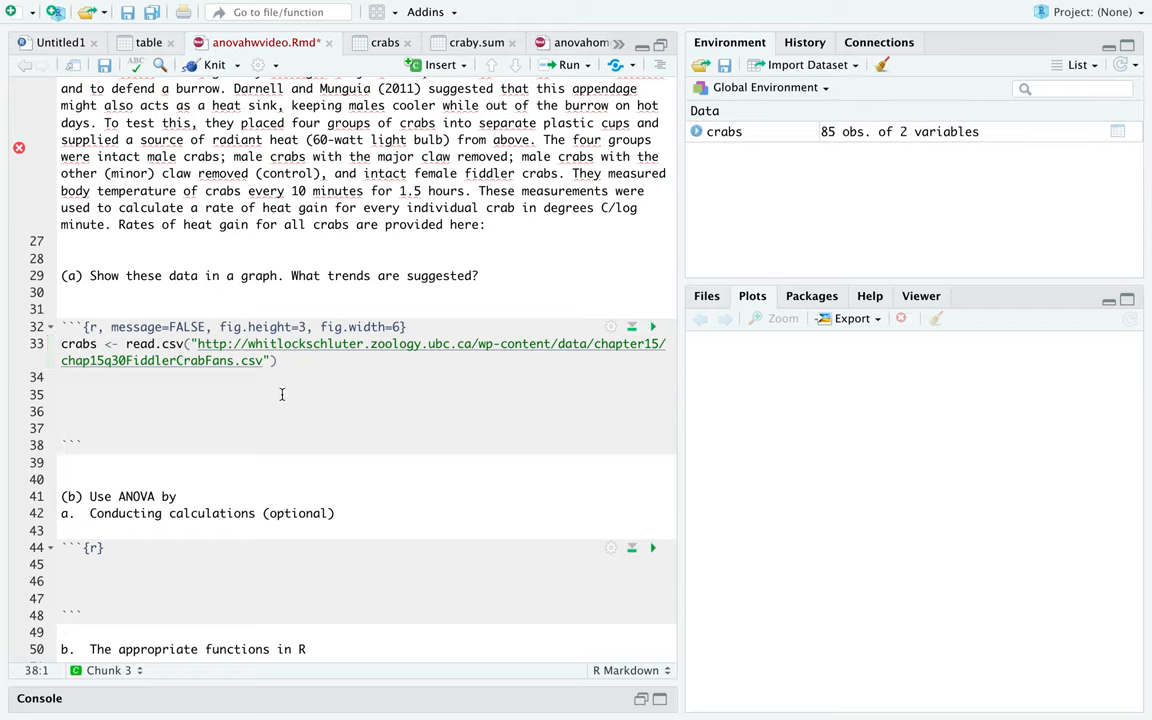
{"action": "type", "text": "crabs"}
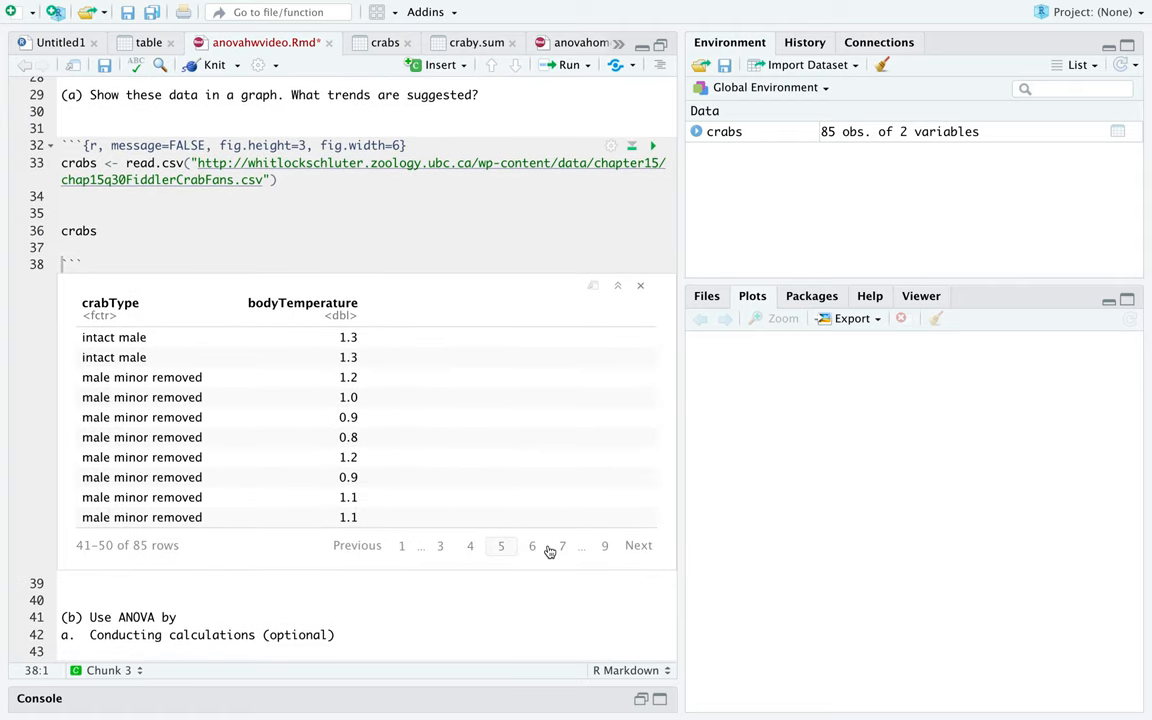
{"action": "left_click", "coordinate": [604, 544]}
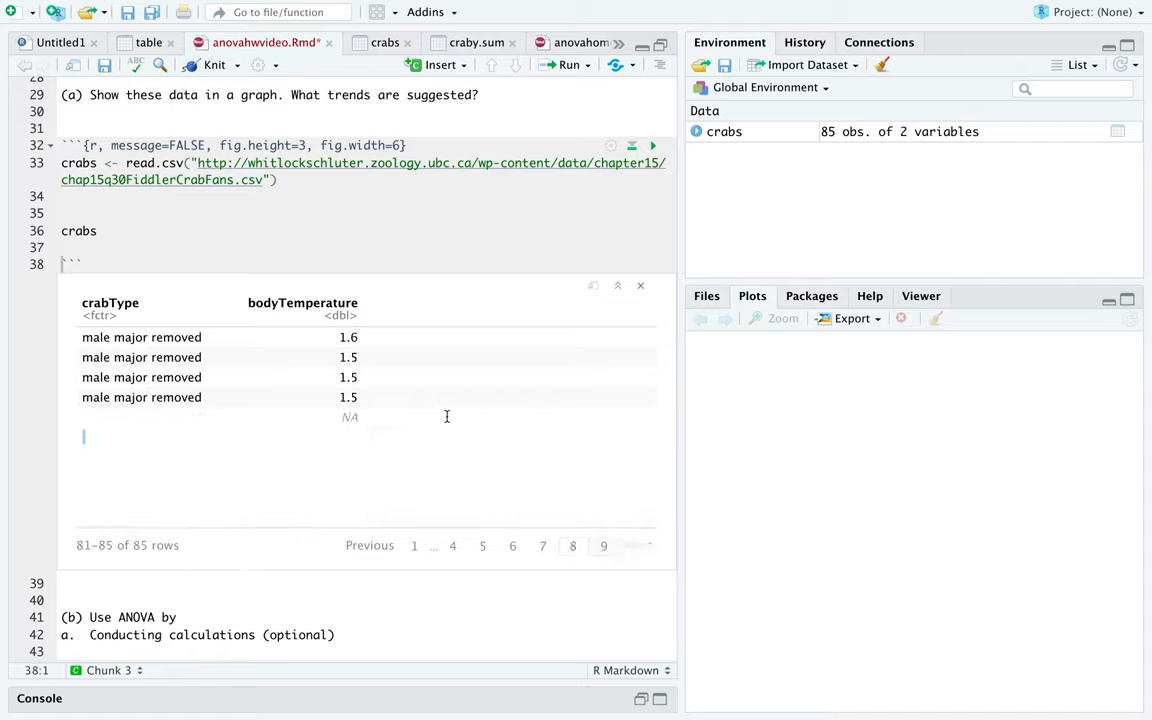
{"action": "mouse_move", "coordinate": [374, 418]}
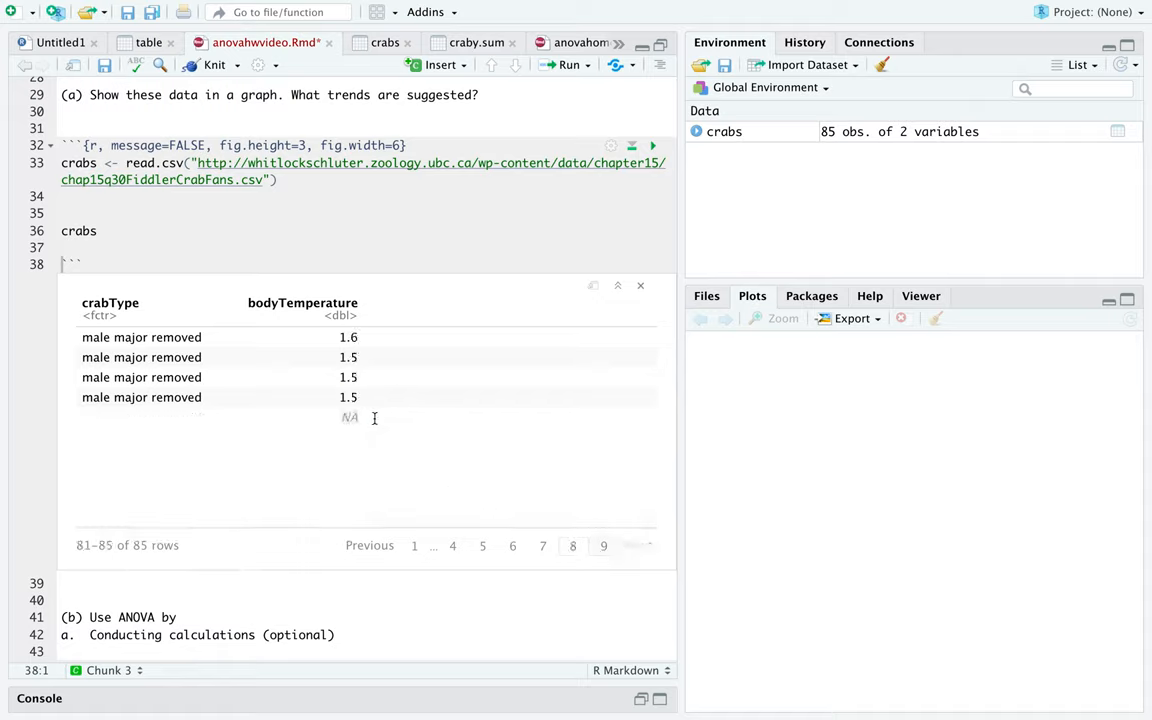
{"action": "left_click", "coordinate": [284, 180]}
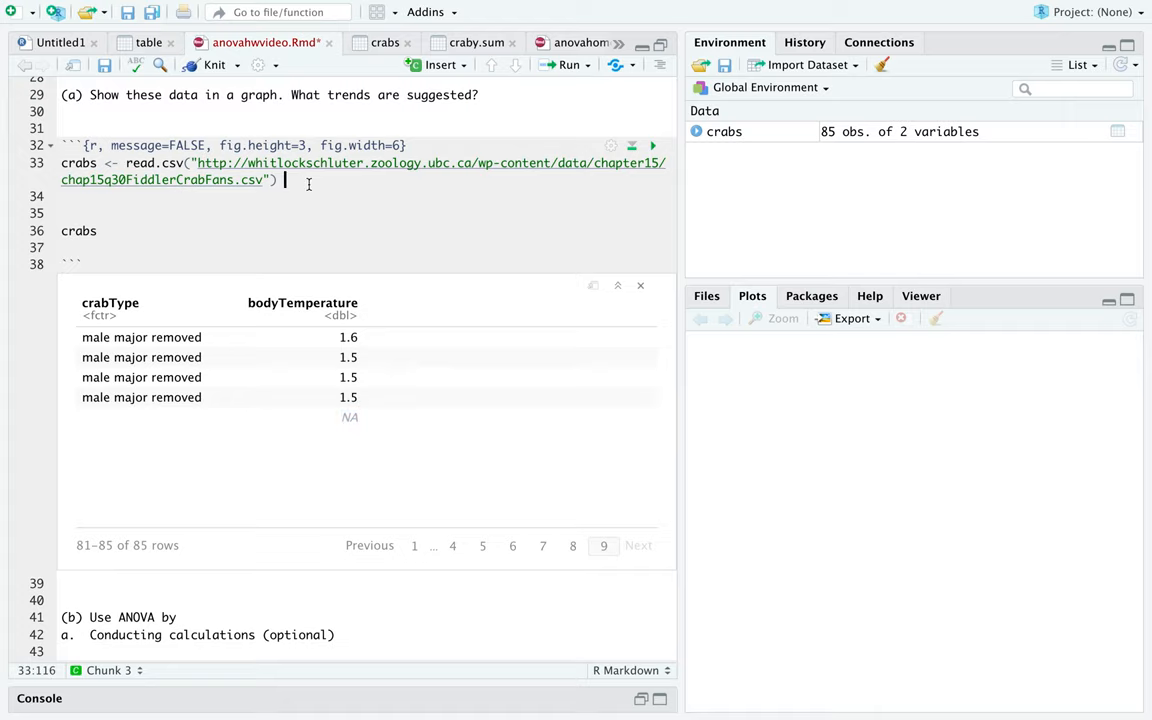
- Append %>% filter(!is.na(bodyTemperature)) to the read.csv line and re-run, leaving 84 rows
{"action": "type", "text": "%>%"}
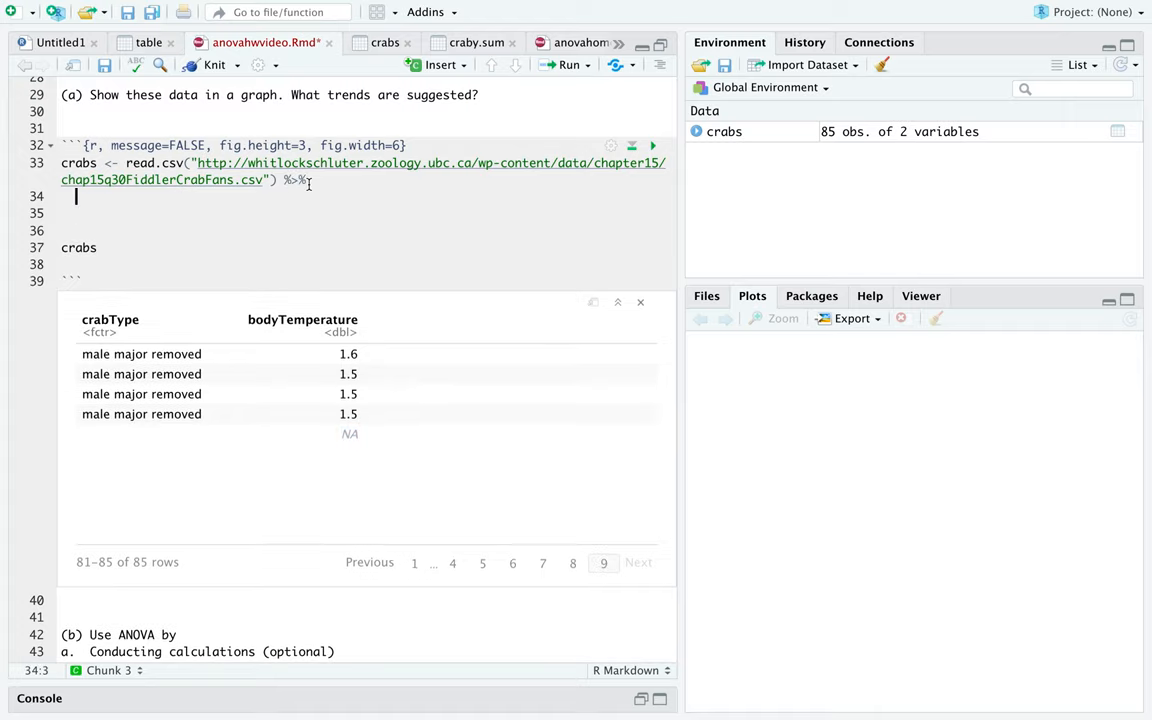
{"action": "type", "text": "filter"}
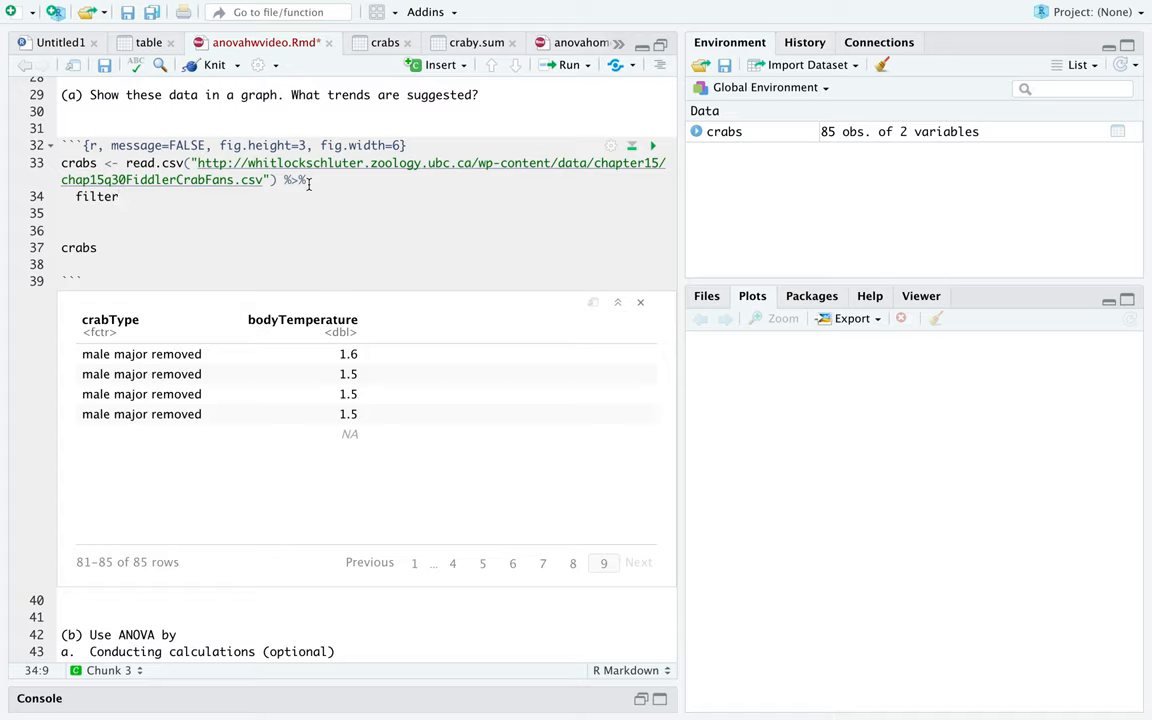
{"action": "type", "text": "()"}
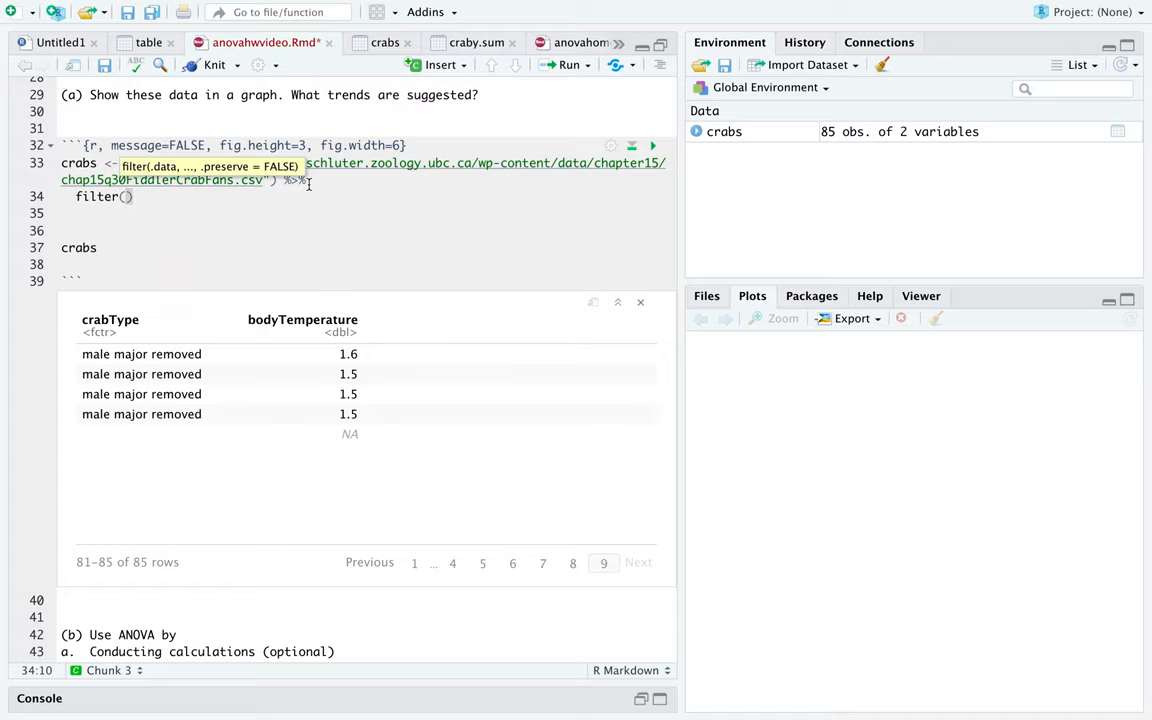
{"action": "type", "text": "!i"}
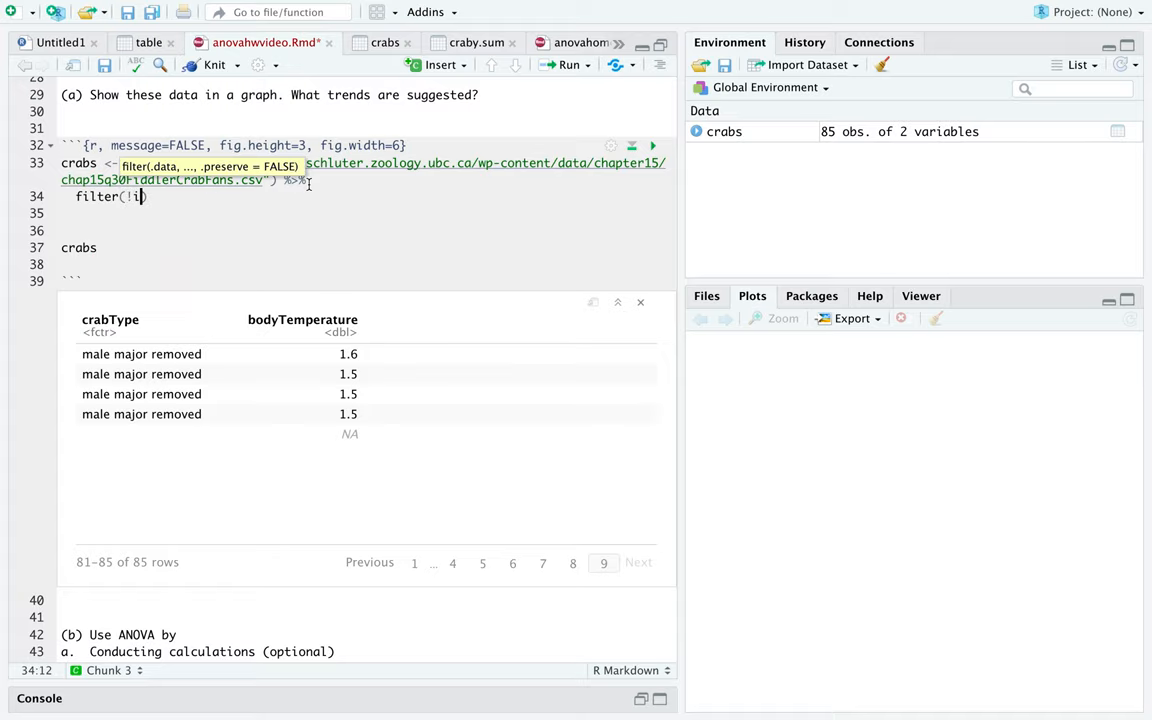
{"action": "type", "text": "s.na"}
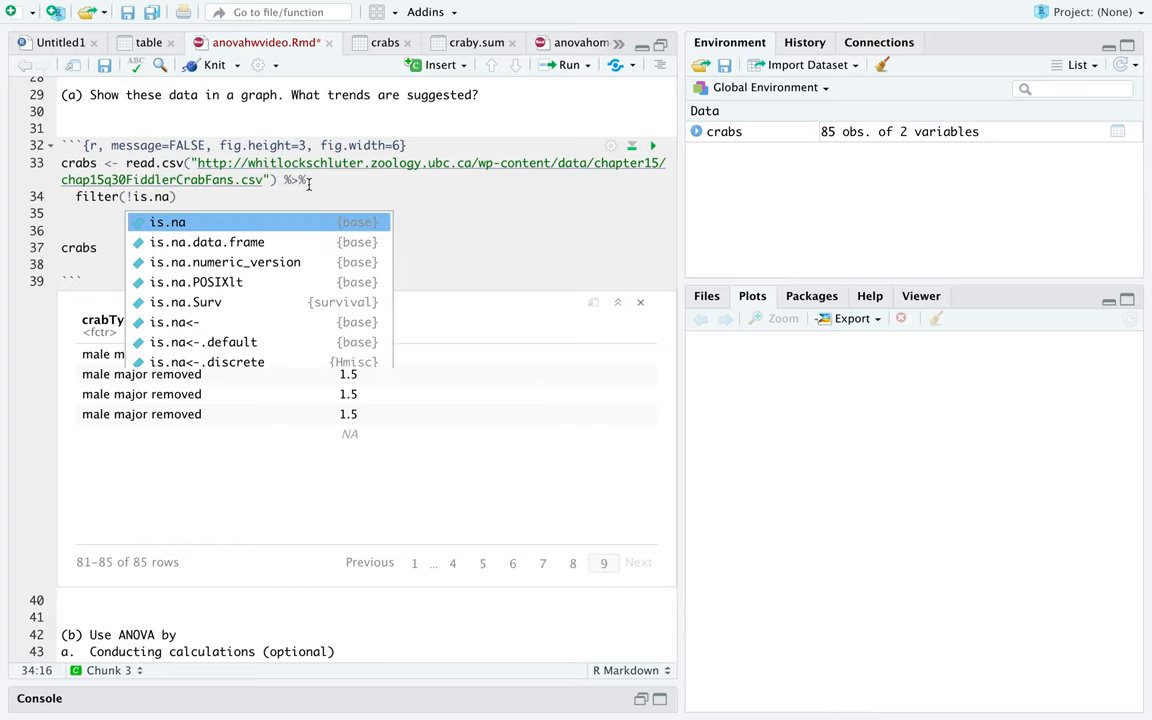
{"action": "mouse_move", "coordinate": [168, 222]}
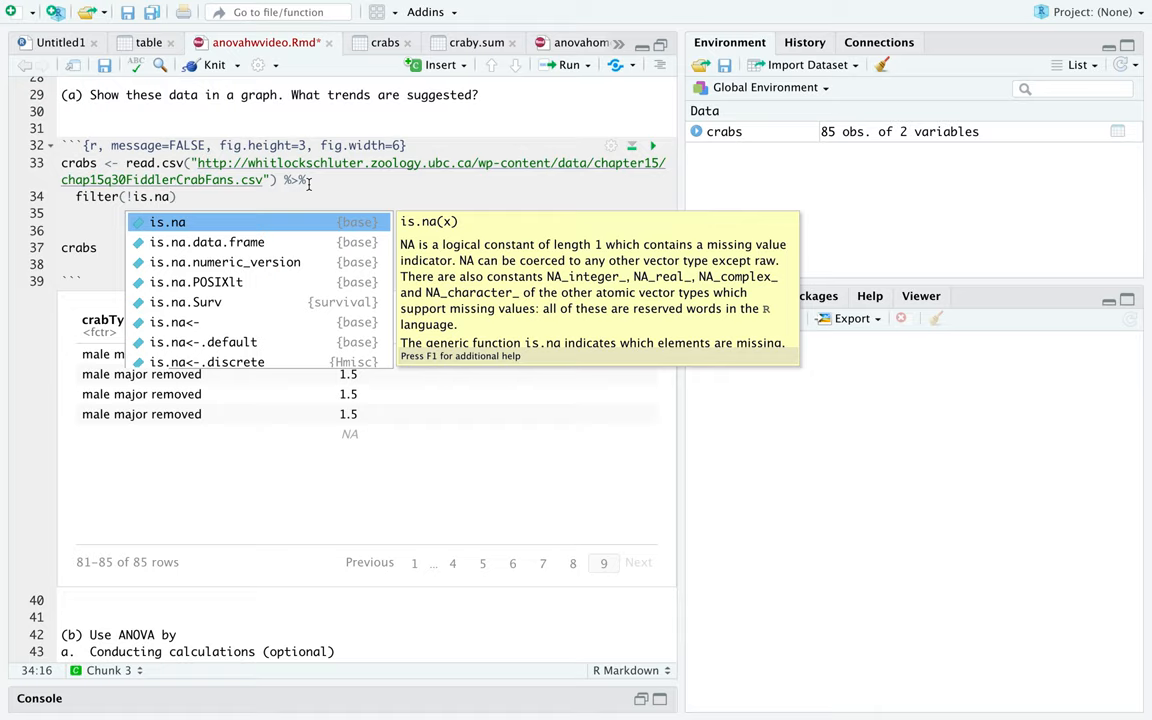
{"action": "type", "text": "bodyTemperature"}
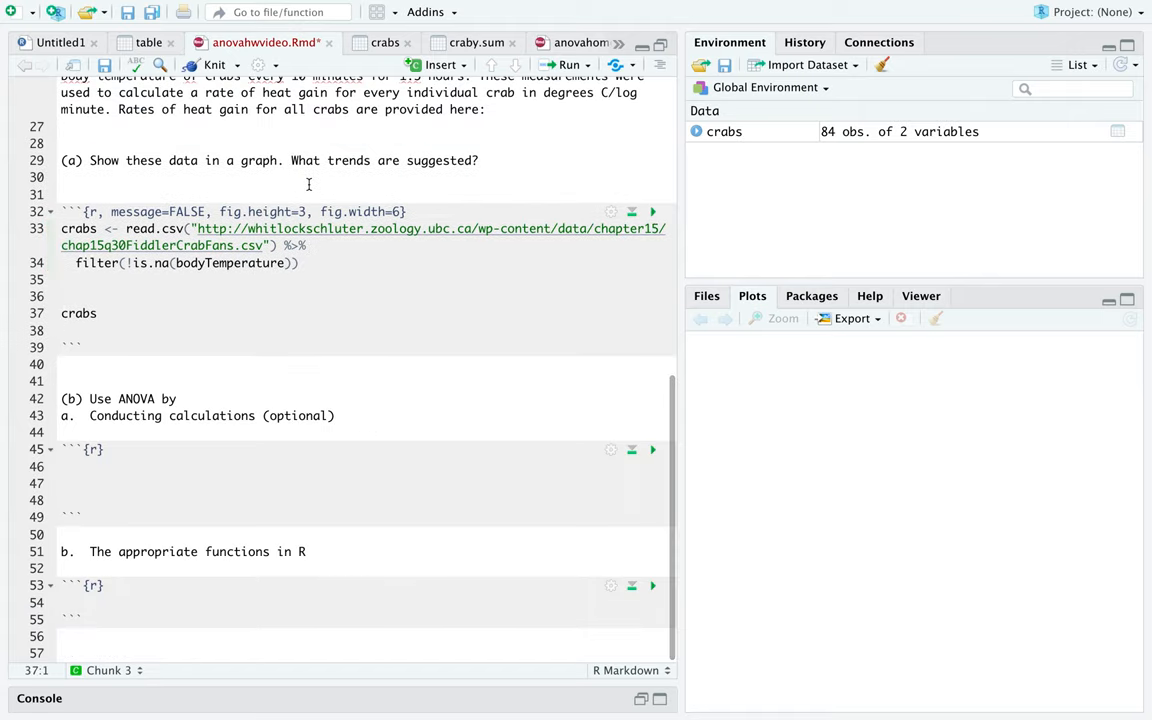
{"action": "left_click", "coordinate": [652, 212]}
{"action": "type", "text": " %"}
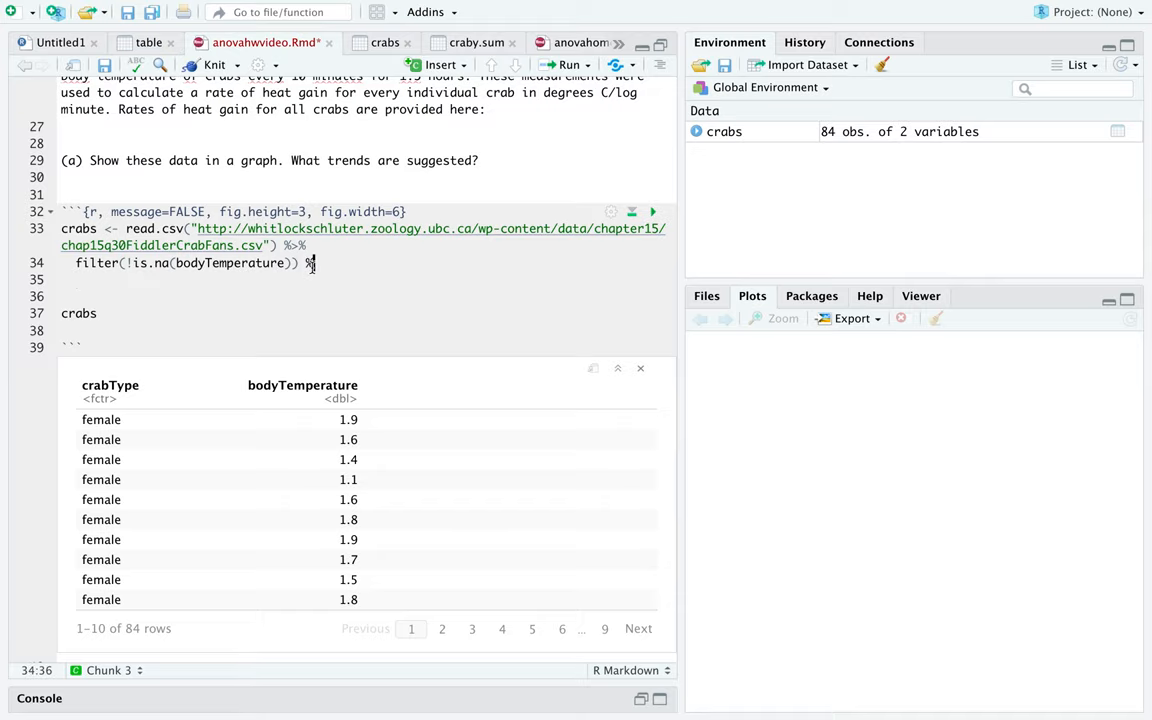
- Start a mutate(crabType= fct_reorder( step on a new pipeline line
{"action": "type", "text": ">%"}
{"action": "key", "text": "Return"}
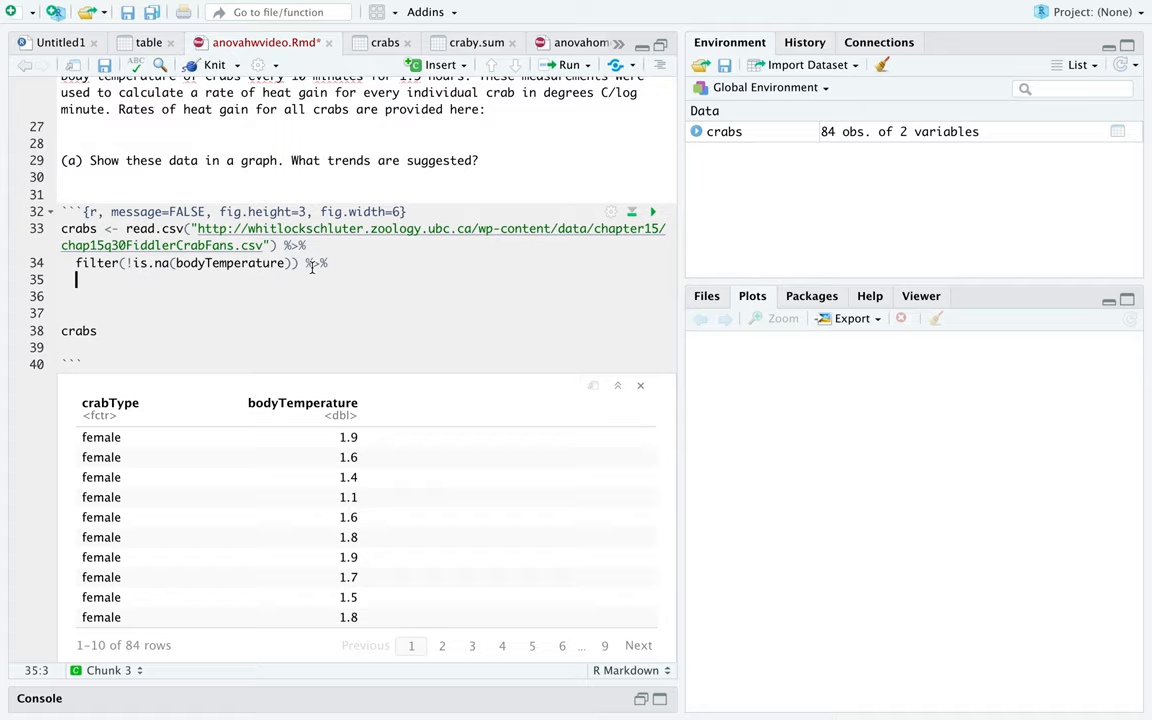
{"action": "type", "text": "mutate"}
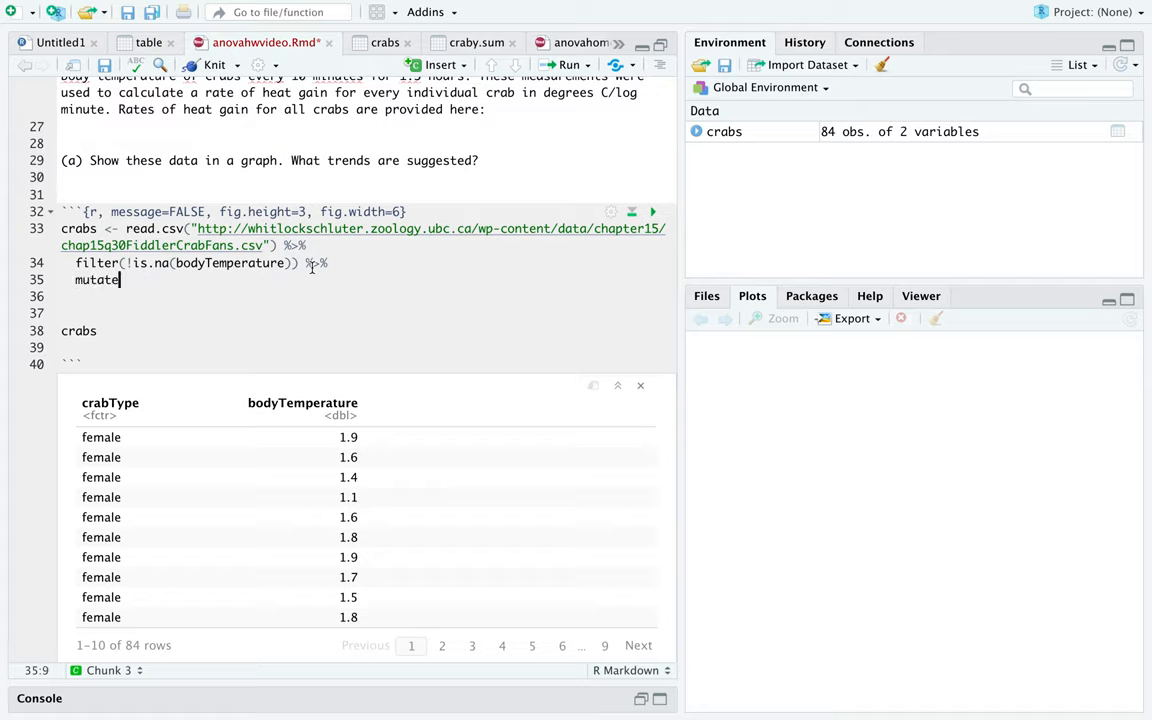
{"action": "type", "text": "("}
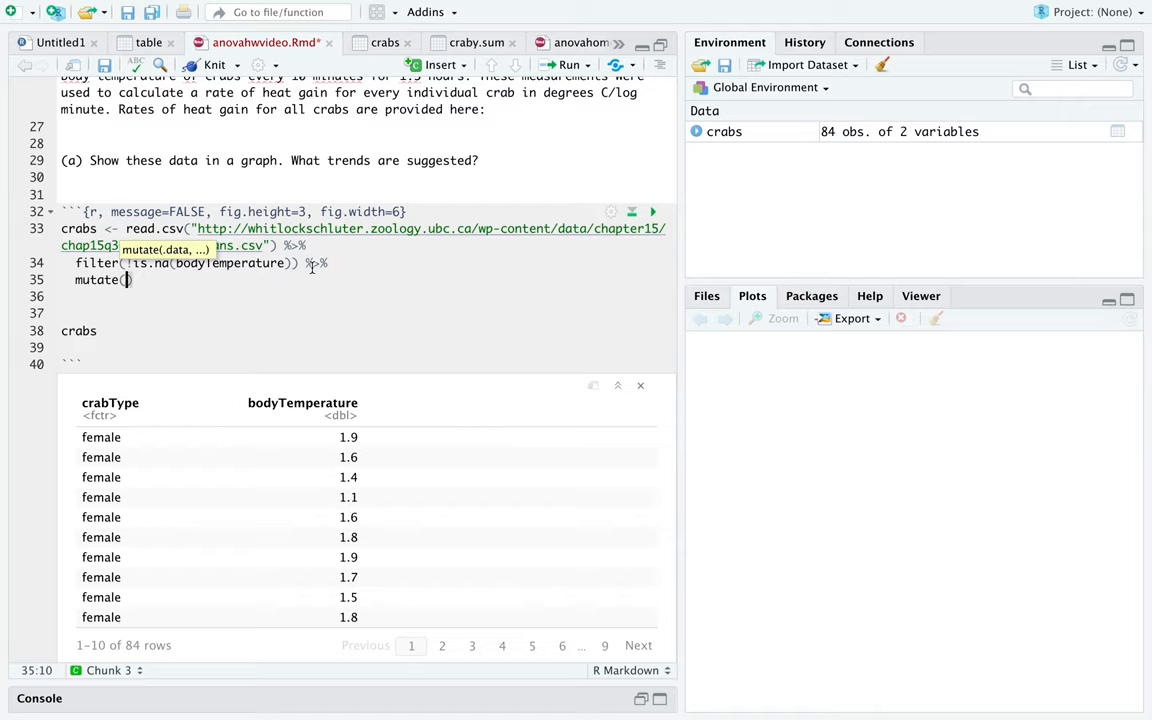
{"action": "type", "text": "crabt"}
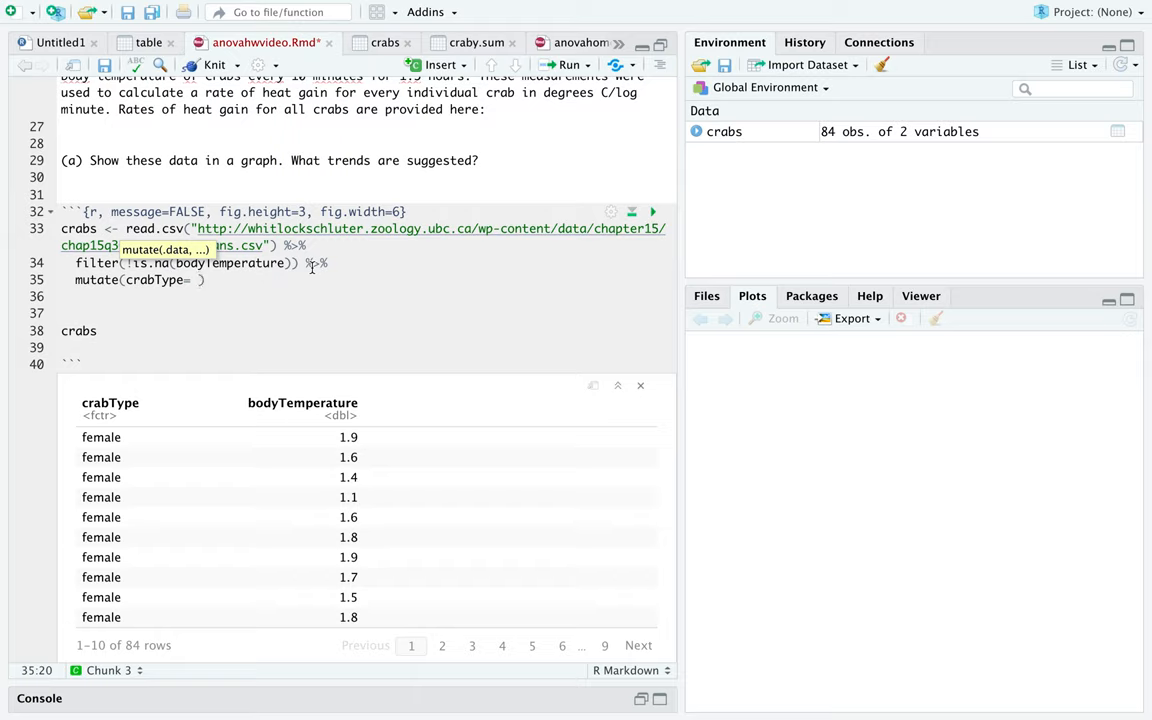
{"action": "type", "text": "fct"}
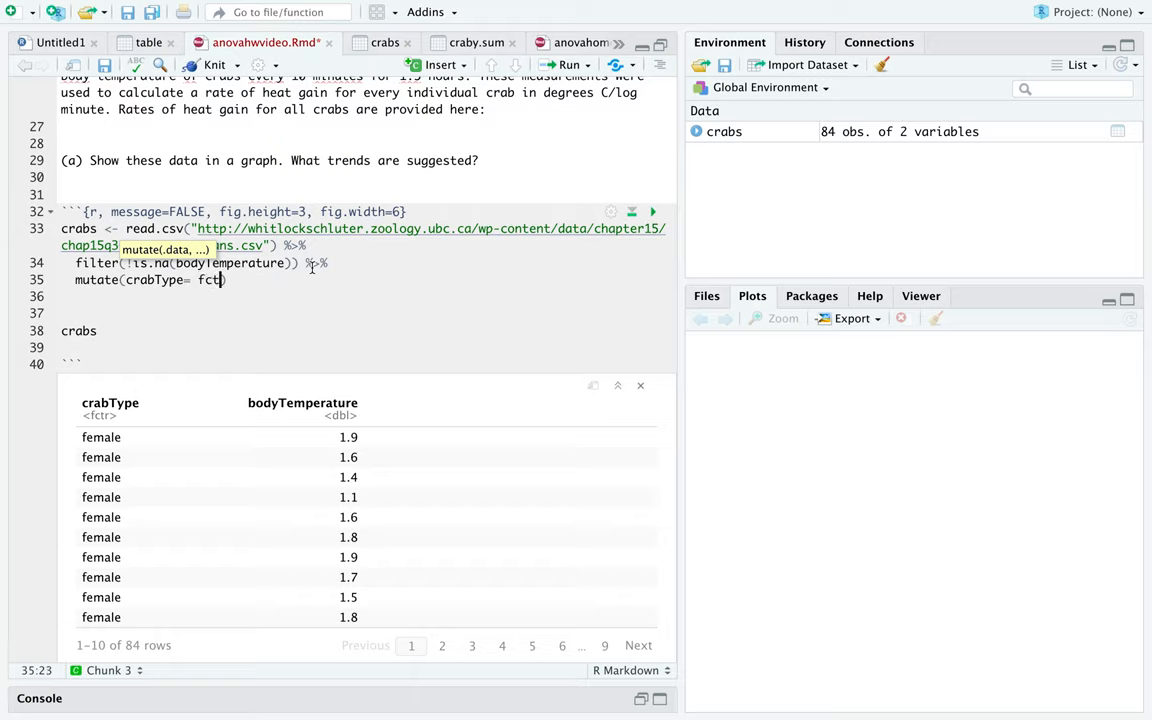
{"action": "type", "text": "_reorder(crab"}
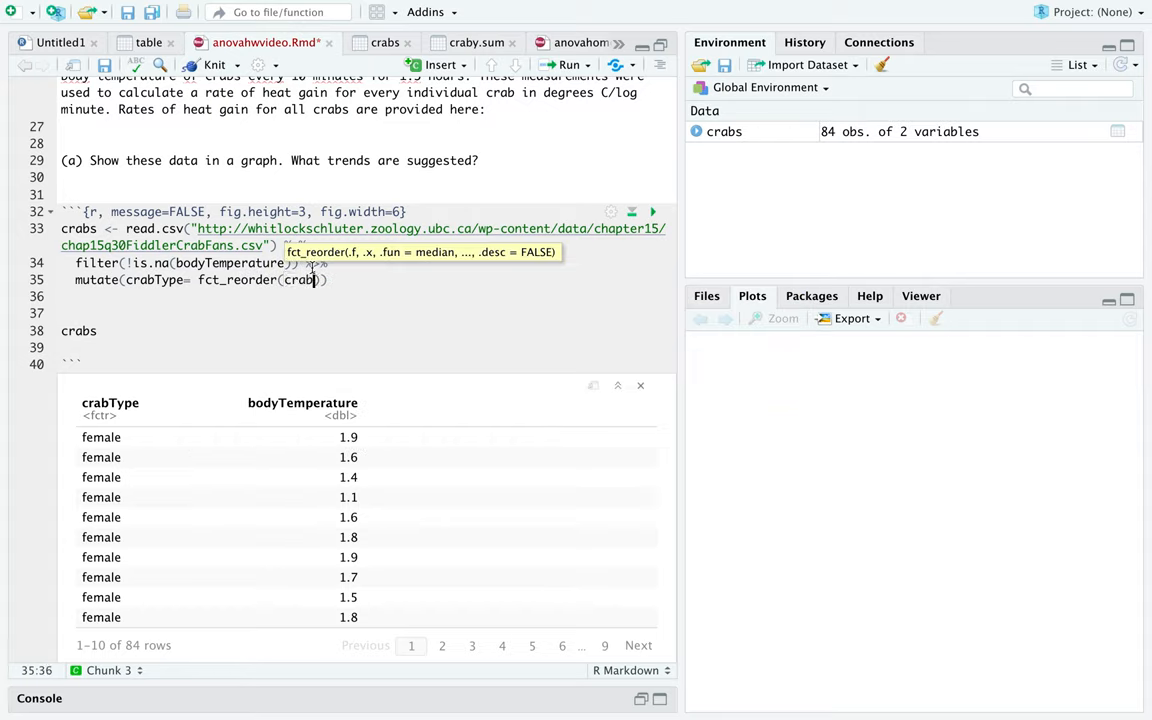
{"action": "key", "text": "BackSpace"}
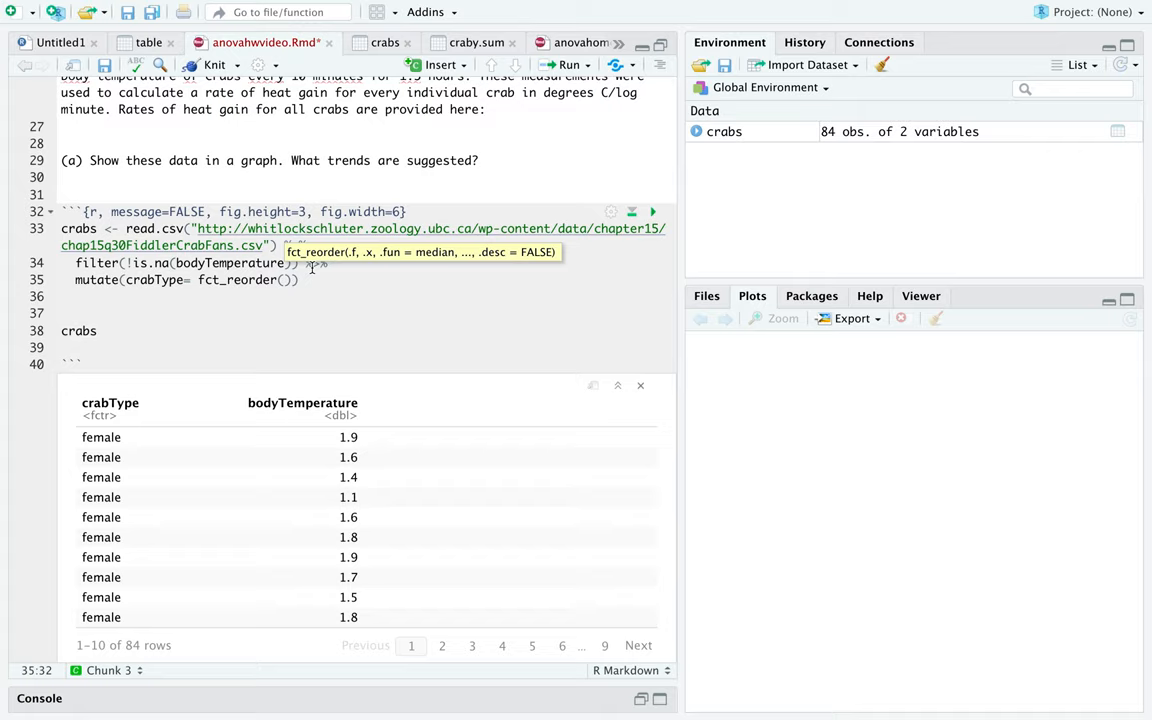
- Fill fct_reorder with .f= crabType, .x= bodyTemperature, .fun= mean
{"action": "type", "text": "."}
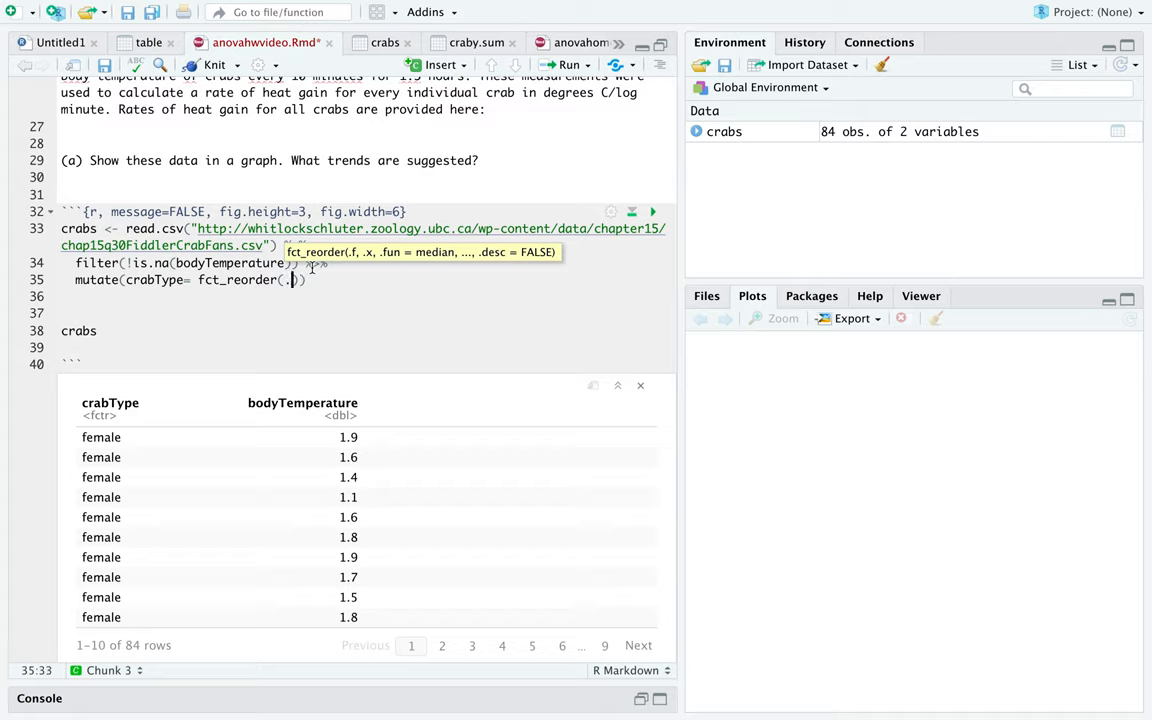
{"action": "type", "text": "f="}
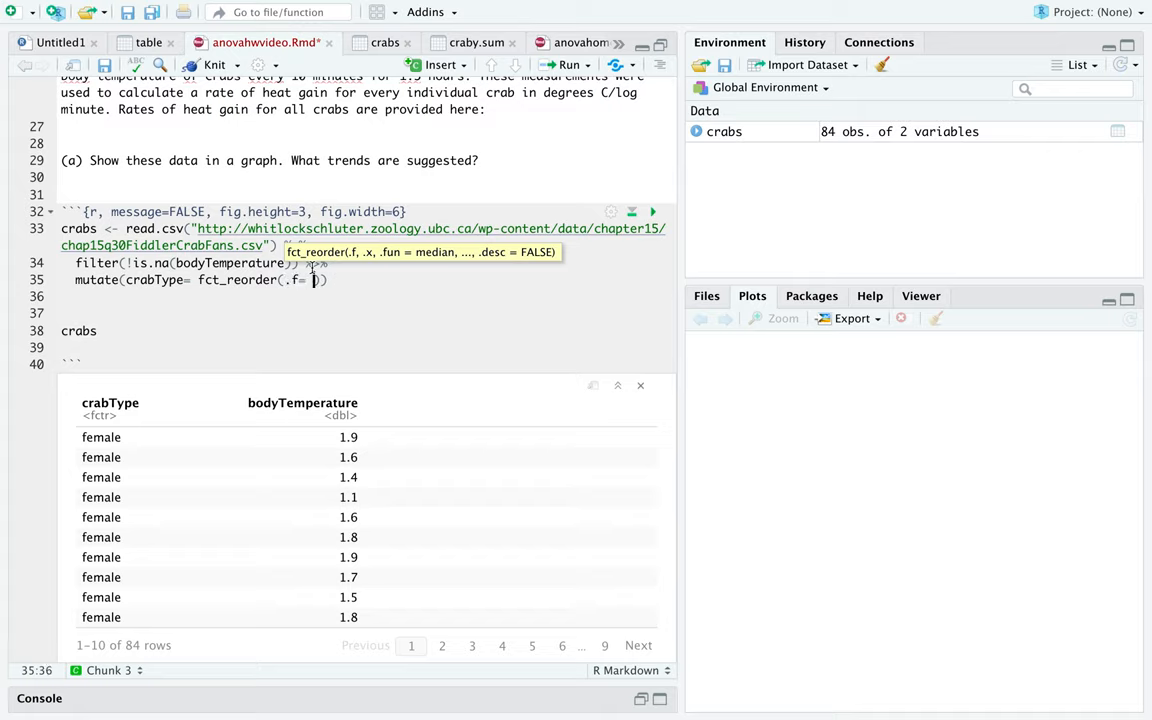
{"action": "type", "text": "crabType"}
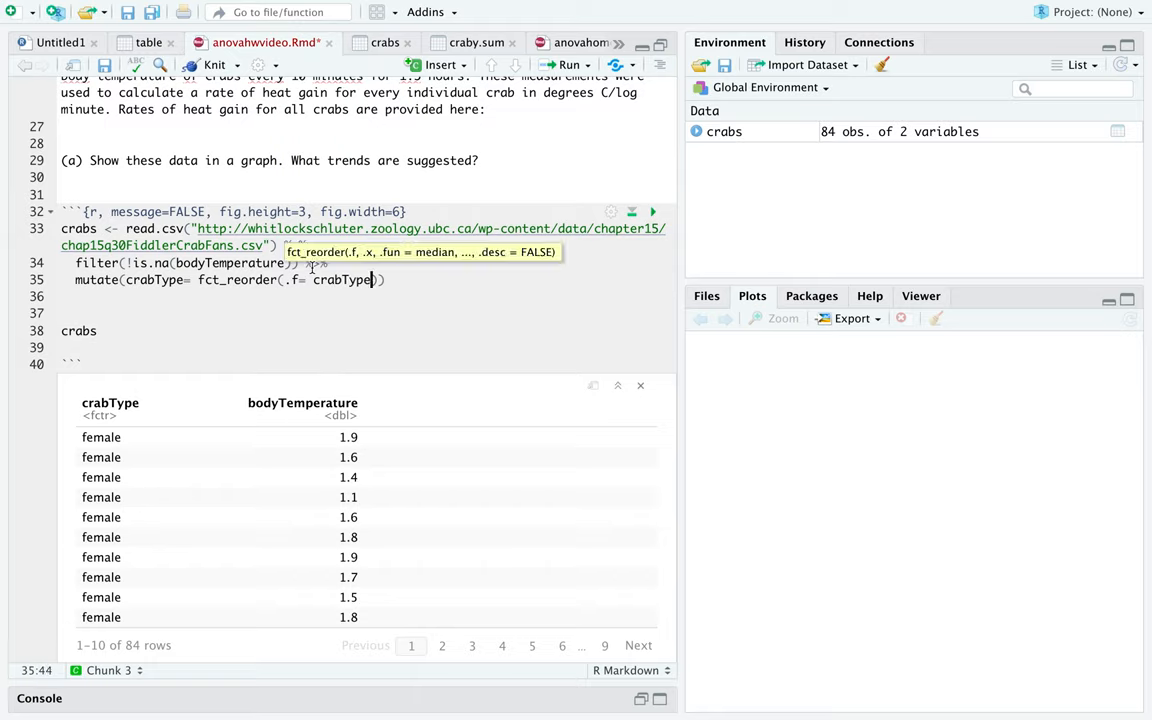
{"action": "type", "text": ", .x= b"}
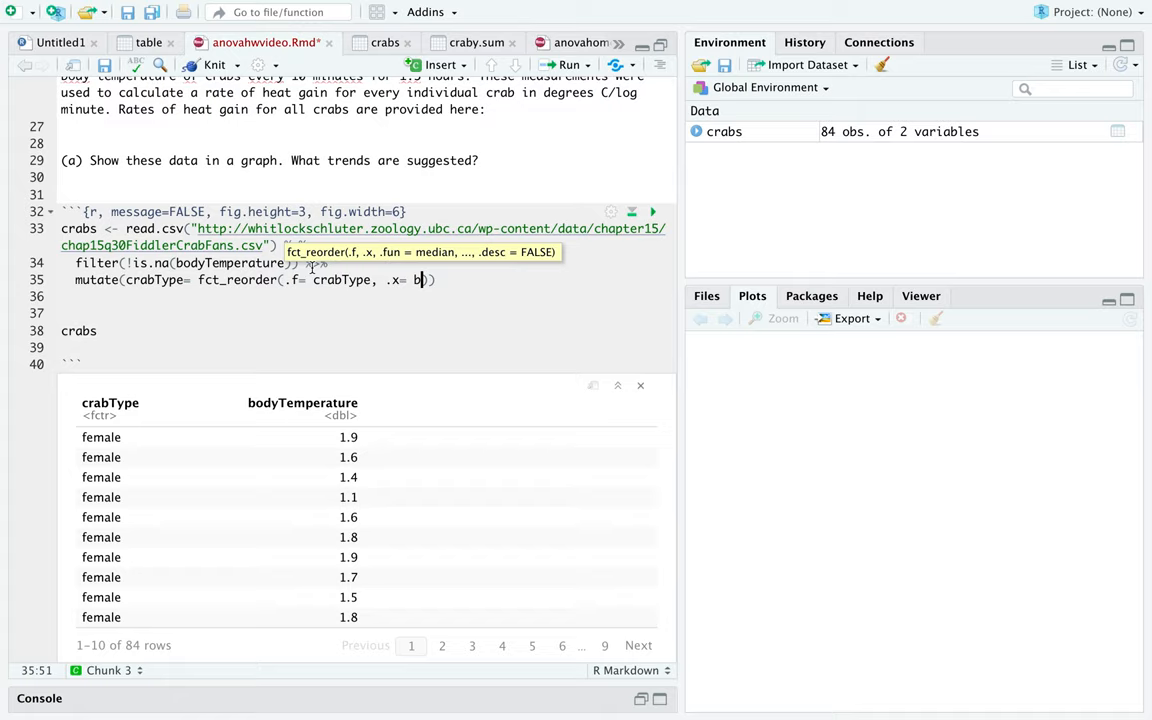
{"action": "type", "text": "odyTemperature, .fun"}
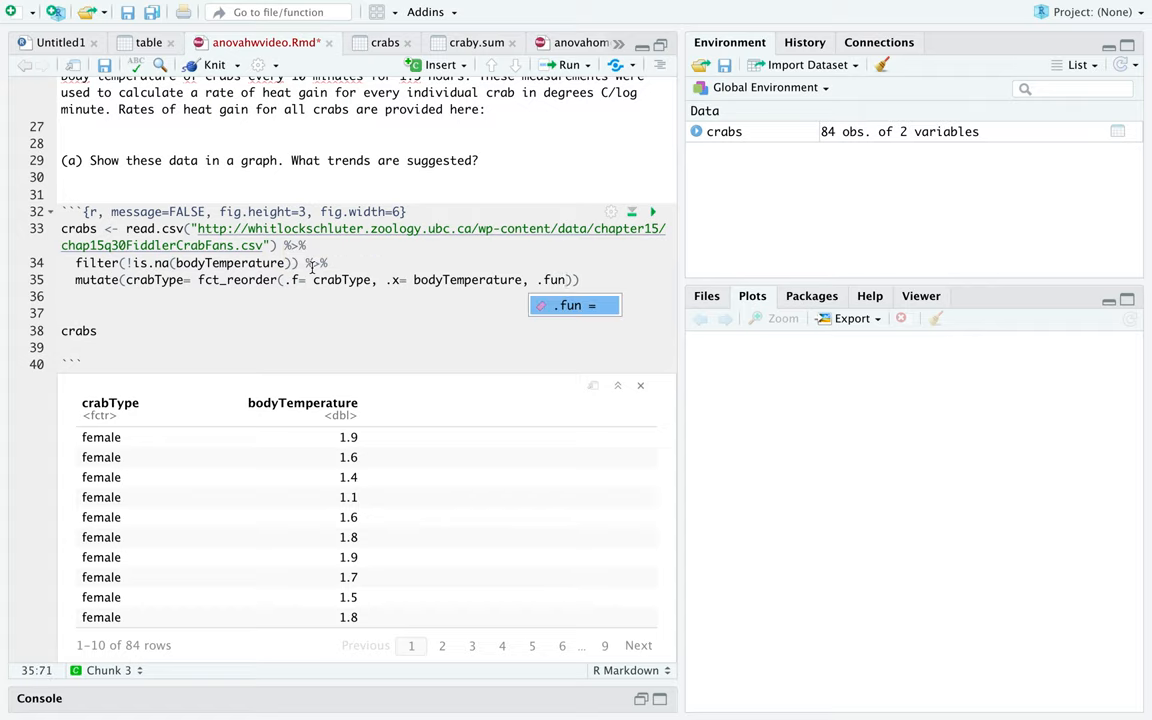
{"action": "type", "text": "mean"}
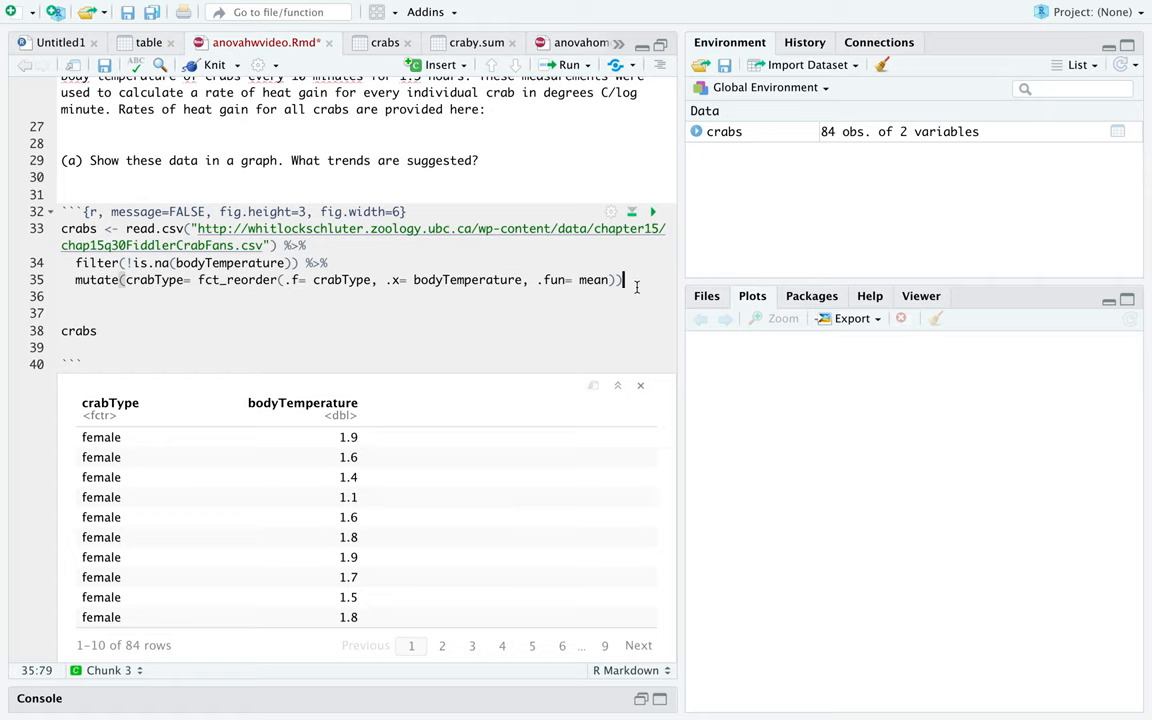
{"action": "left_click", "coordinate": [640, 384]}
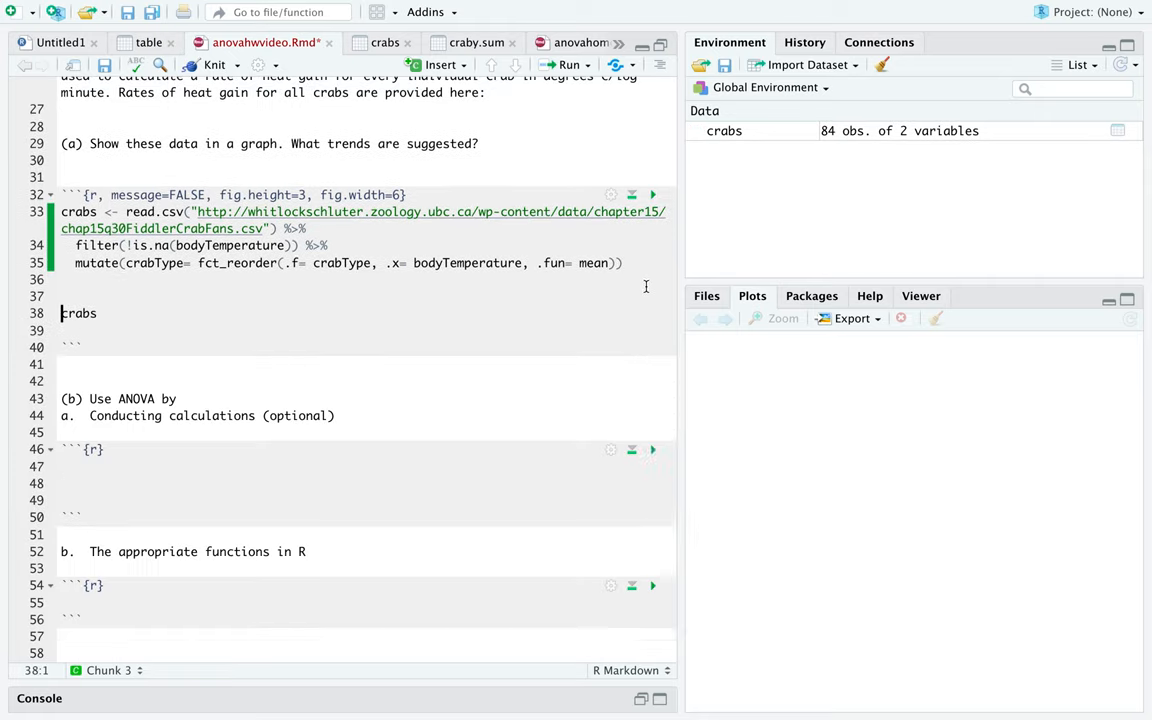
{"action": "mouse_move", "coordinate": [344, 344]}
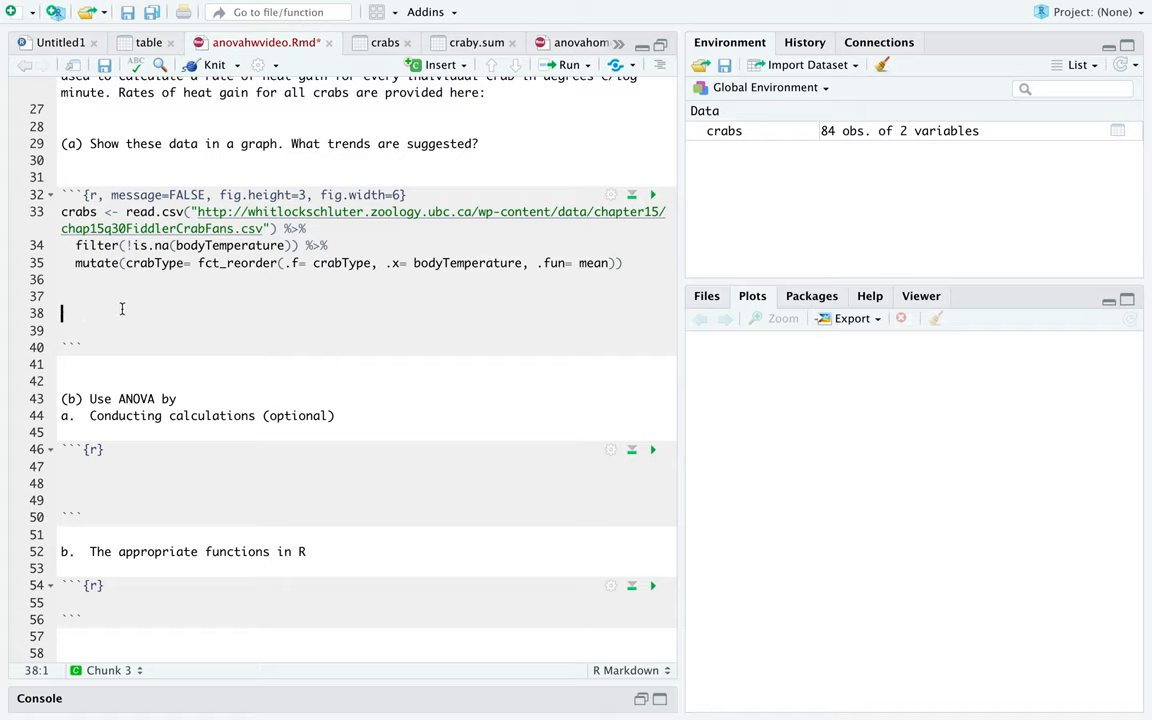
- Begin crab.plt <- ggplot(crabs, aes( in place of the old crabs line
{"action": "type", "text": "crab"}
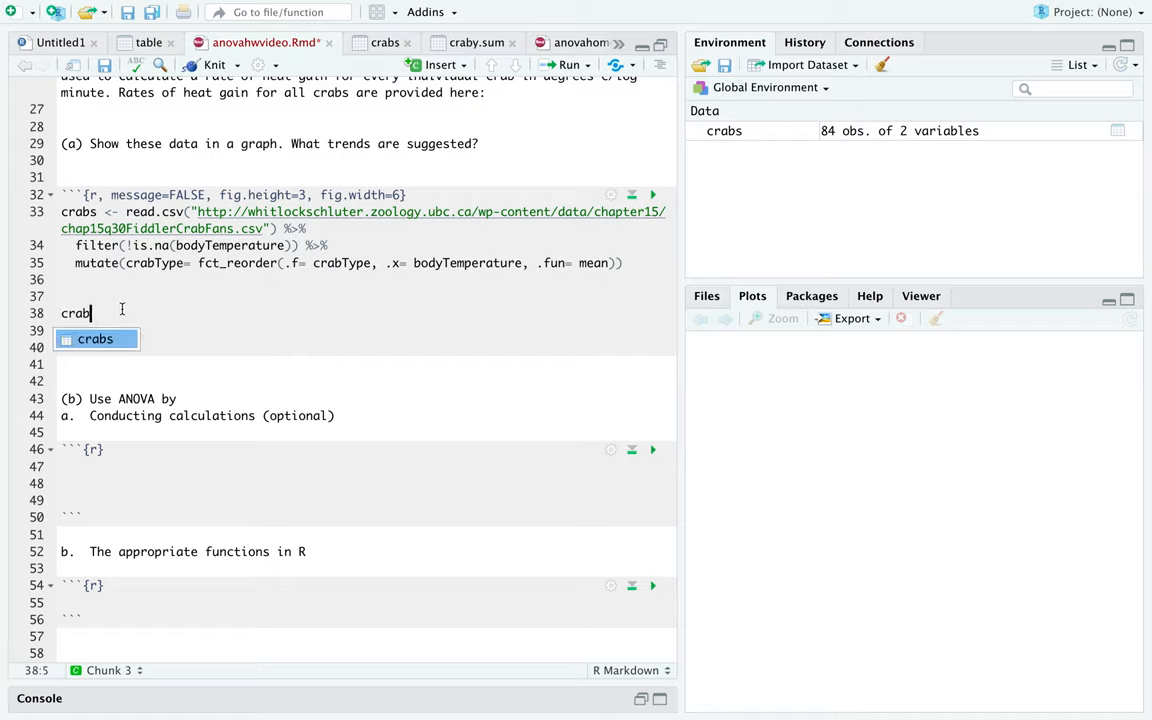
{"action": "type", "text": ".ply"}
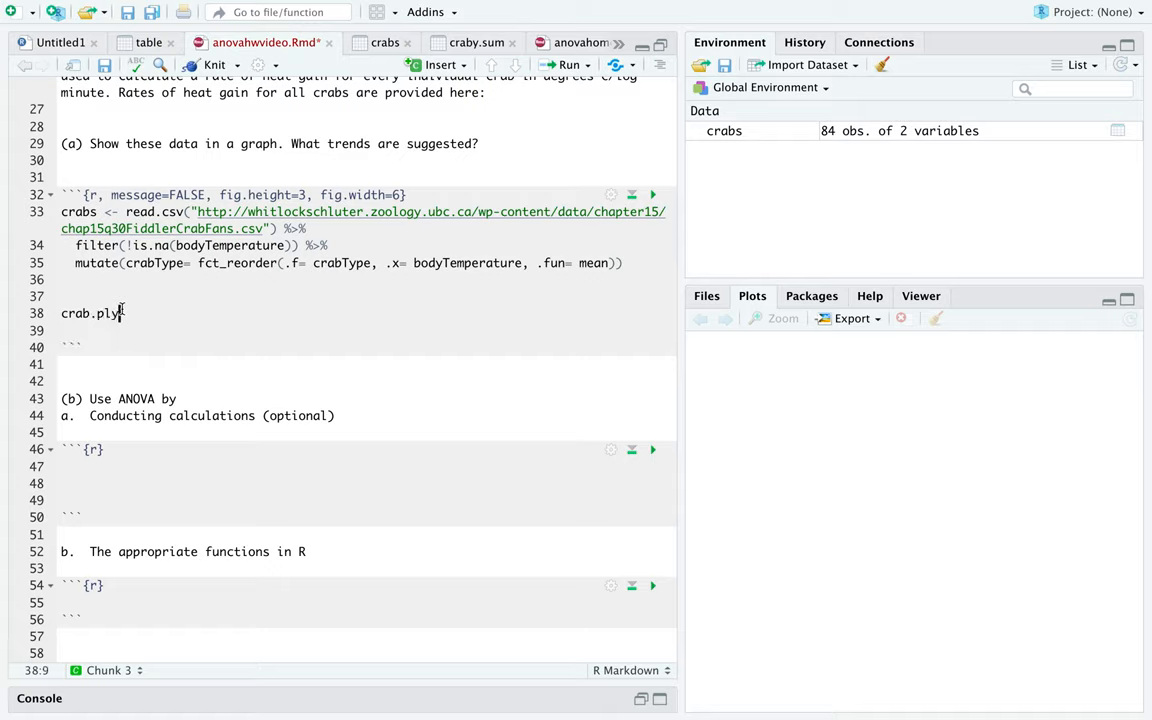
{"action": "type", "text": "t"}
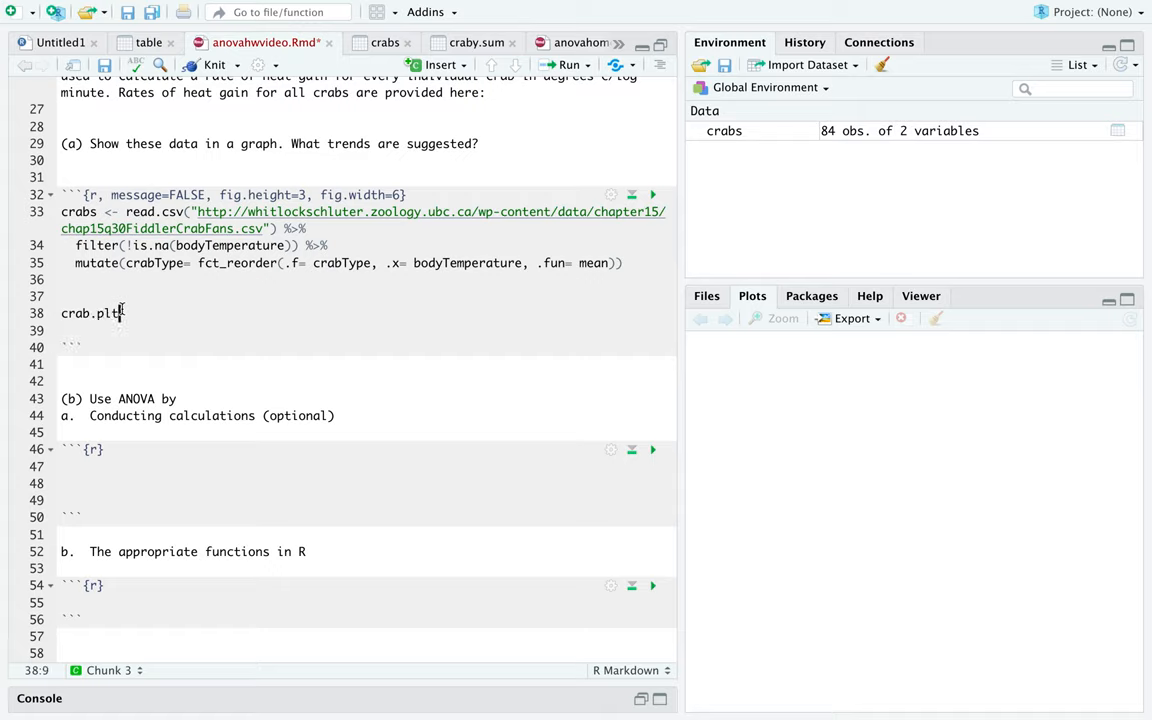
{"action": "type", "text": "<- ggplot(crab"}
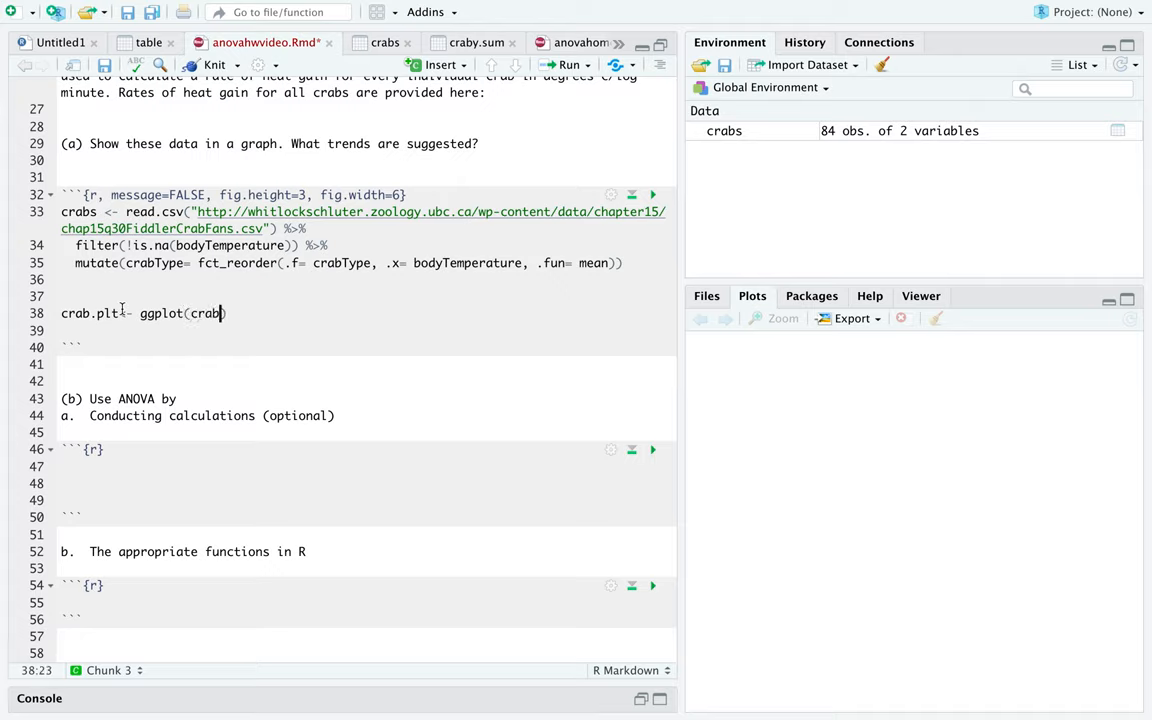
{"action": "type", "text": "s, aes"}
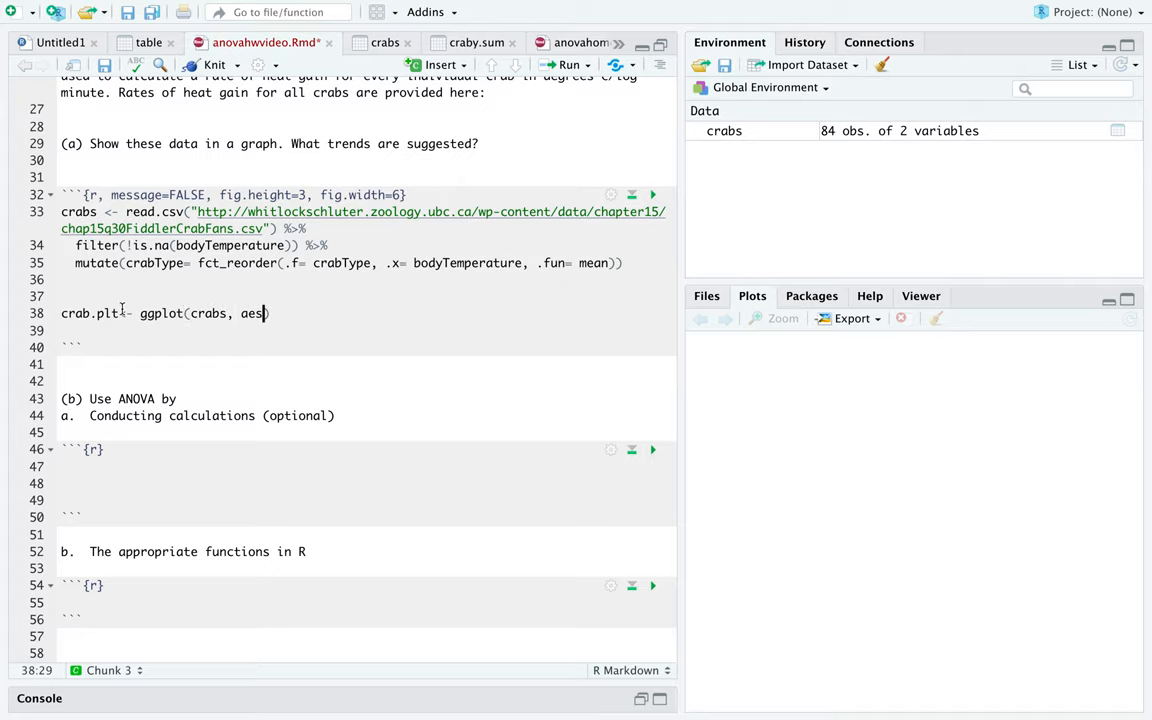
{"action": "type", "text": "("}
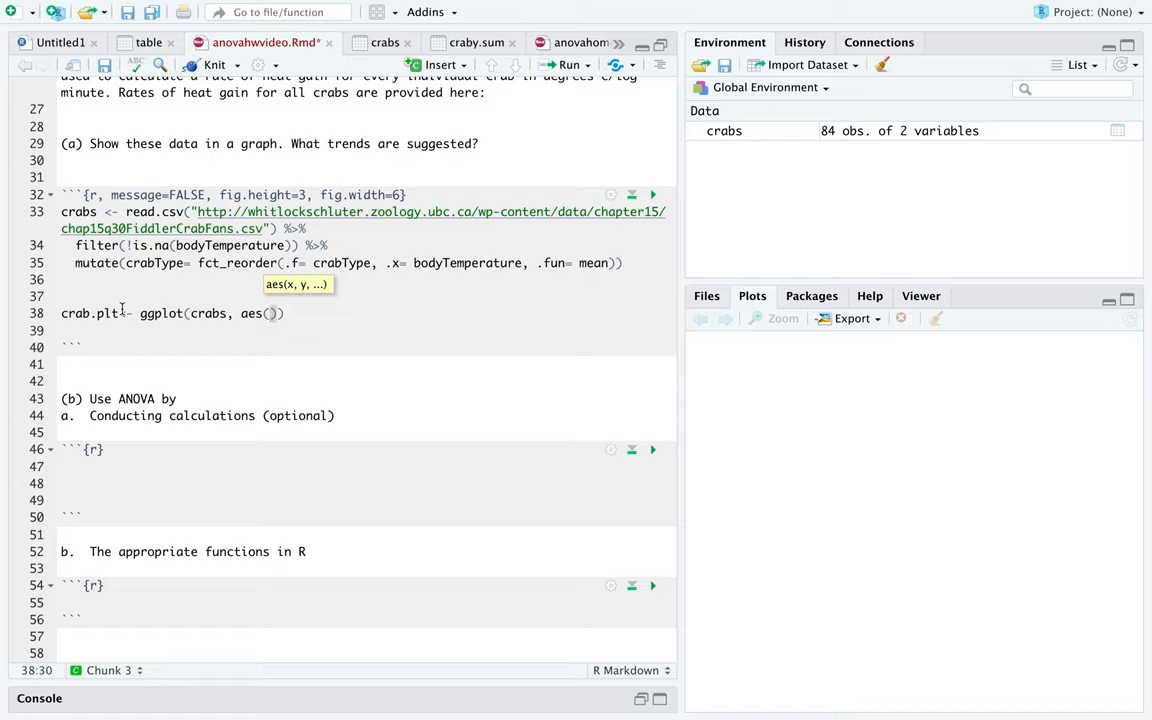
- Map x= crabType, y= bodyTemperature, color= crabType and end the line with +
{"action": "type", "text": "x="}
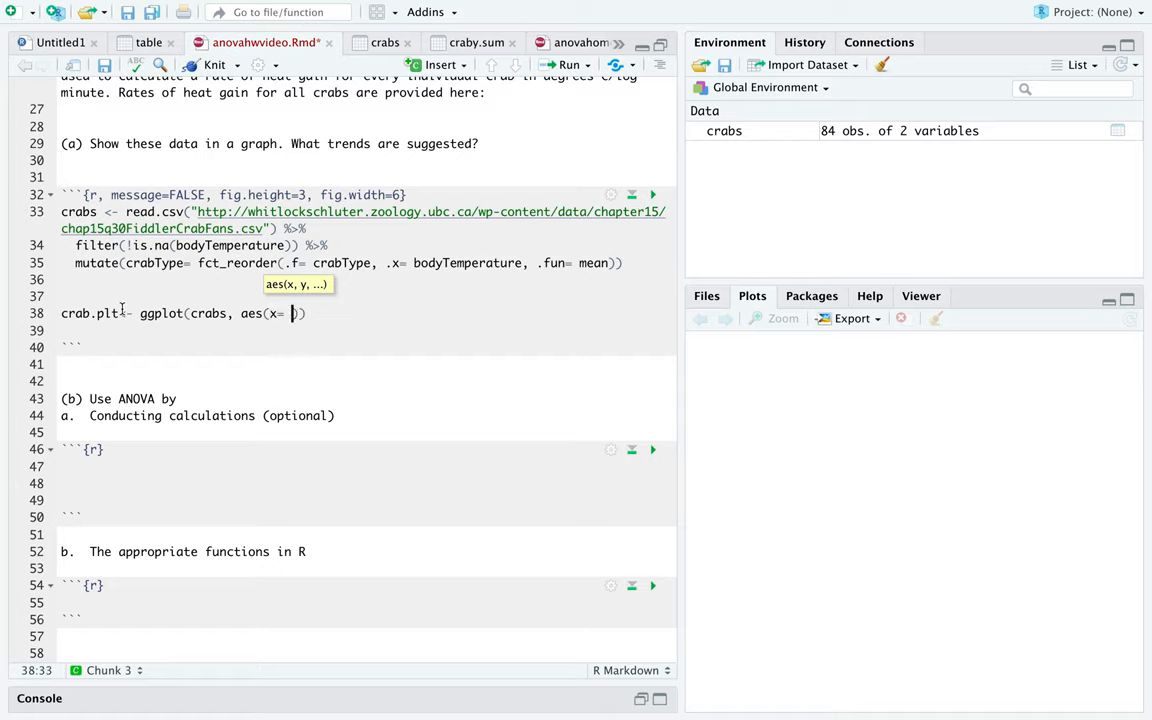
{"action": "type", "text": "crabType"}
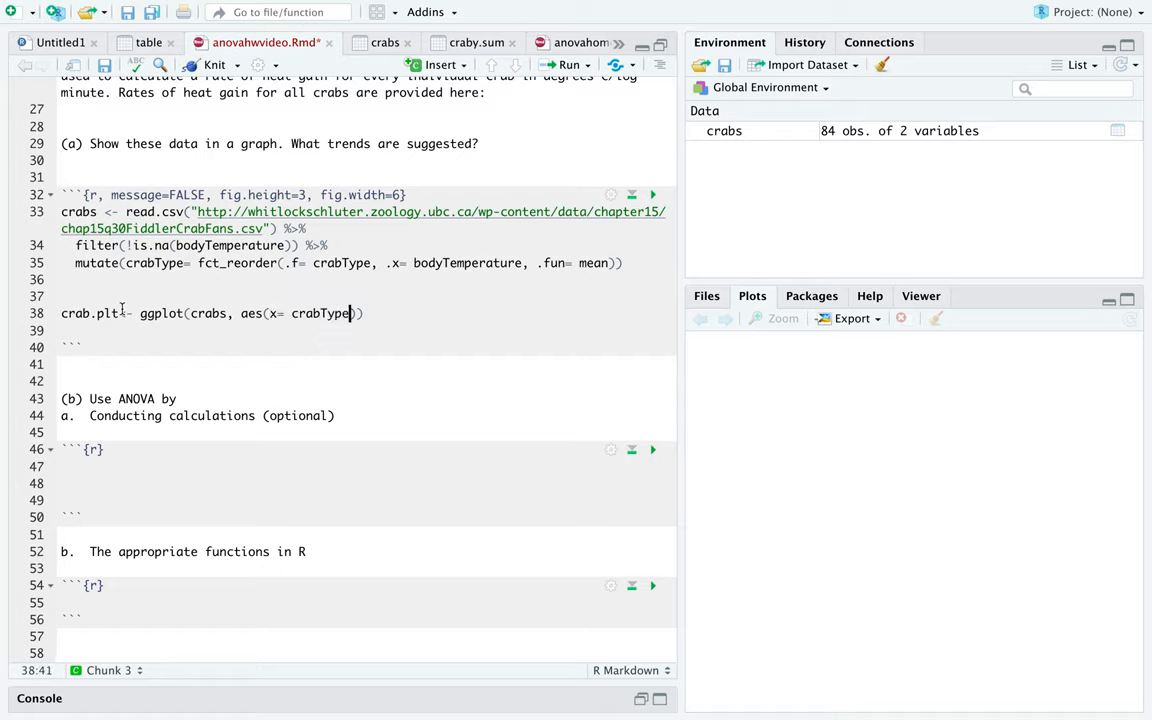
{"action": "type", "text": ", y= bodyTemperature"}
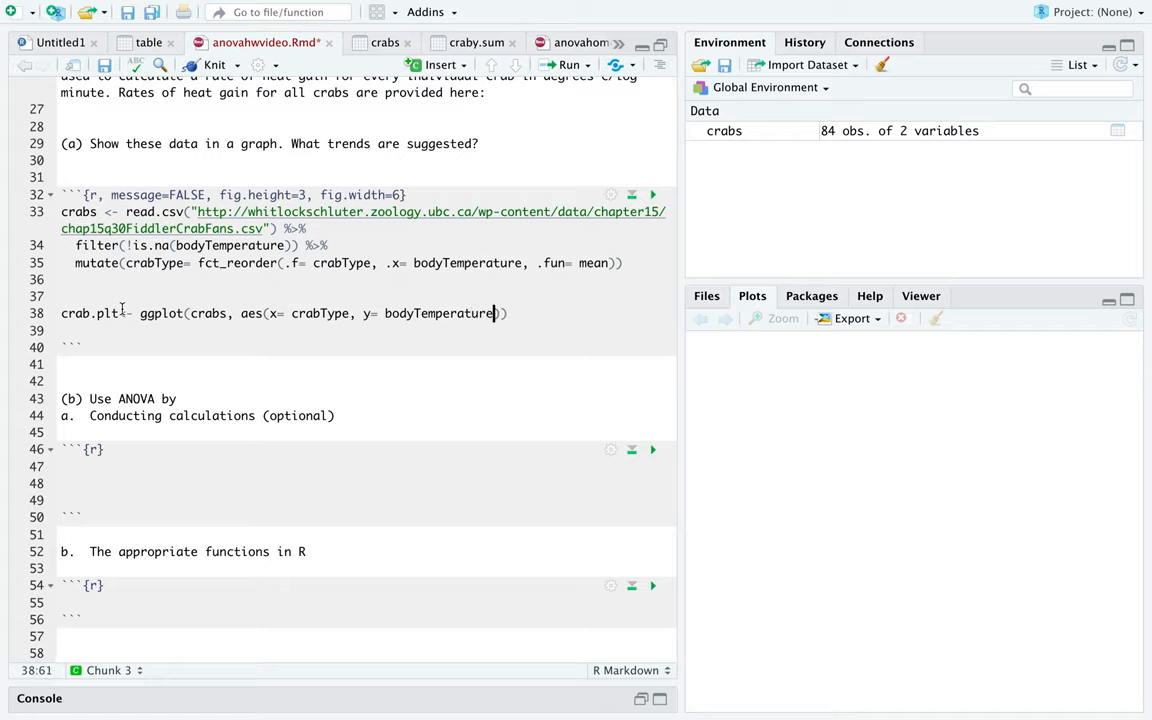
{"action": "type", "text": ","}
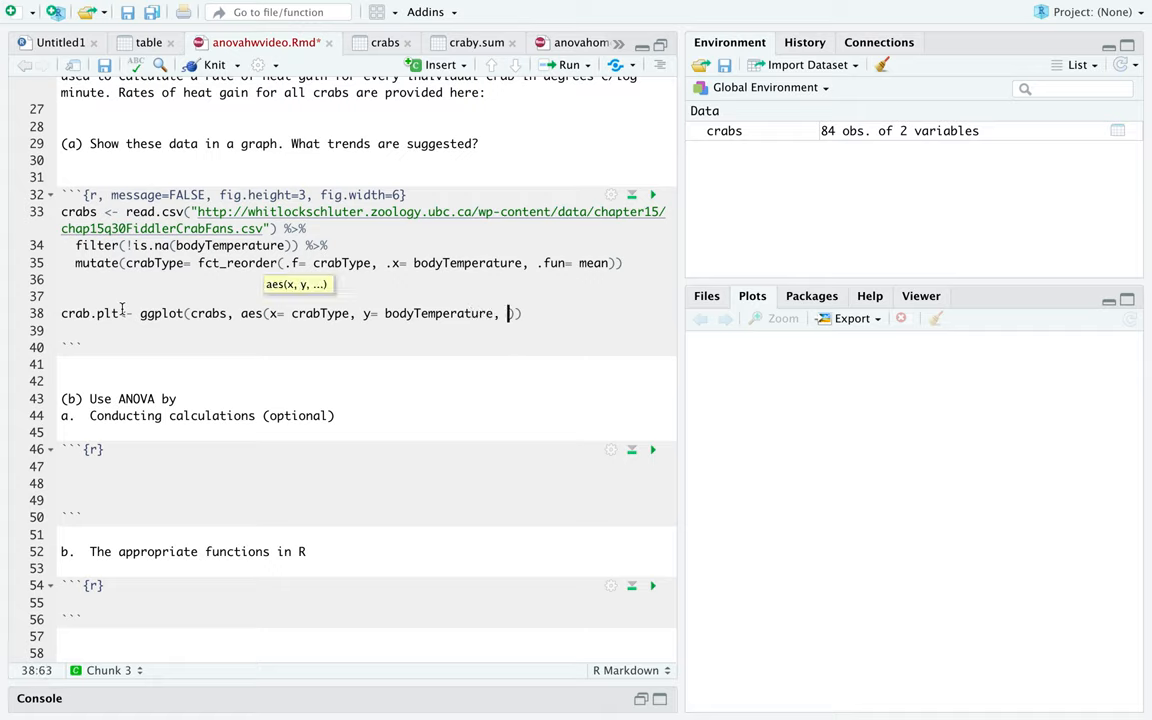
{"action": "type", "text": "color= crabType"}
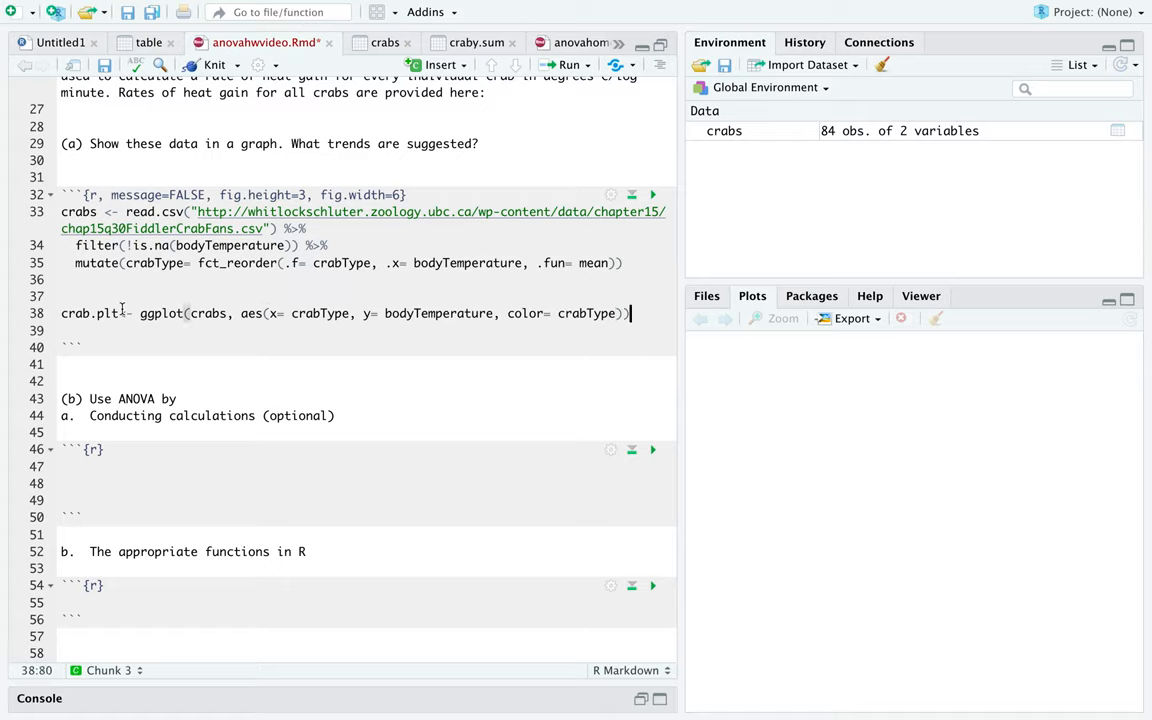
{"action": "type", "text": "+"}
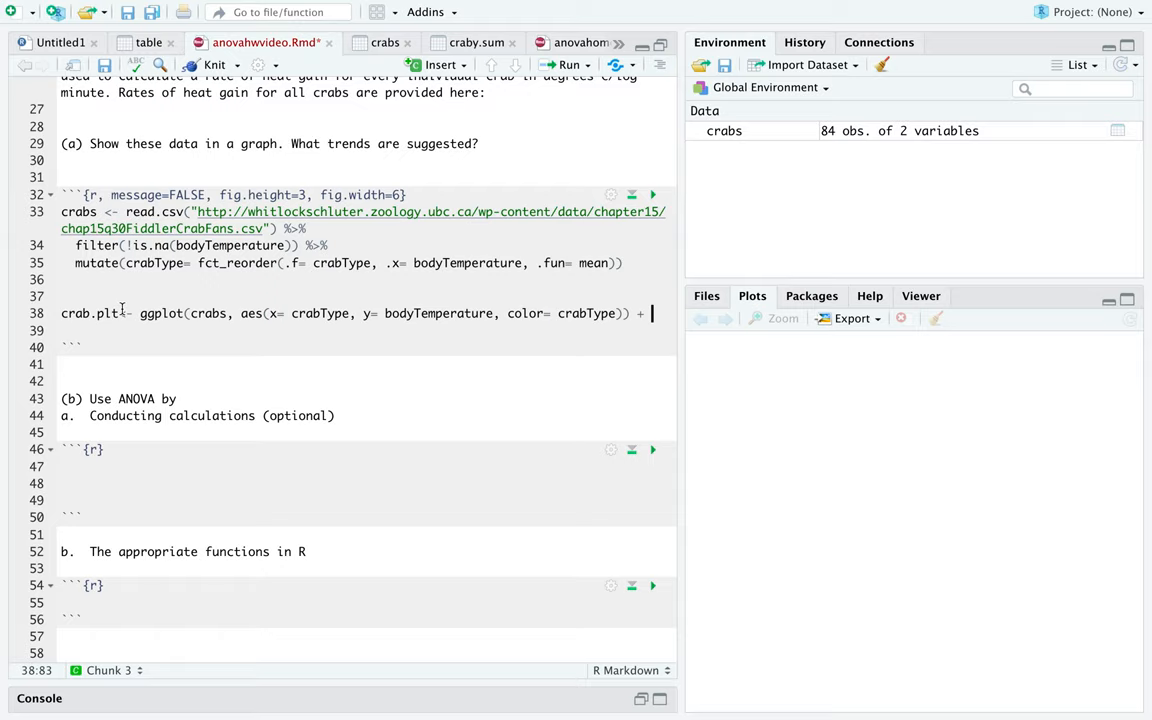
- Add geom_emoji(data= crabs %>% group_by(crabType) %>% summarise(bodyTemperature=
{"action": "type", "text": "geom_emoji"}
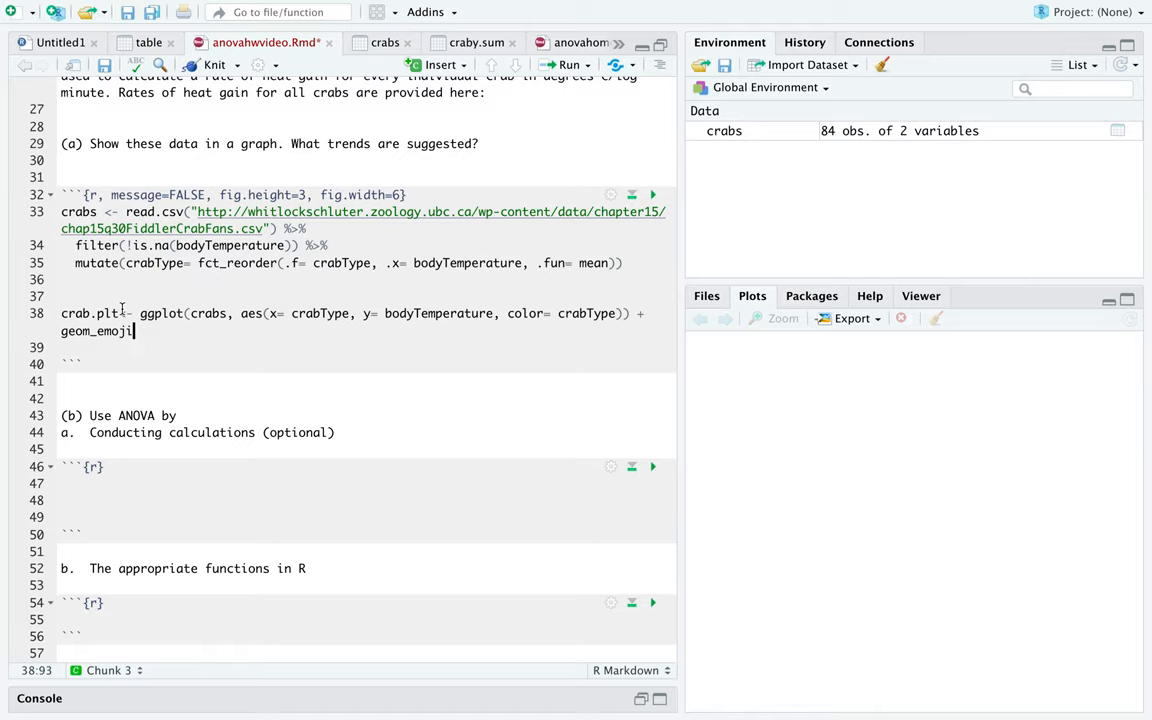
{"action": "type", "text": "(data= crabType,"}
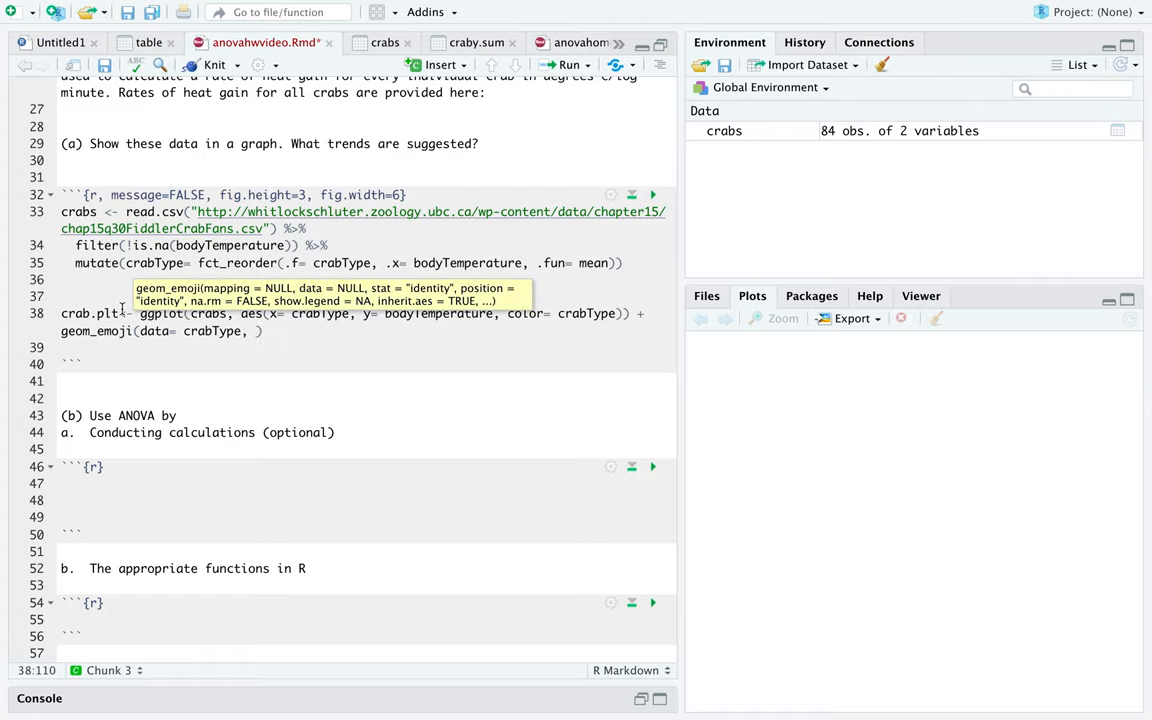
{"action": "key", "text": "BackSpace"}
{"action": "type", "text": "s"}
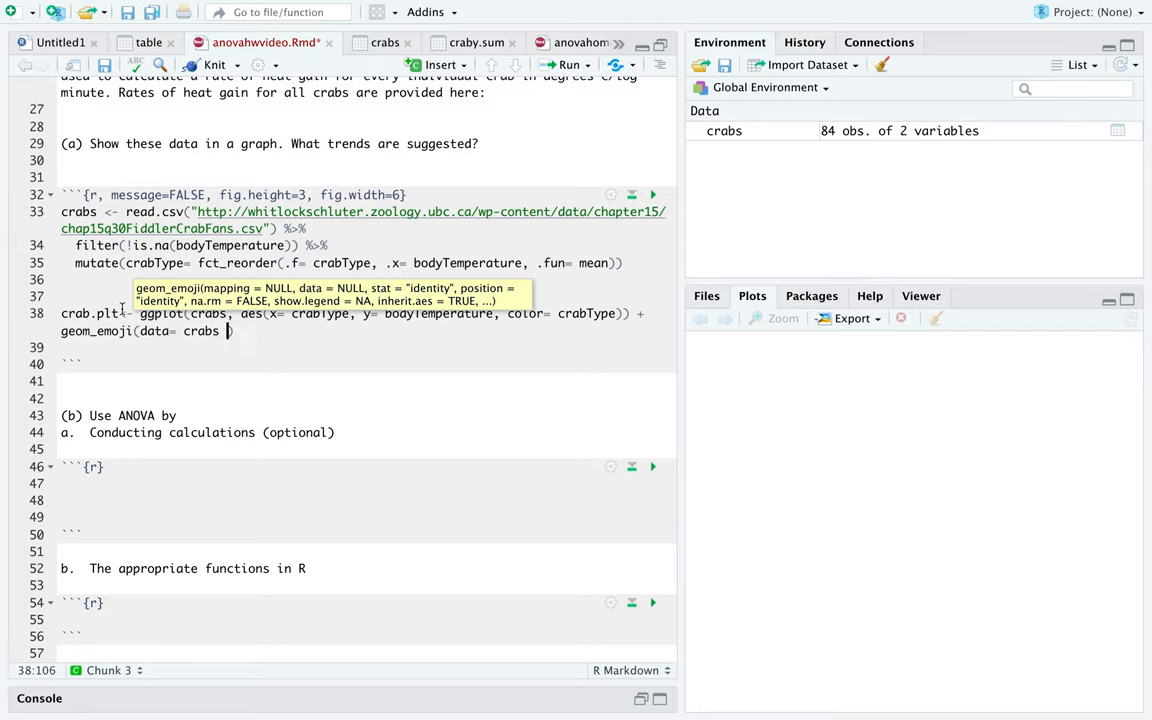
{"action": "type", "text": "%>%"}
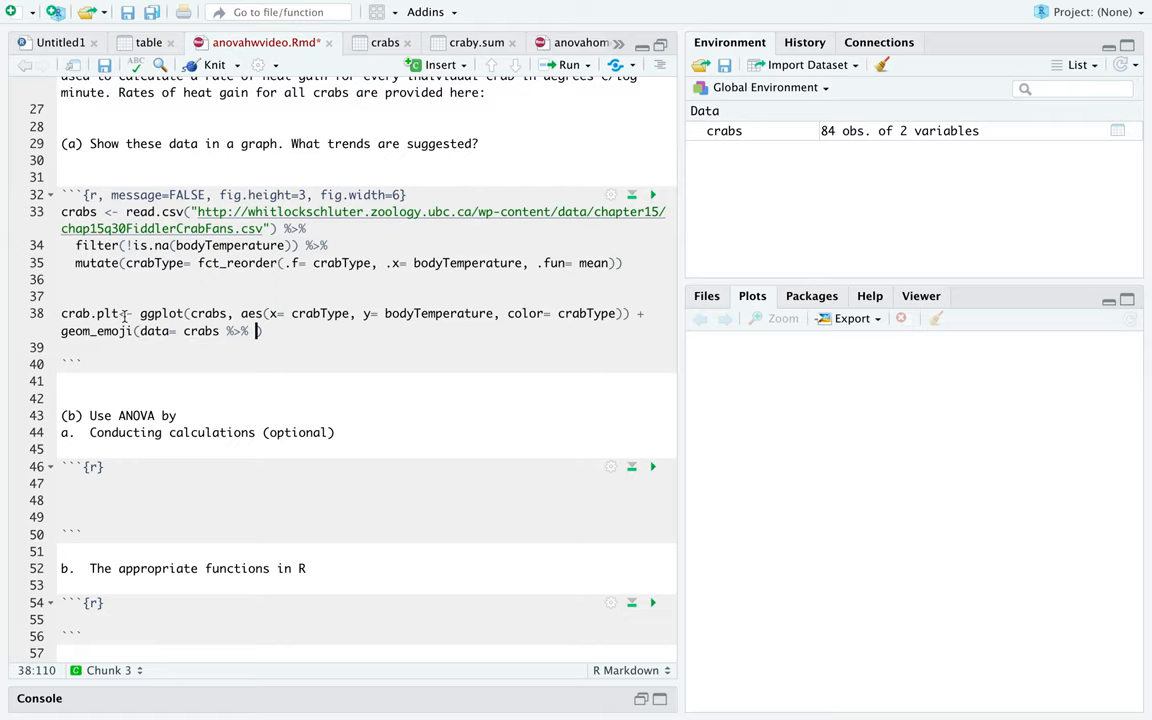
{"action": "type", "text": "group_by(crabType"}
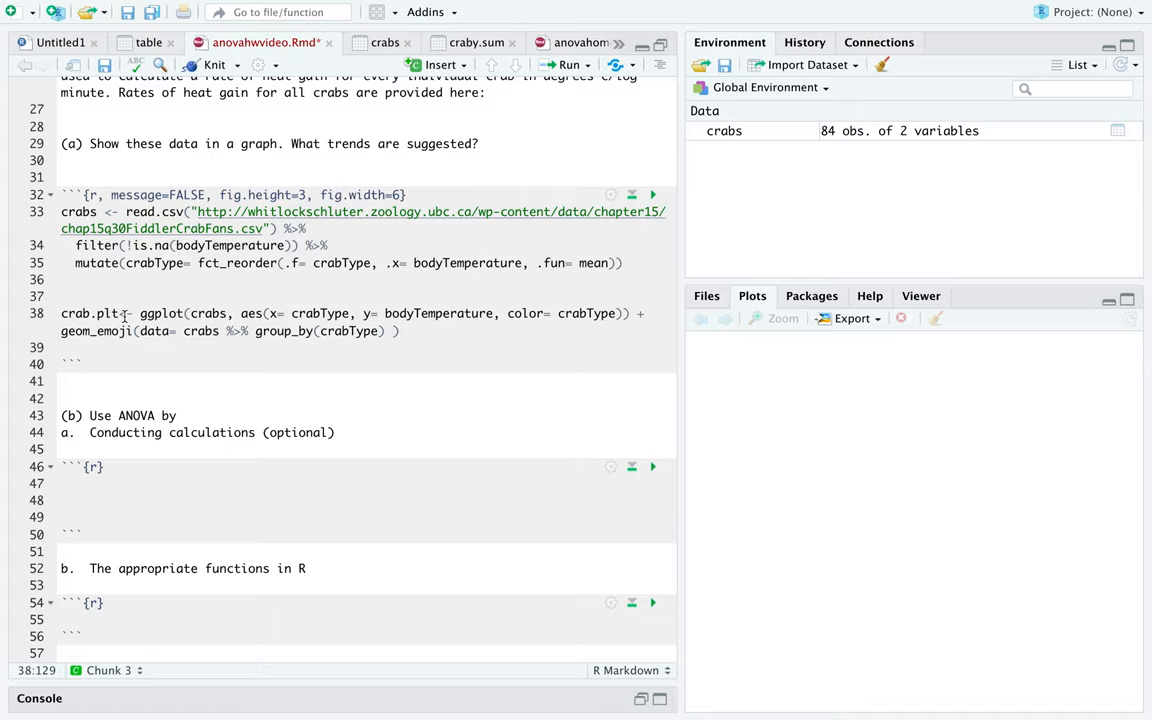
{"action": "type", "text": "%>%"}
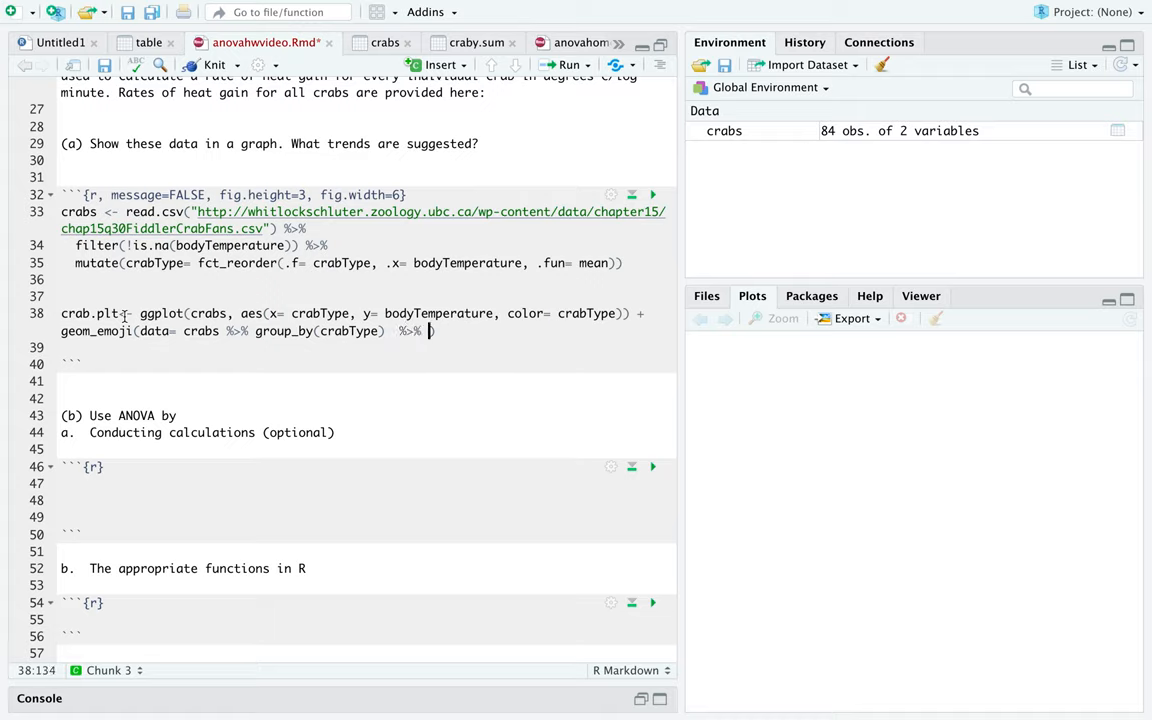
{"action": "type", "text": "summarai"}
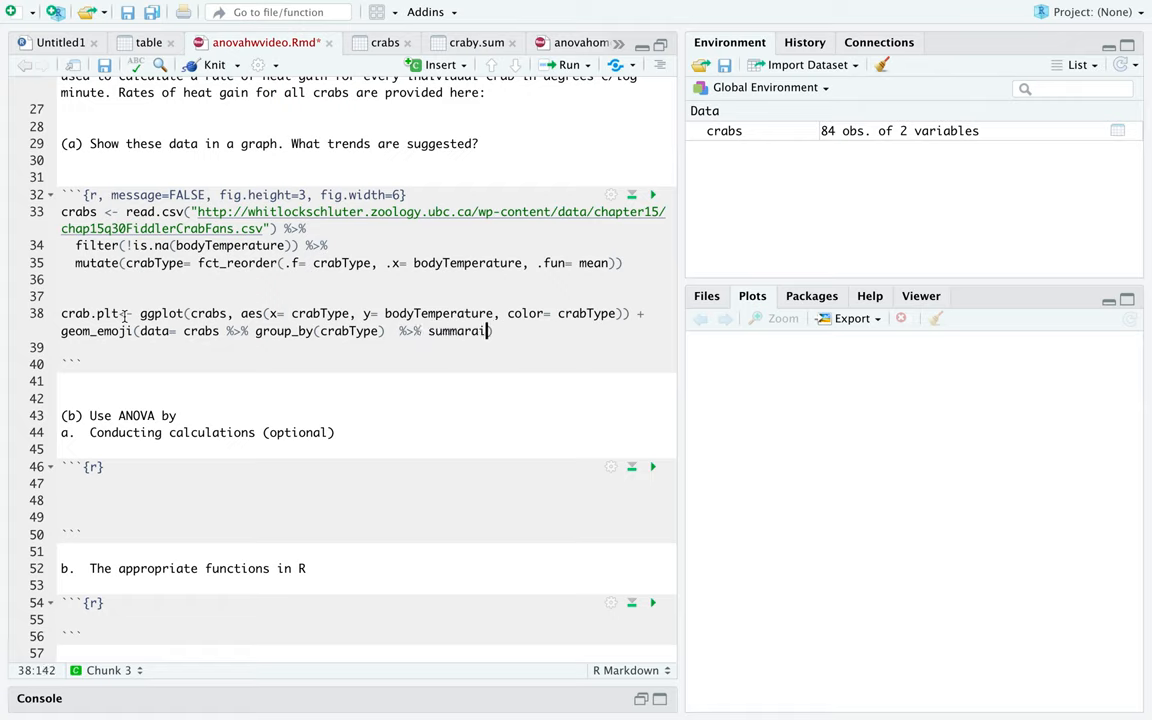
{"action": "type", "text": "e(bodyTemperature="}
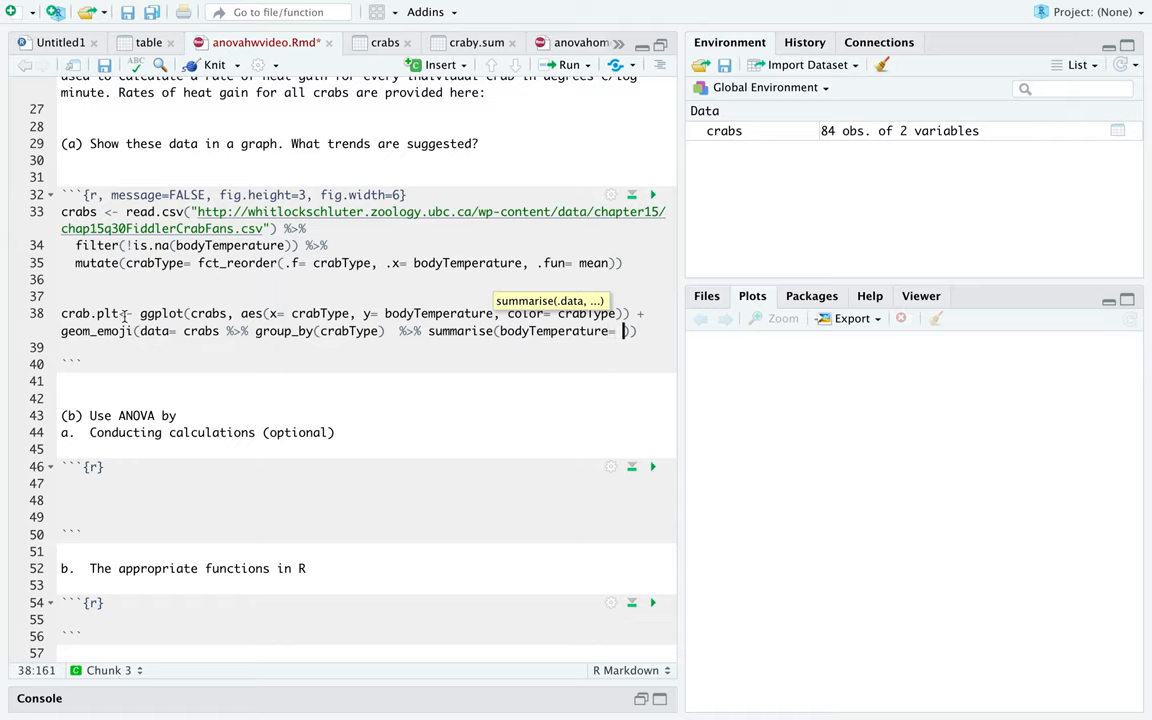
- Set bodyTemperature to mean(bodyTemperature) and close the summarise parentheses
{"action": "type", "text": "mean(bodyTemperature"}
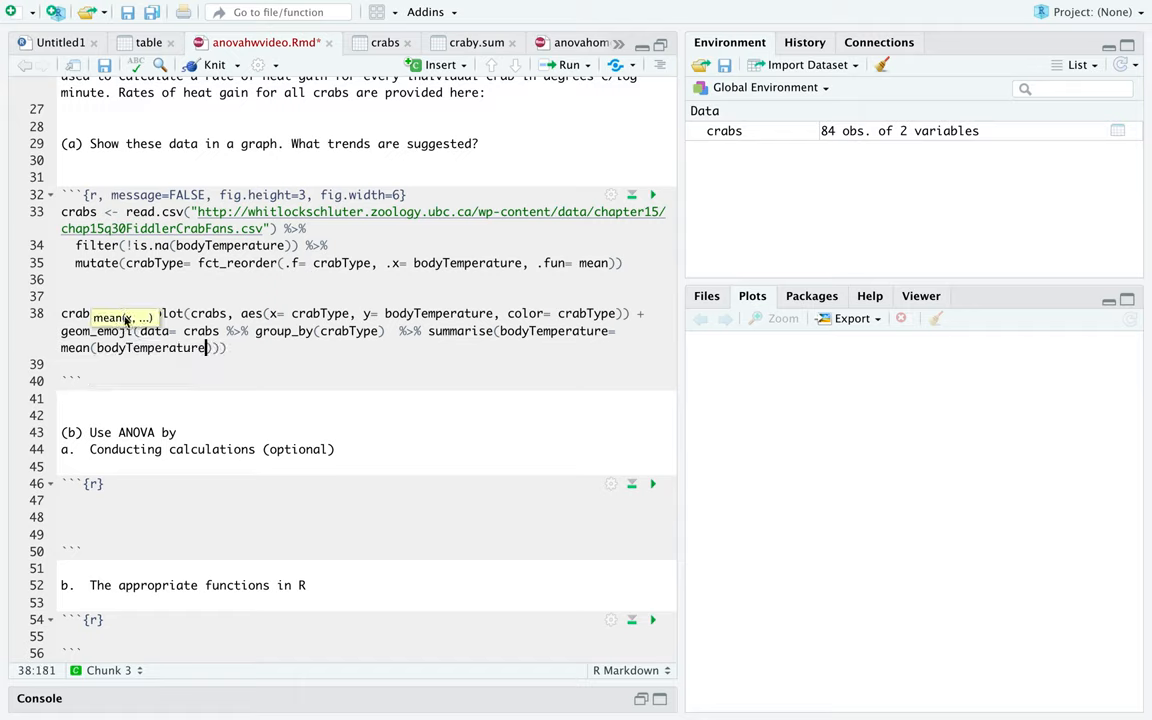
{"action": "mouse_move", "coordinate": [436, 328]}
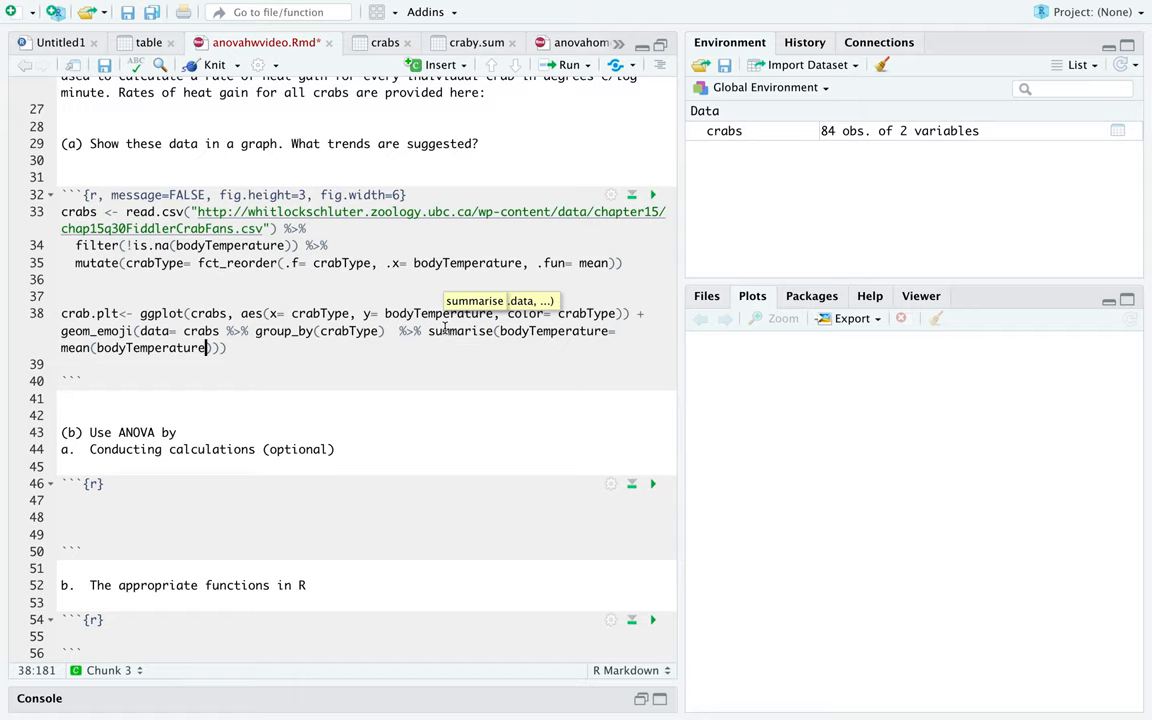
{"action": "mouse_move", "coordinate": [500, 338]}
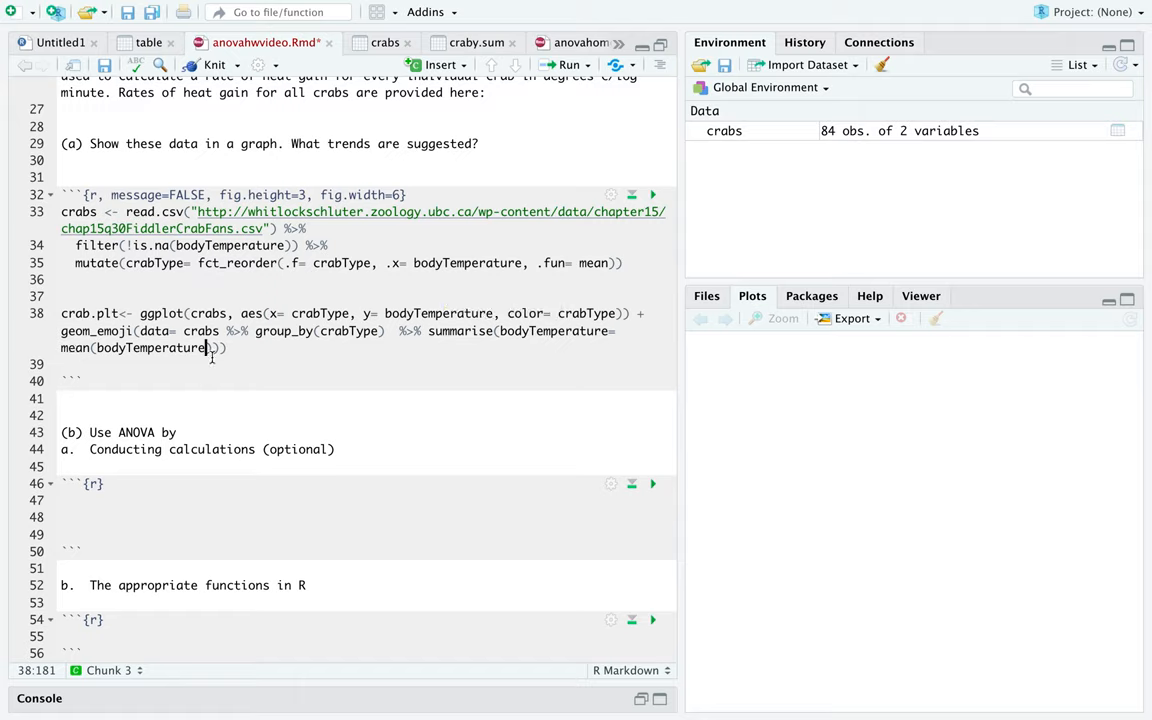
{"action": "type", "text": ")"}
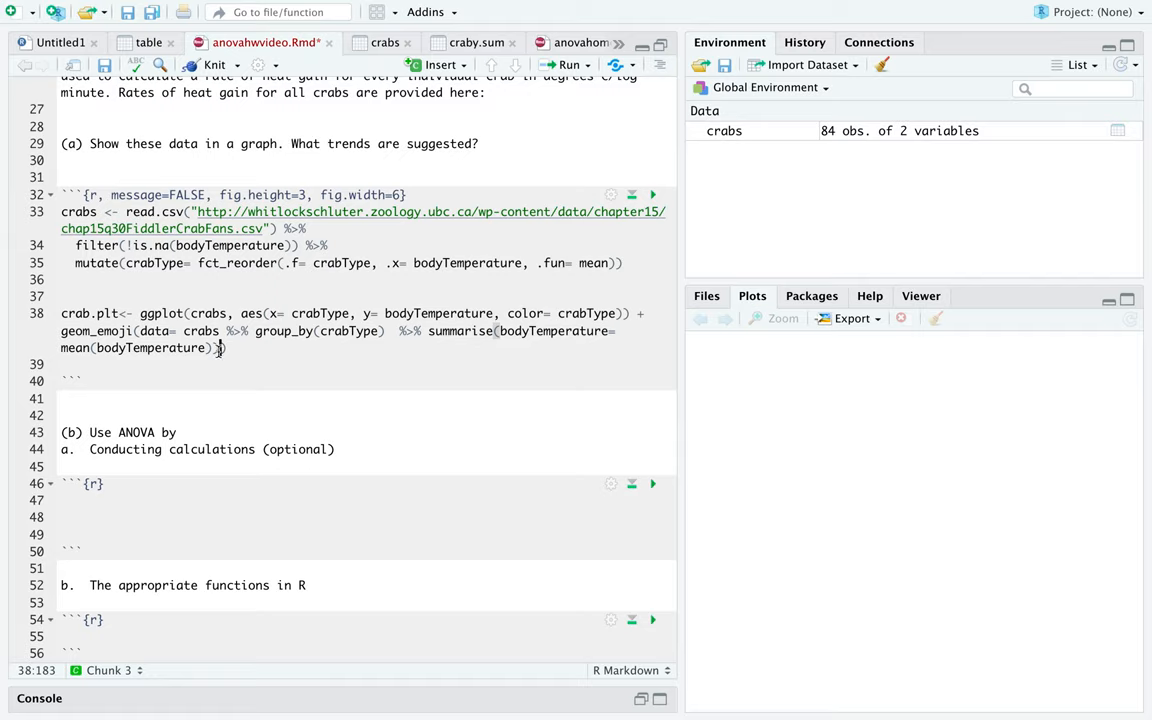
- Add emoji= "1f980", size = .08 to the geom_emoji layer
{"action": "type", "text": ", emo"}
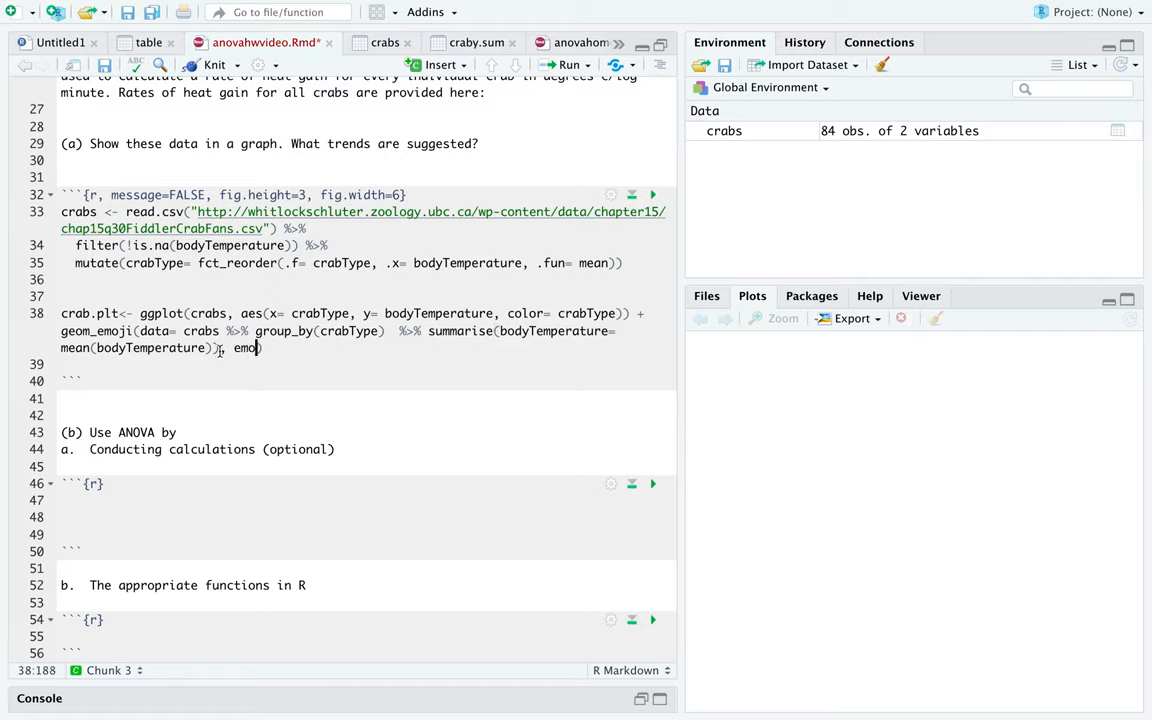
{"action": "type", "text": "i= \"1"}
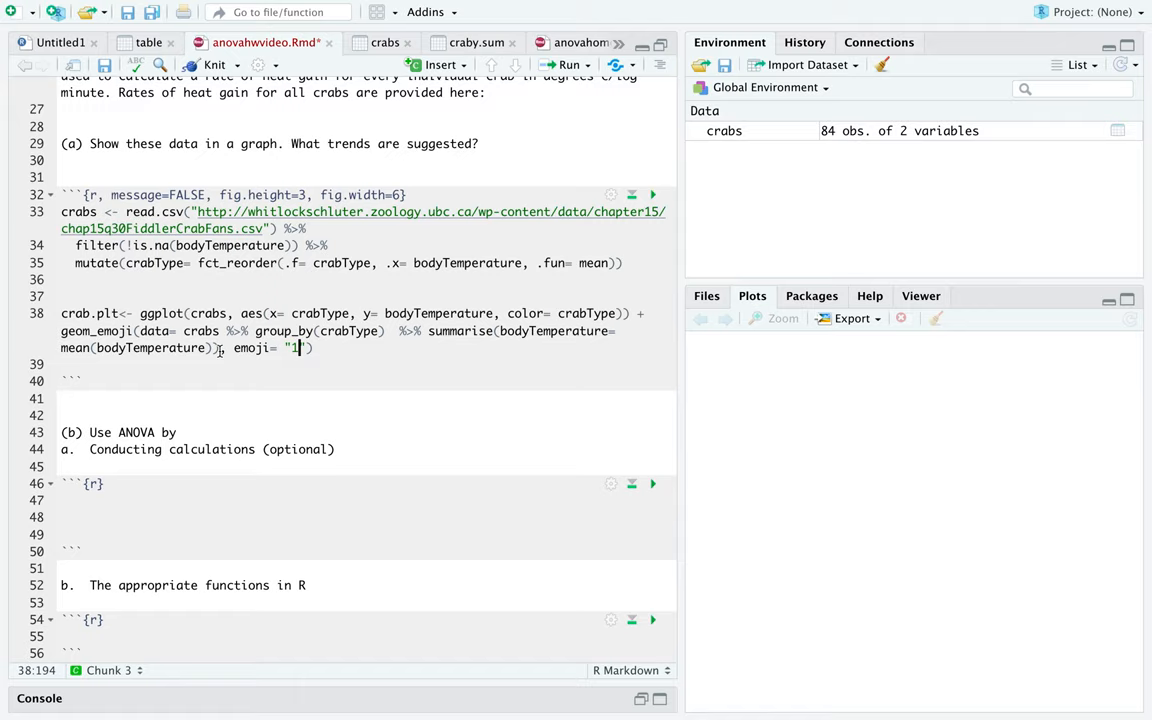
{"action": "type", "text": "f"}
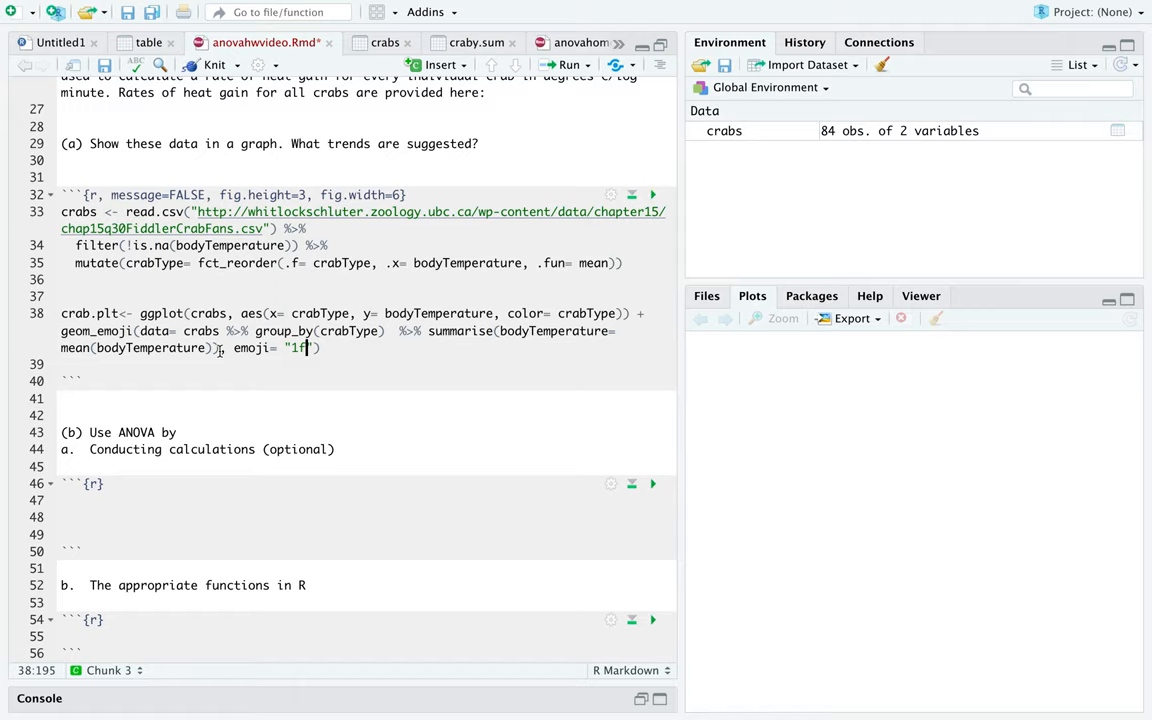
{"action": "type", "text": "90"}
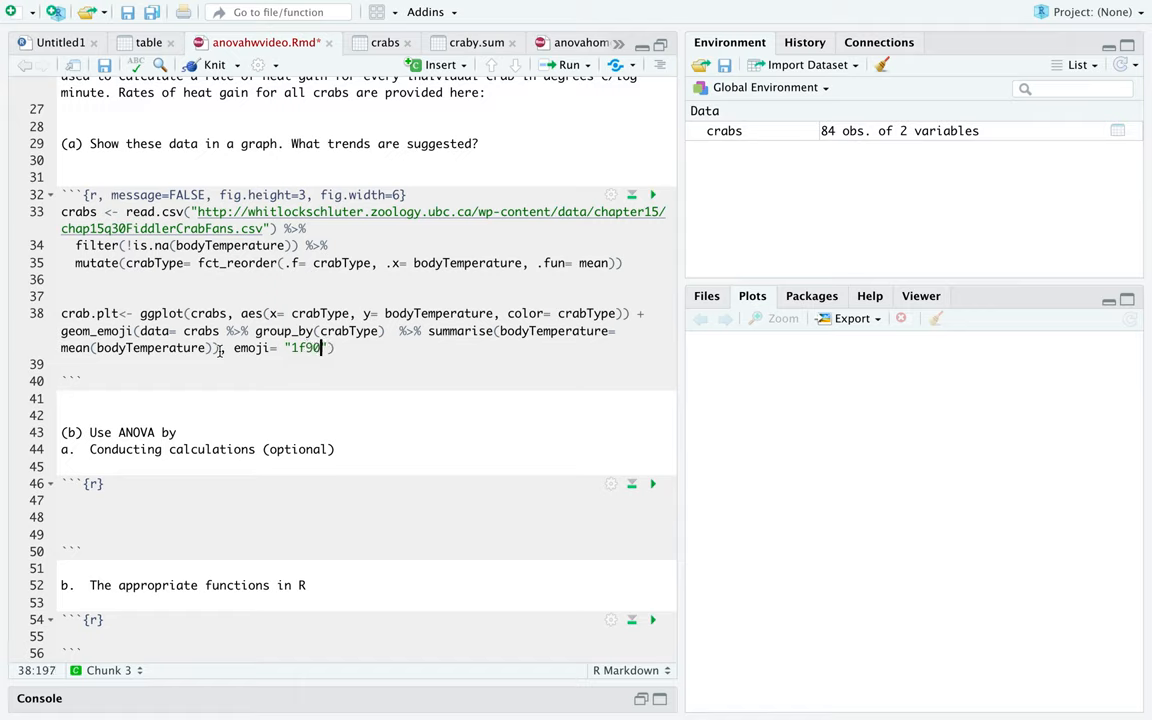
{"action": "type", "text": "0,"}
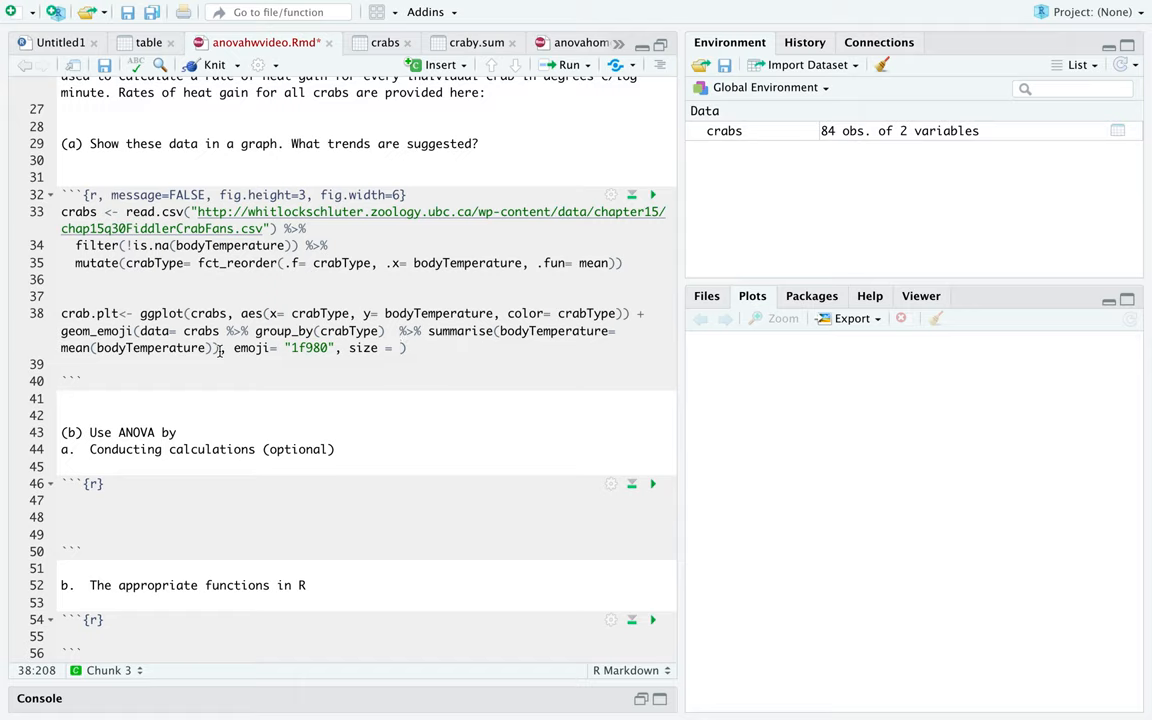
{"action": "type", "text": ".0"}
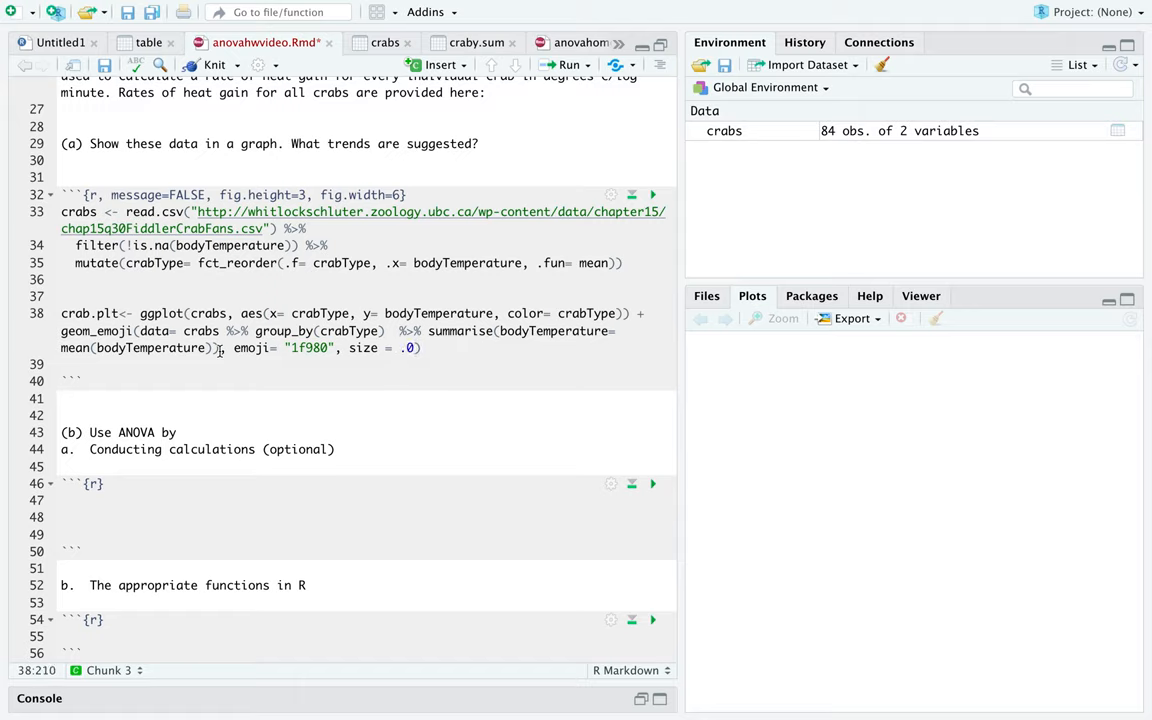
{"action": "type", "text": "8"}
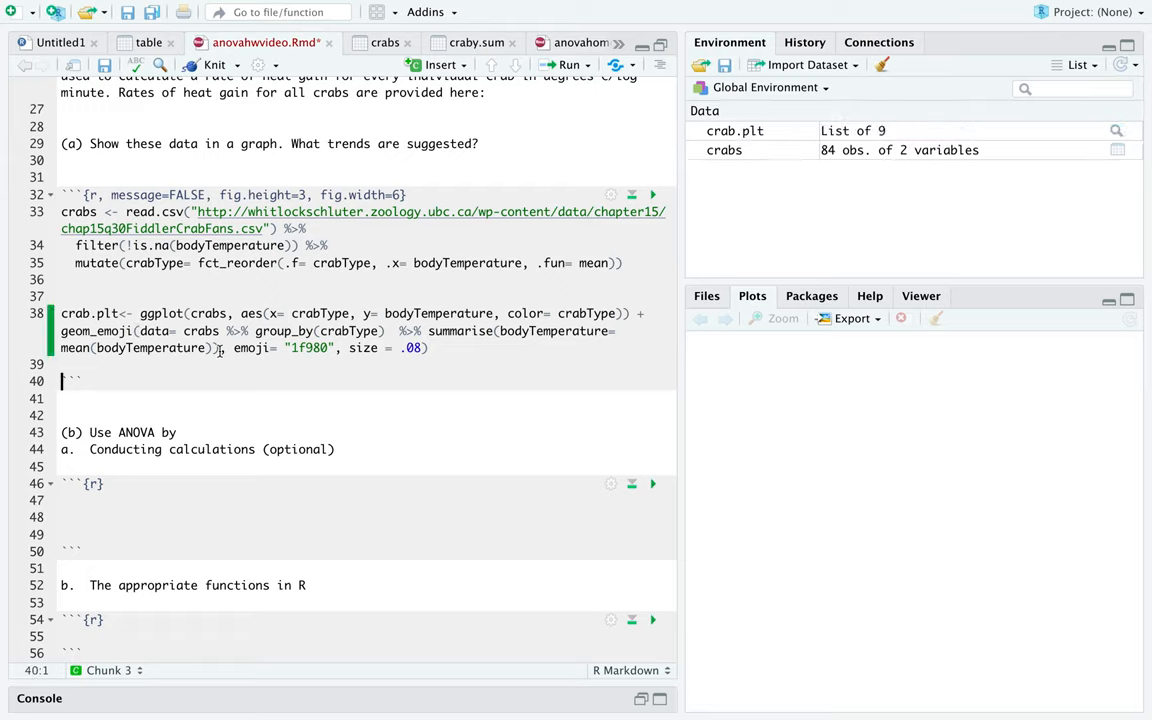
- Print crab.plt on a new line to render the emoji means plot
{"action": "key", "text": "Return"}
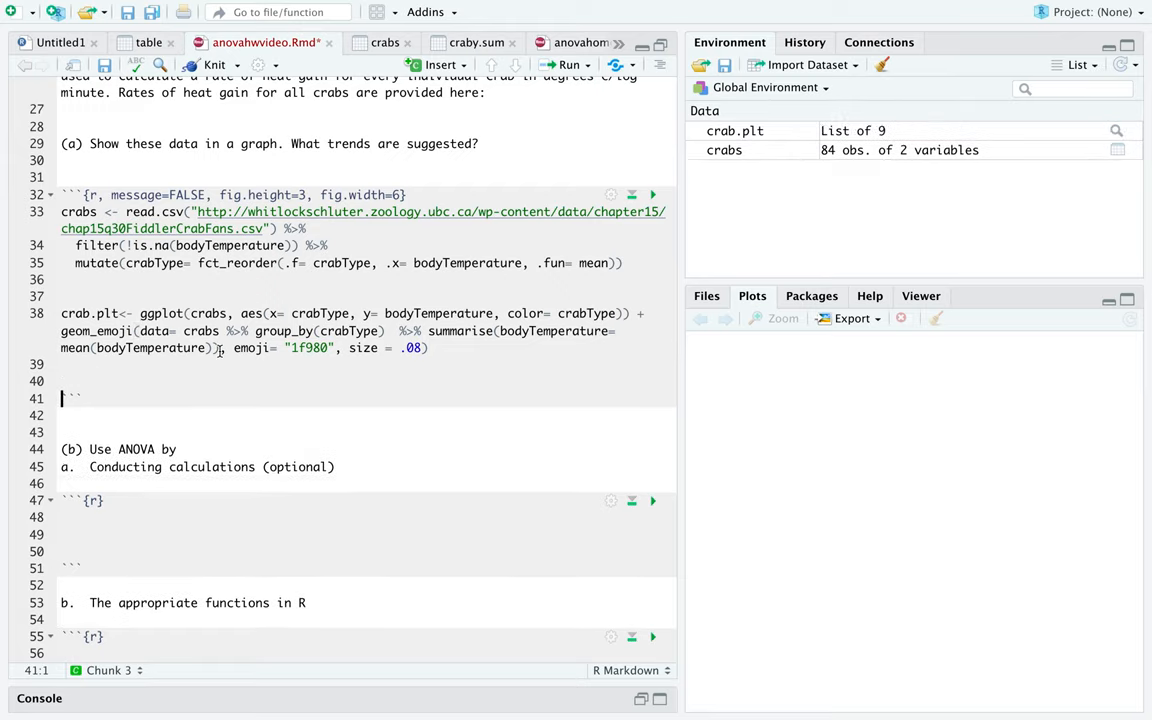
{"action": "type", "text": "crab"}
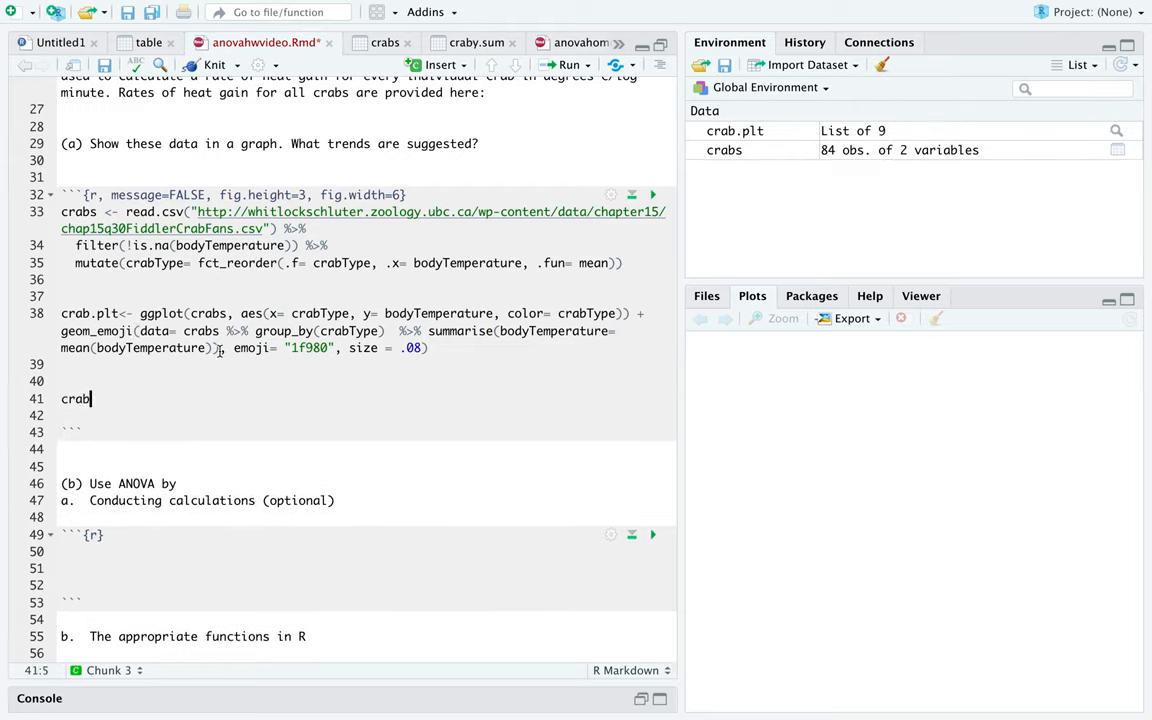
{"action": "type", "text": ".plt"}
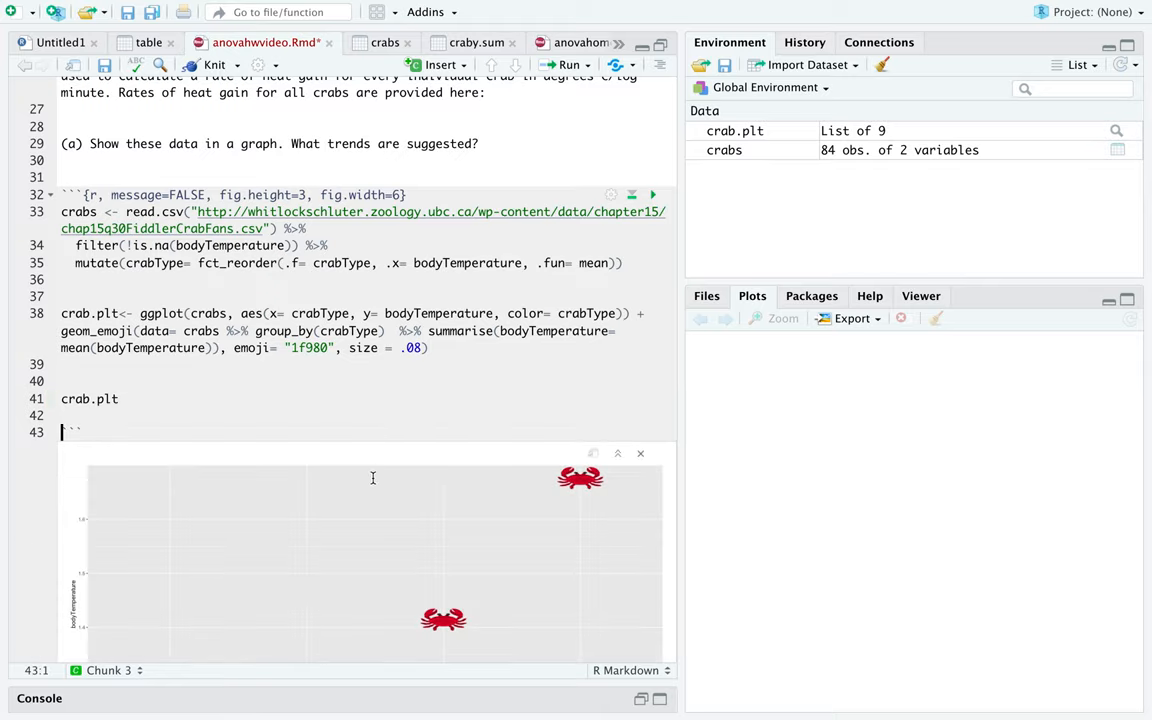
- Scroll between the rendered emoji plot and the ggplot code being extended with geom_ji
{"action": "scroll", "scroll_direction": "down", "scroll_amount": 3}
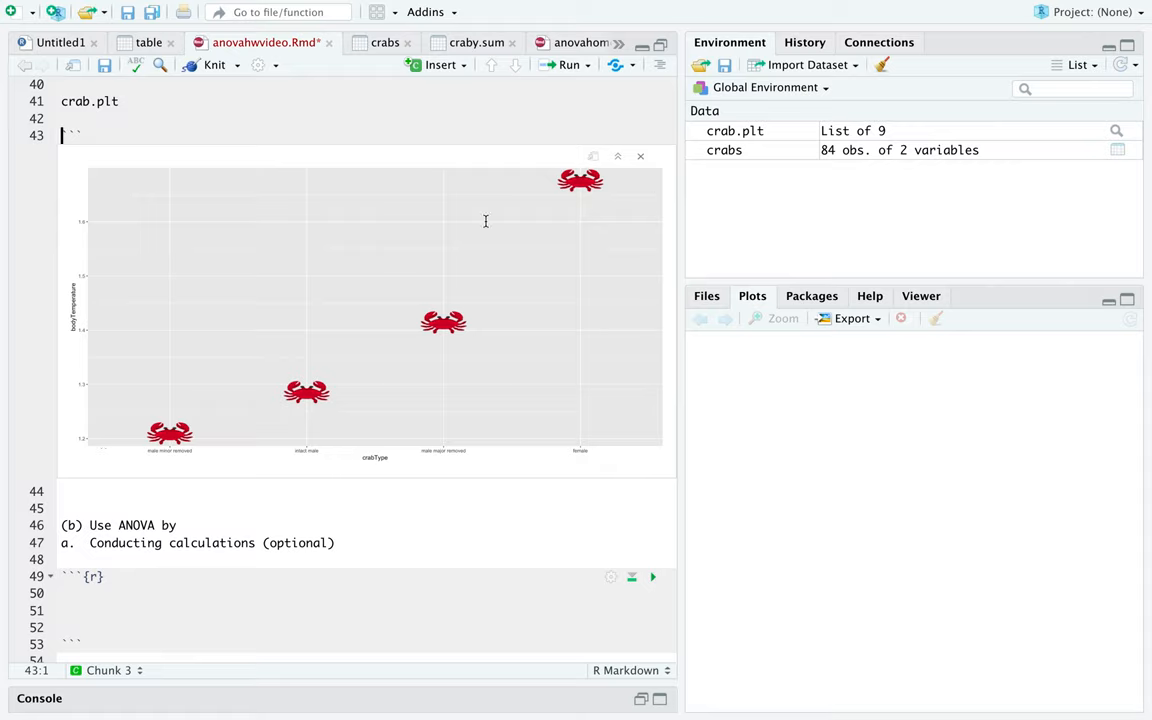
{"action": "mouse_move", "coordinate": [252, 392]}
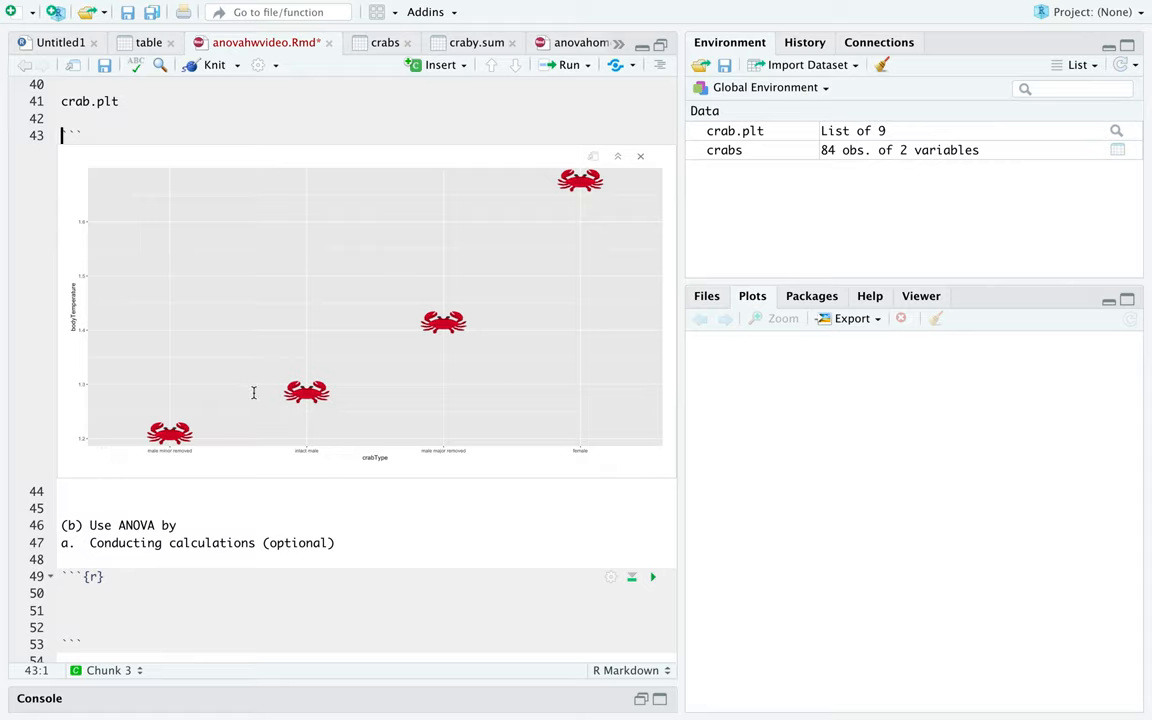
{"action": "mouse_move", "coordinate": [456, 272]}
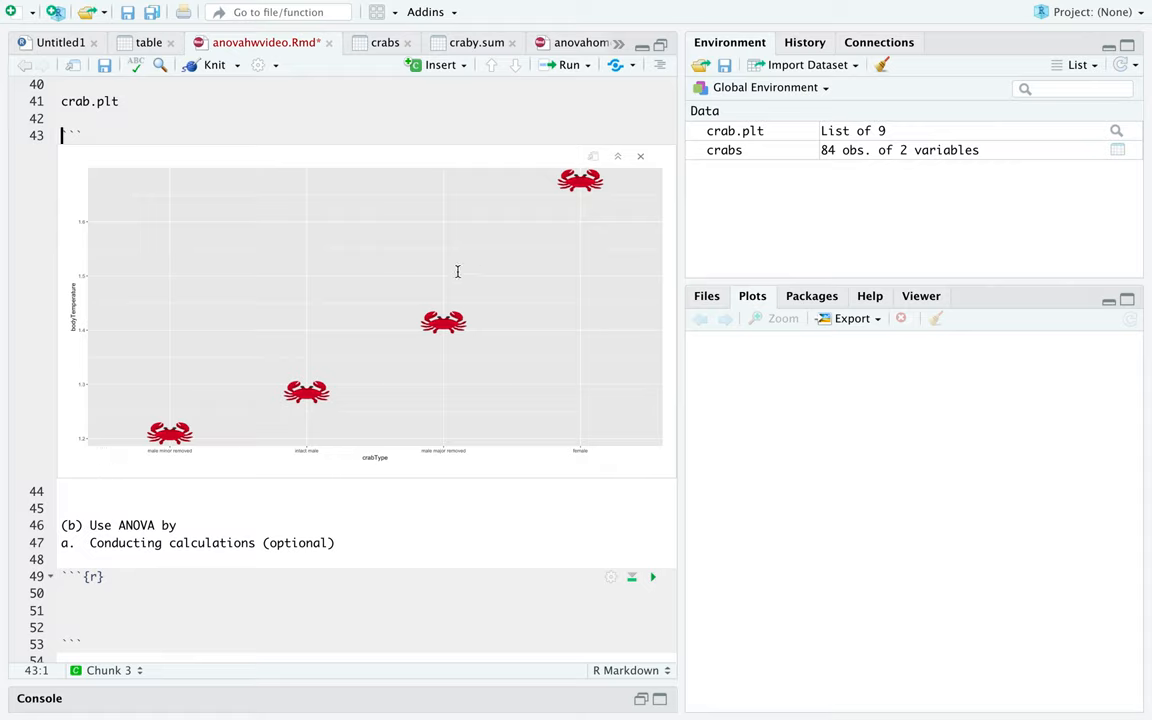
{"action": "mouse_move", "coordinate": [500, 378]}
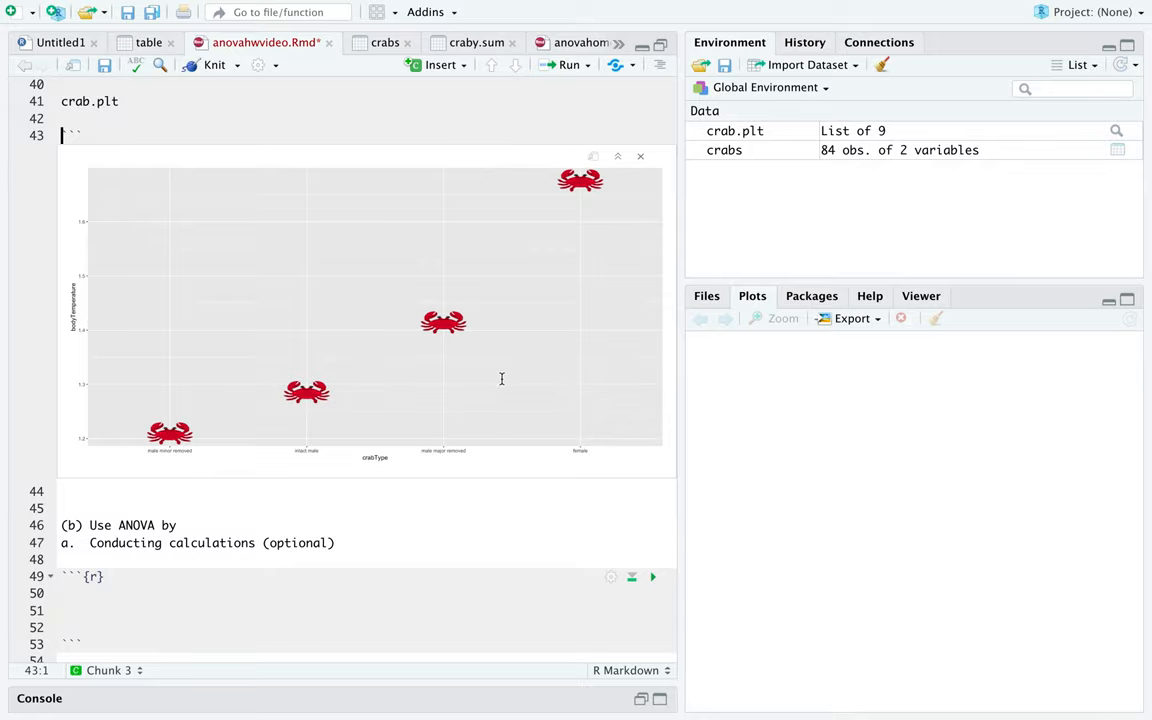
{"action": "scroll", "scroll_direction": "up", "scroll_amount": 3}
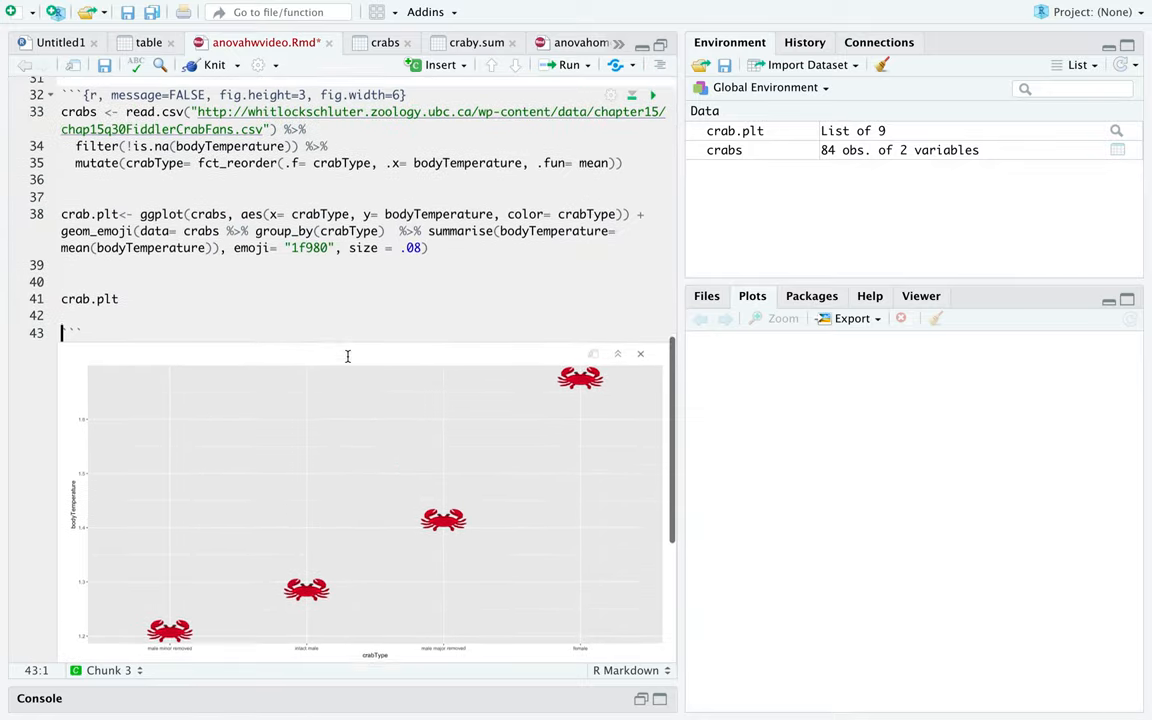
{"action": "scroll", "scroll_direction": "down", "scroll_amount": 3}
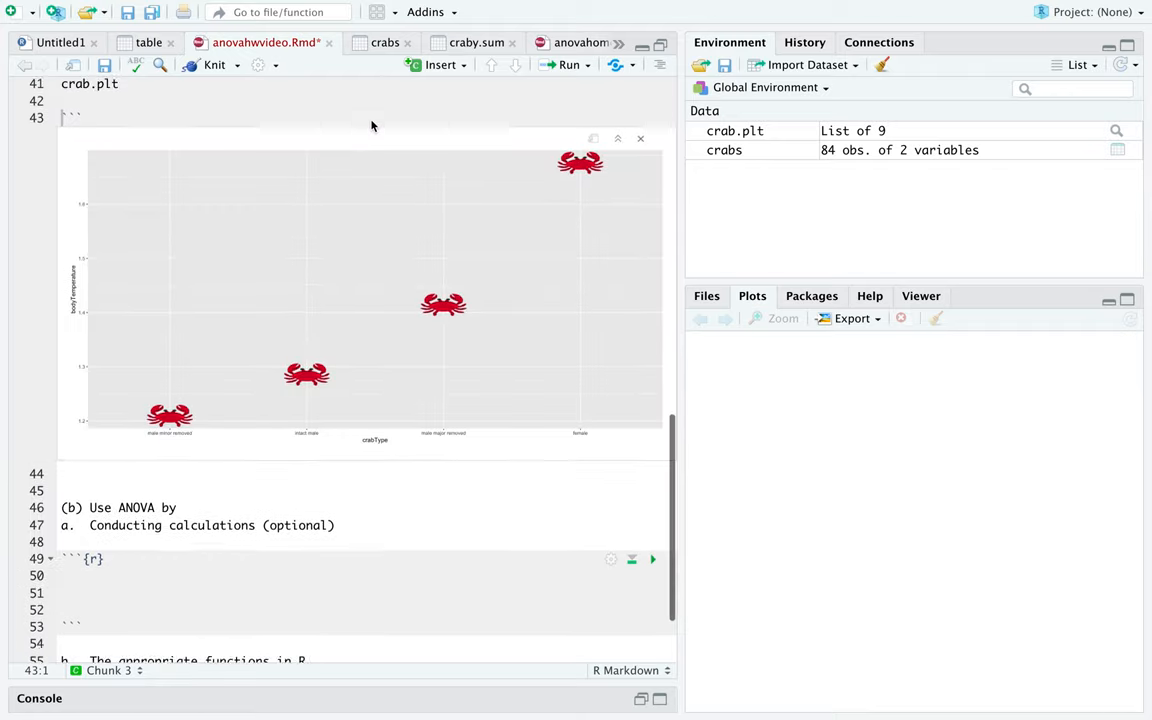
{"action": "scroll", "scroll_direction": "up", "scroll_amount": 3}
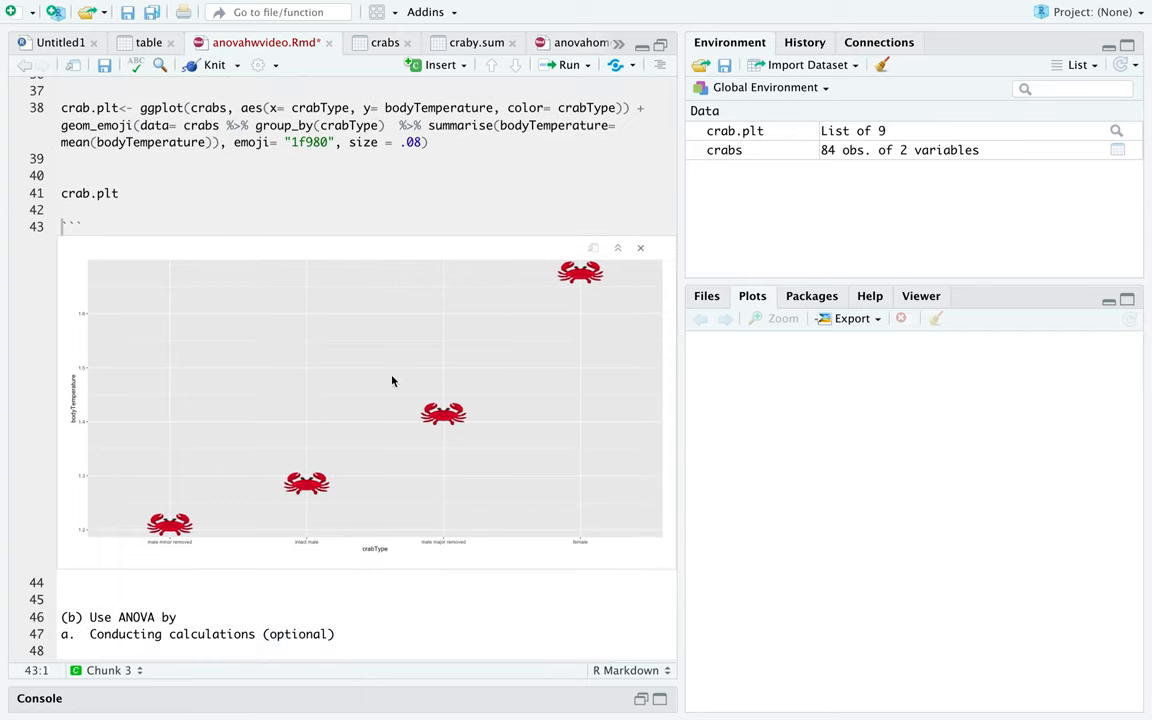
{"action": "mouse_move", "coordinate": [570, 366]}
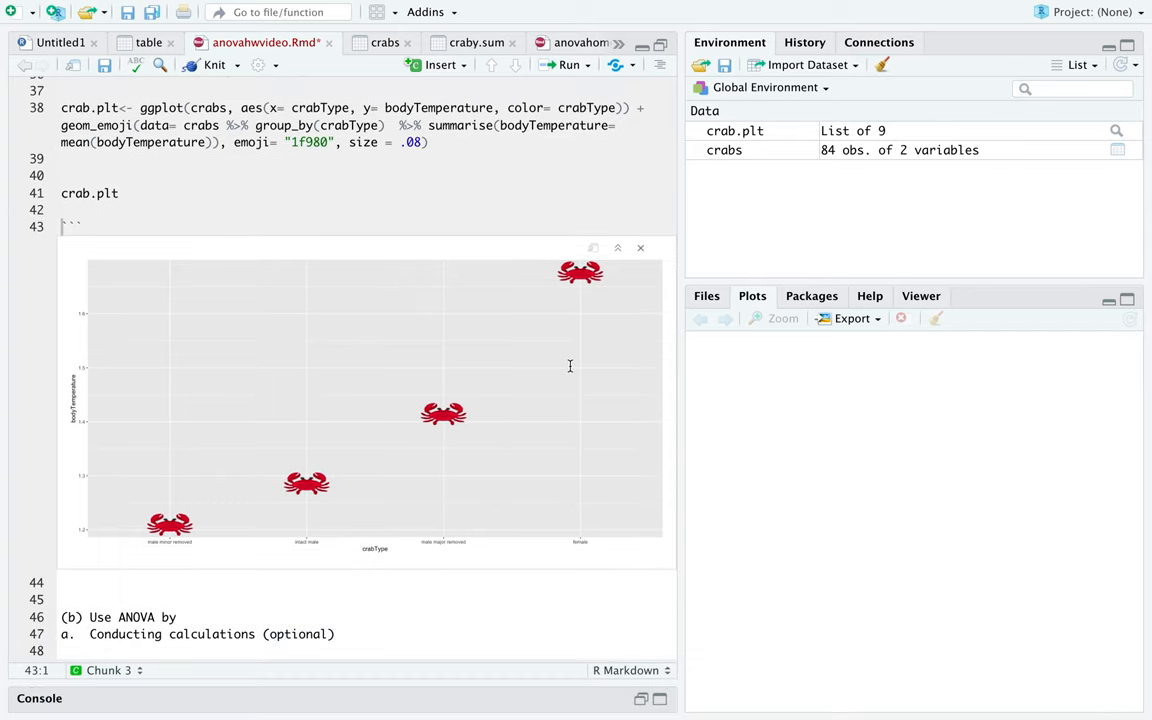
{"action": "mouse_move", "coordinate": [210, 388]}
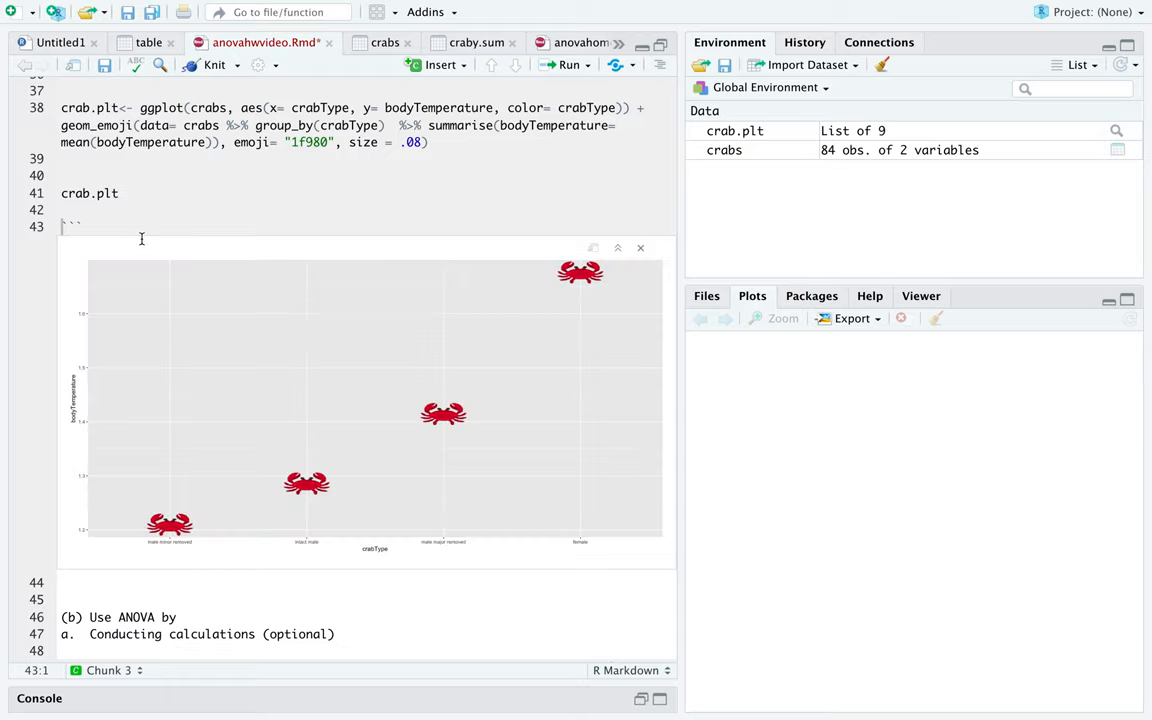
{"action": "scroll", "scroll_direction": "up", "scroll_amount": 3}
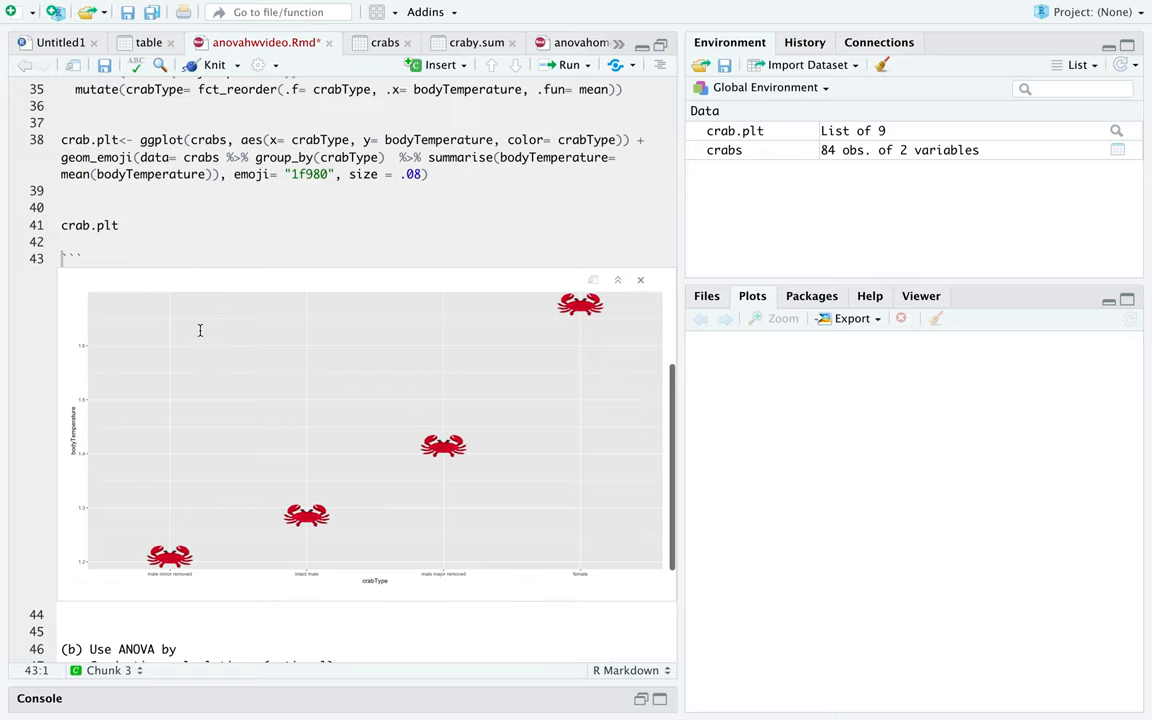
{"action": "scroll", "scroll_direction": "down", "scroll_amount": 3}
{"action": "type", "text": " + geom_ji"}
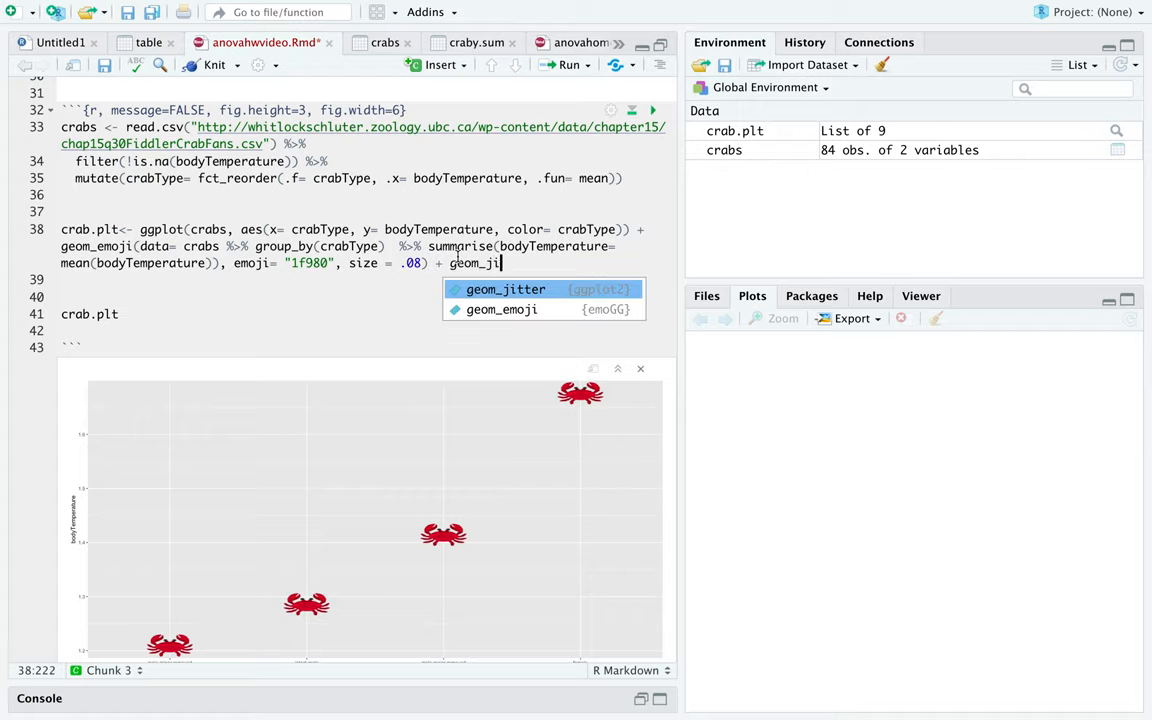
- Complete geom_jitter() from autocomplete and run to show jittered points with a legend
{"action": "left_click", "coordinate": [504, 288]}
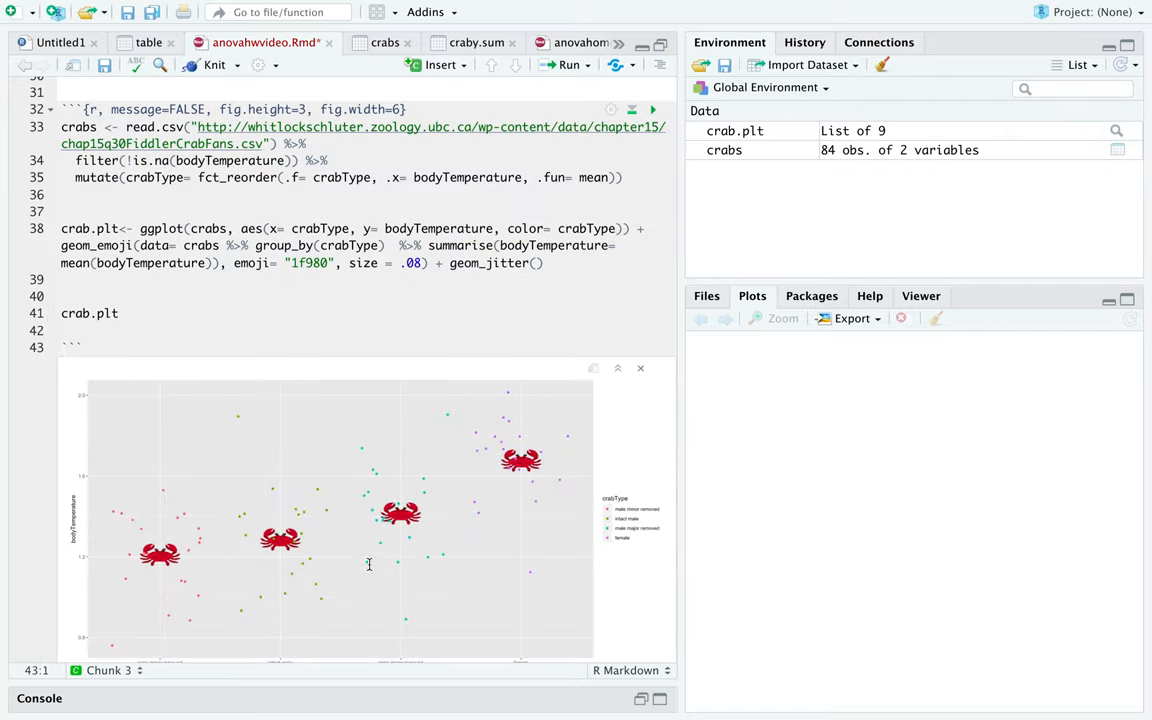
{"action": "mouse_move", "coordinate": [544, 404]}
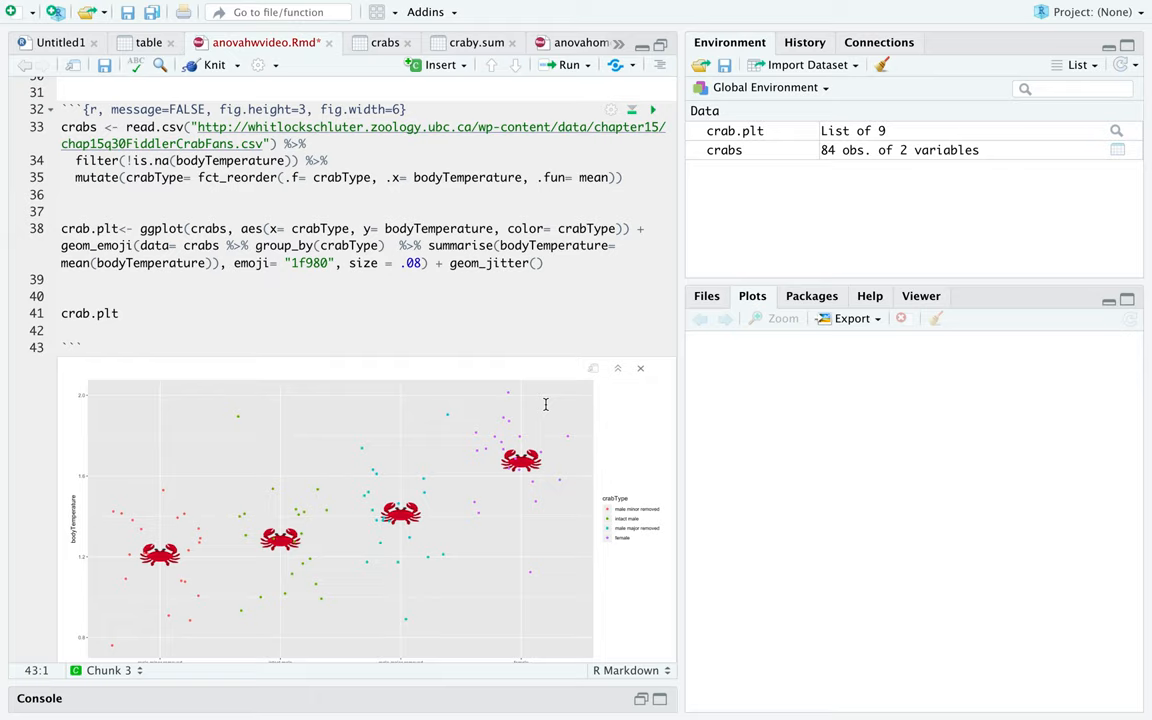
{"action": "left_click", "coordinate": [544, 264]}
{"action": "type", "text": " +"}
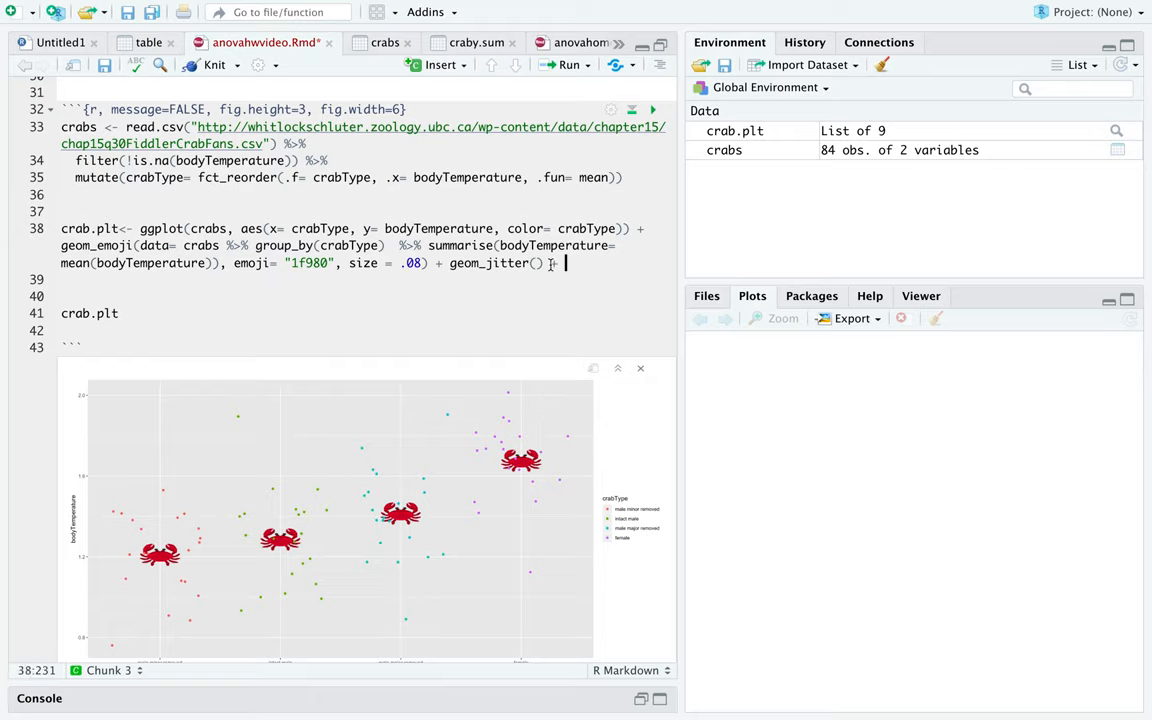
- Append theme_hc() to the crab.plt code and rerun it, giving a white background without a legend
{"action": "type", "text": "theme"}
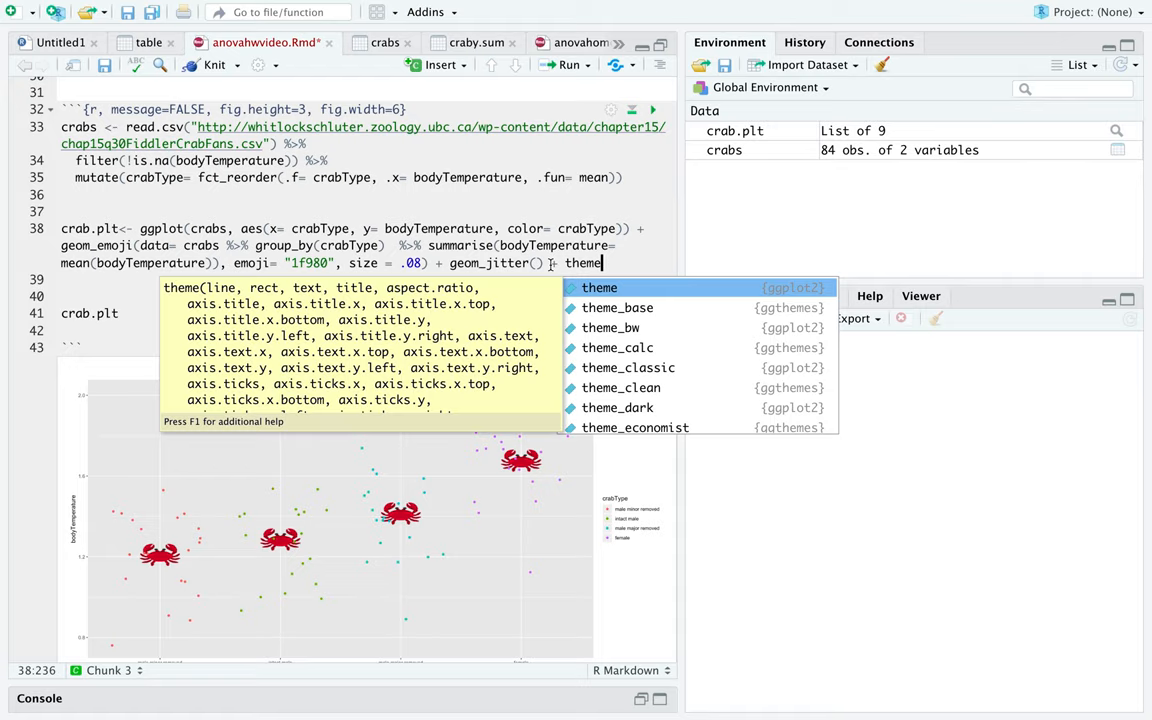
{"action": "type", "text": "_"}
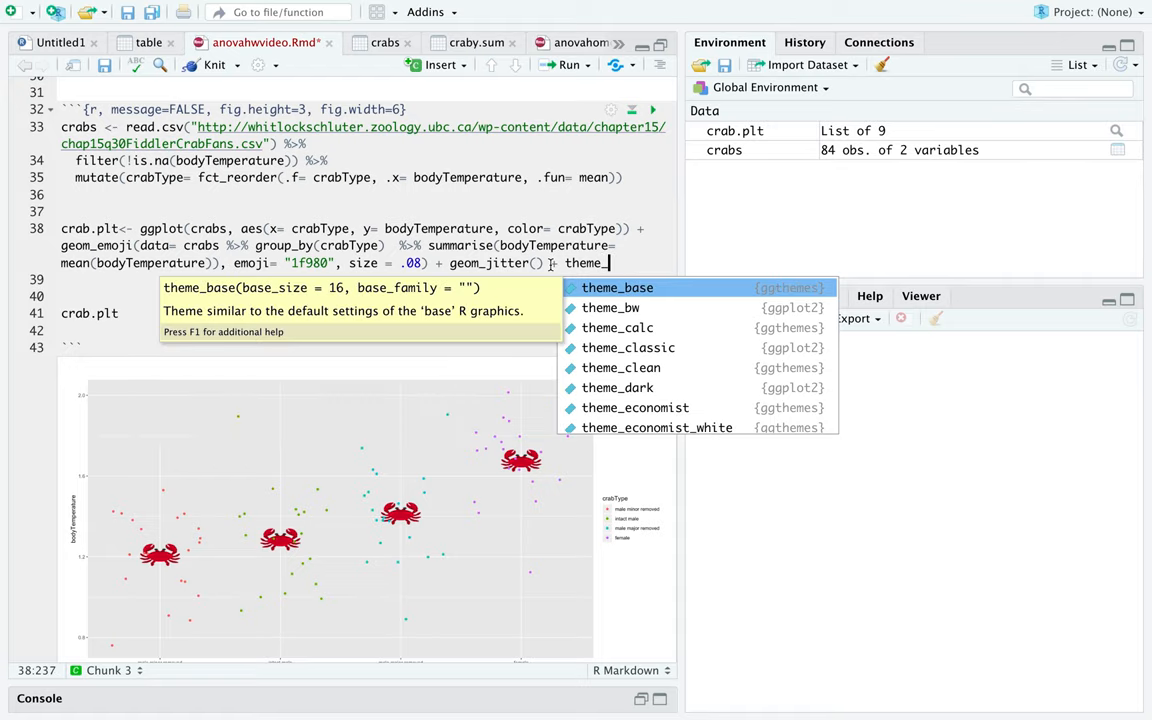
{"action": "type", "text": "hc"}
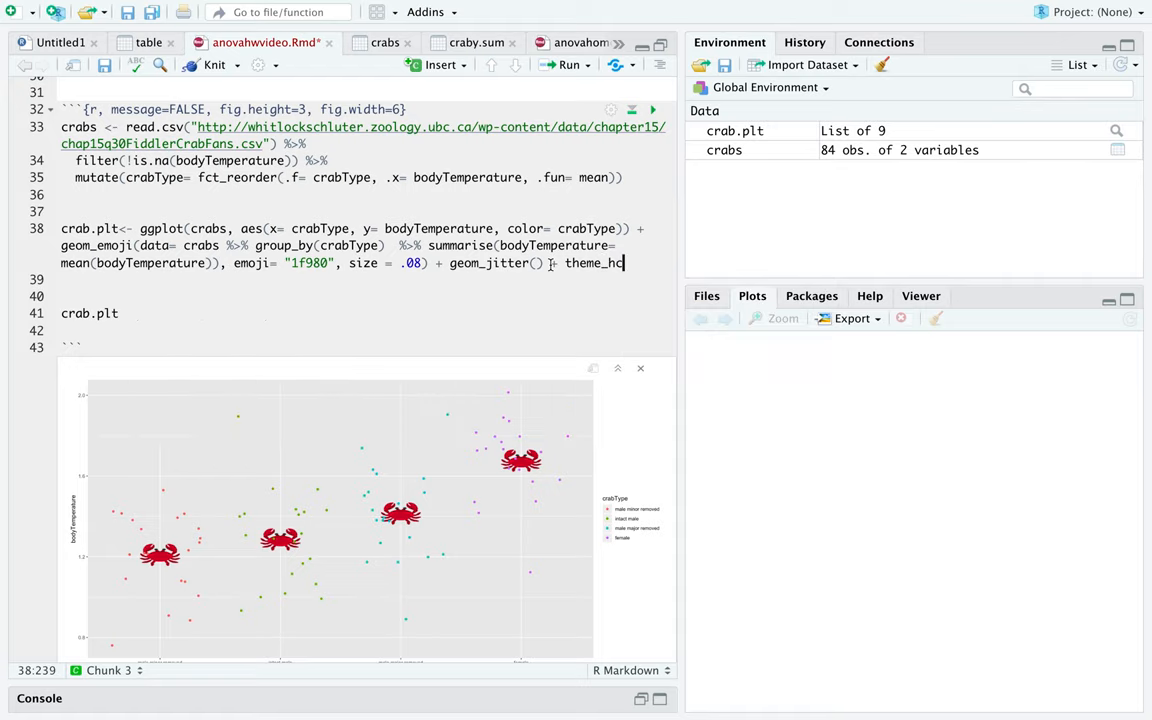
{"action": "left_click", "coordinate": [640, 368]}
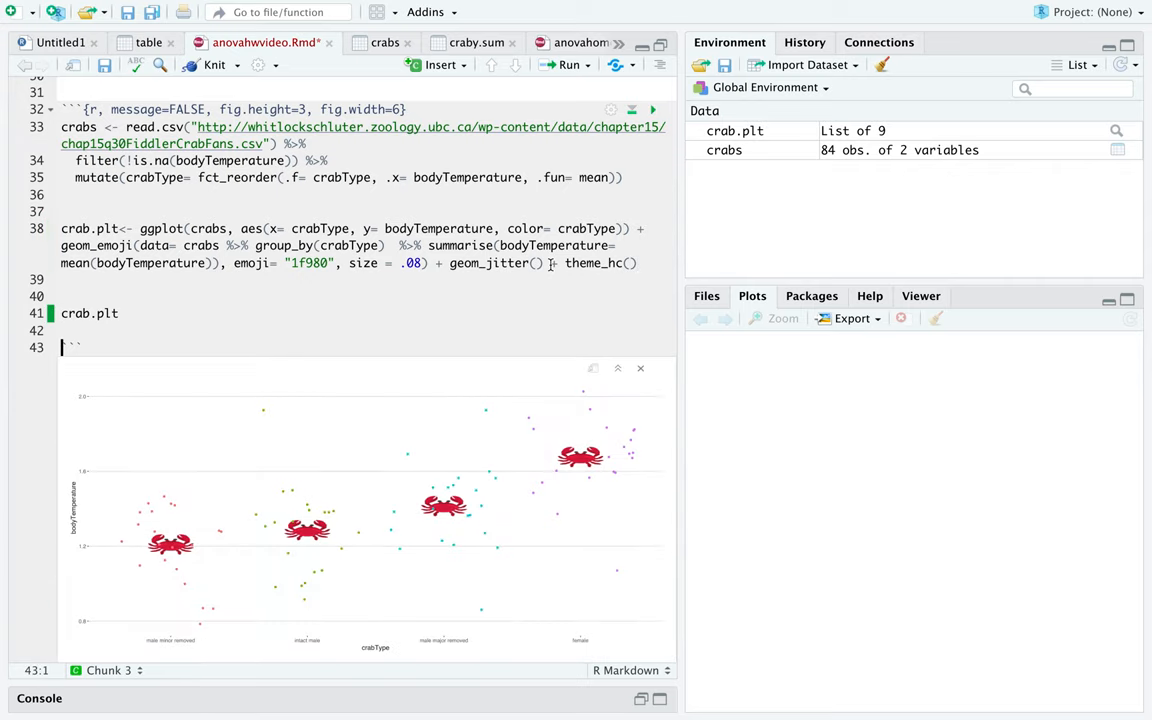
{"action": "left_click", "coordinate": [644, 264]}
{"action": "type", "text": " +"}
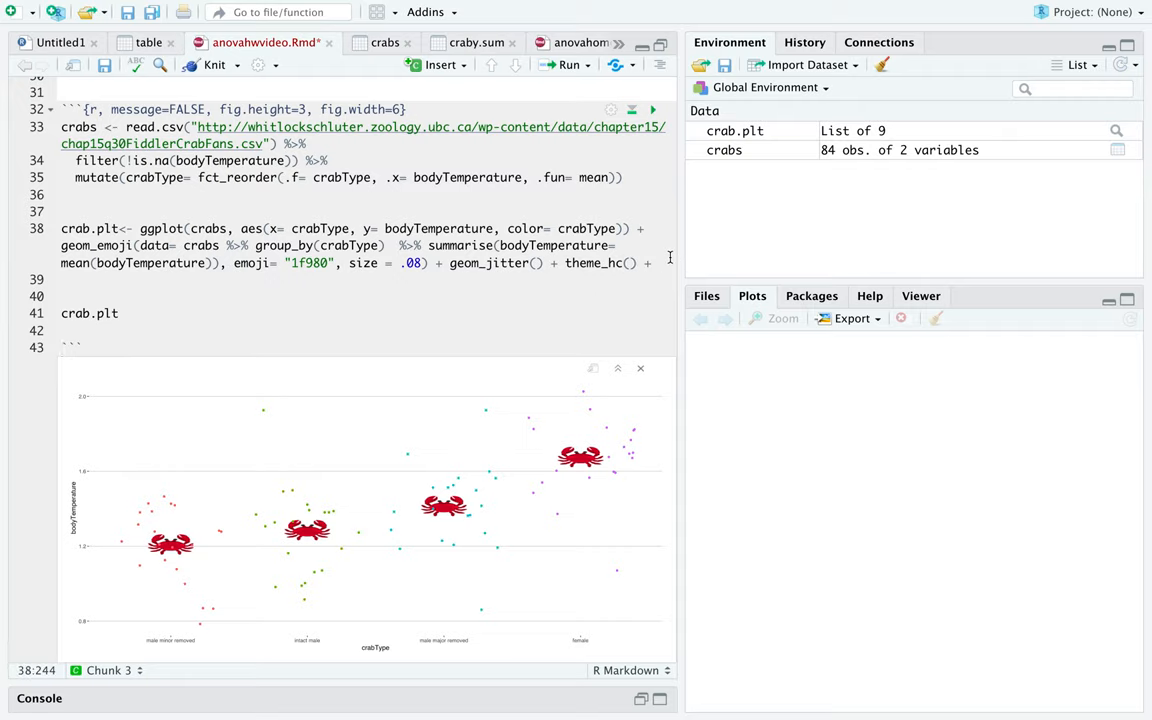
- Add ggtitle(label = "Hot Crabs") and redraw the plot with the Hot Crabs title
{"action": "type", "text": "ggtit"}
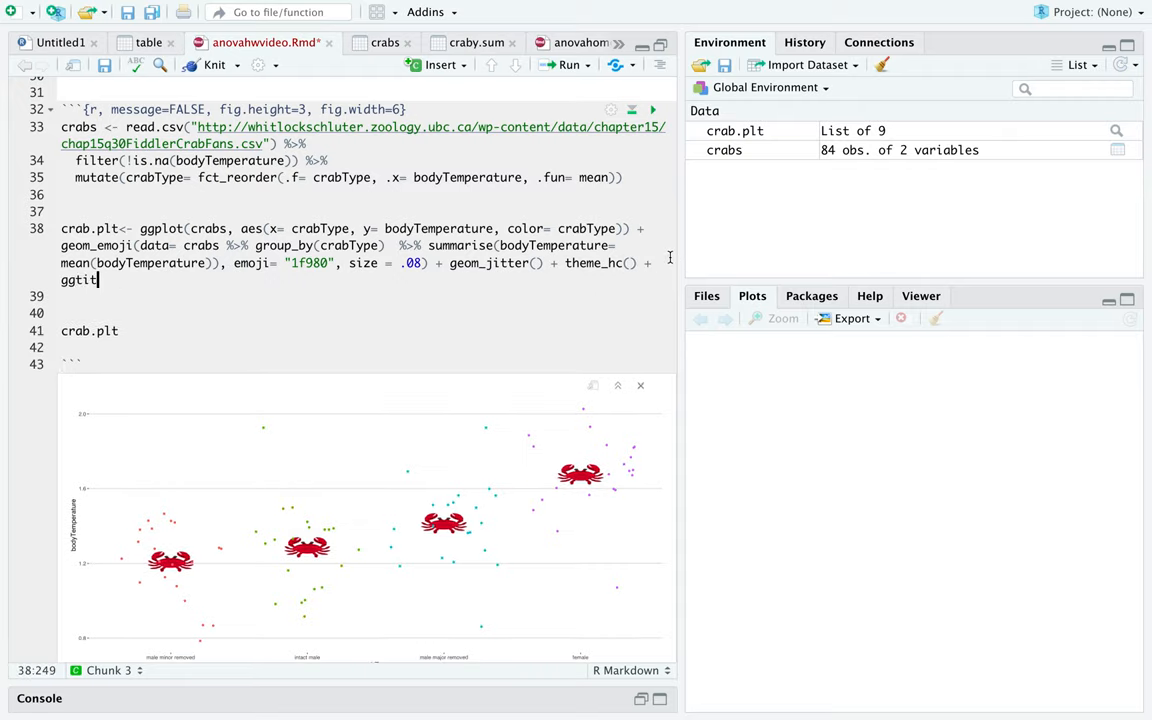
{"action": "type", "text": "le("}
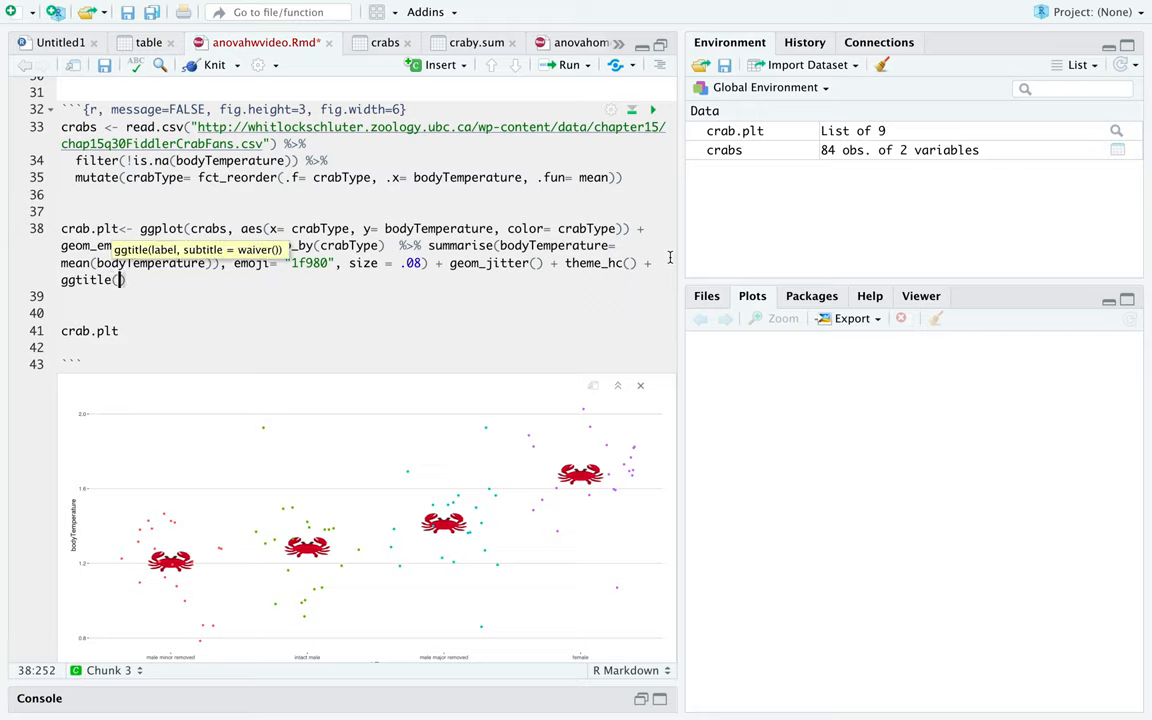
{"action": "type", "text": "label = \""}
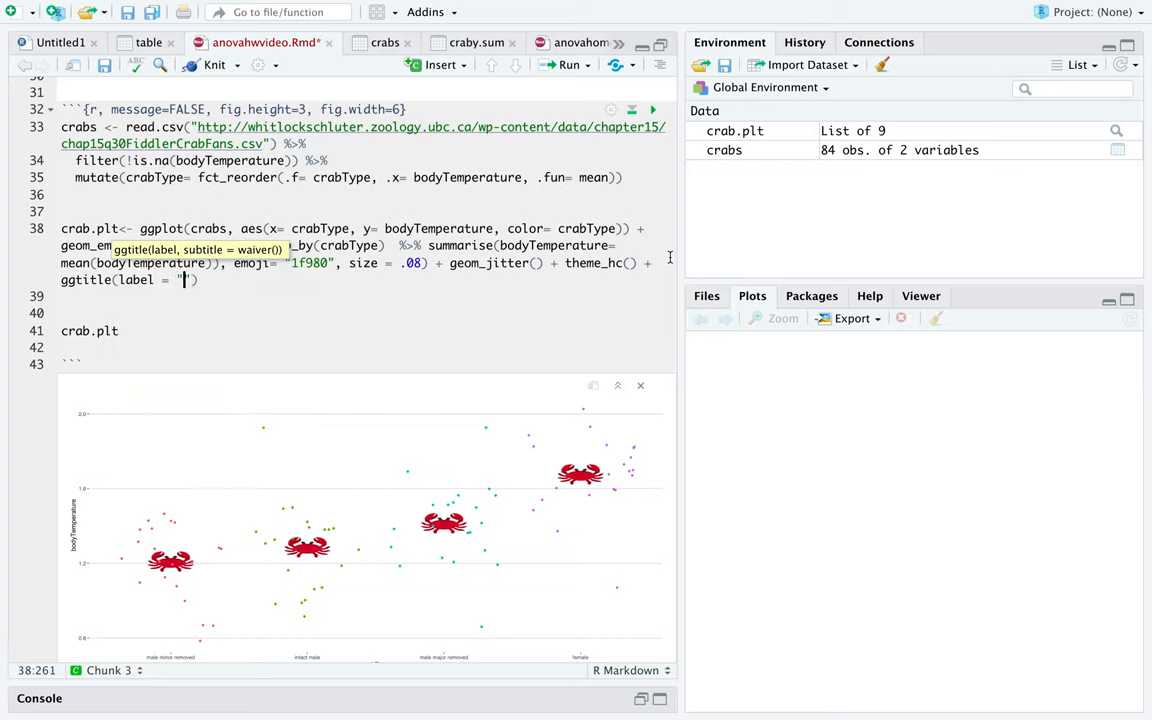
{"action": "type", "text": "Hot Crabs"}
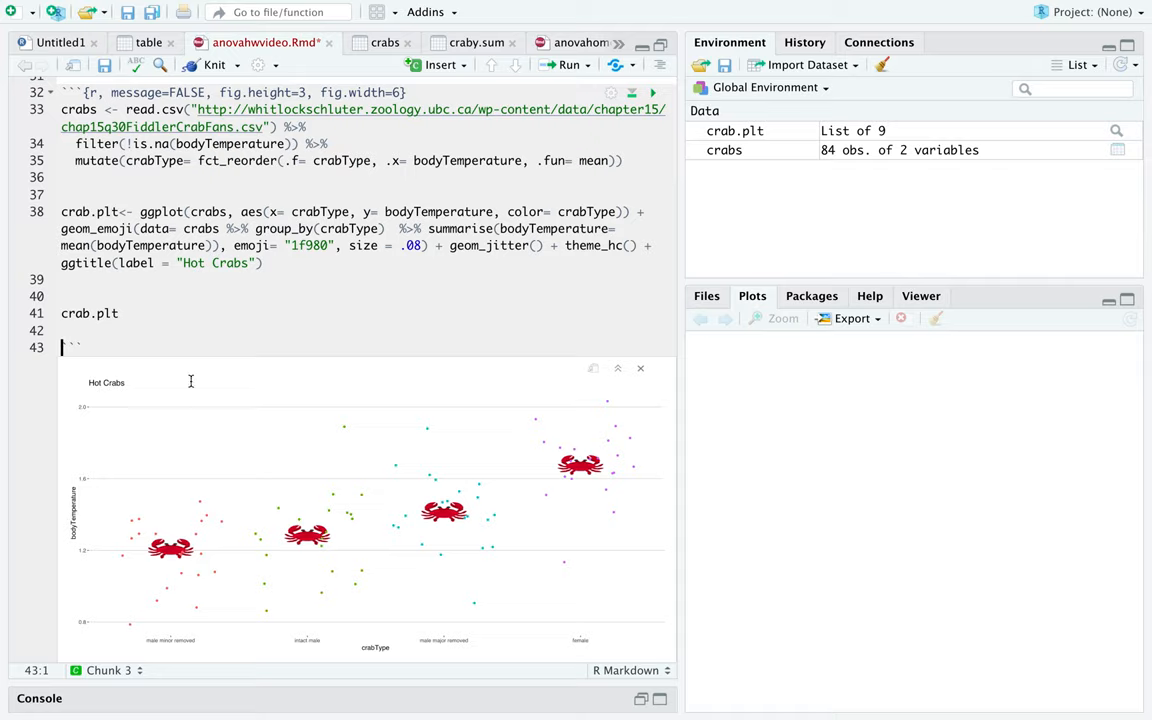
{"action": "mouse_move", "coordinate": [88, 392]}
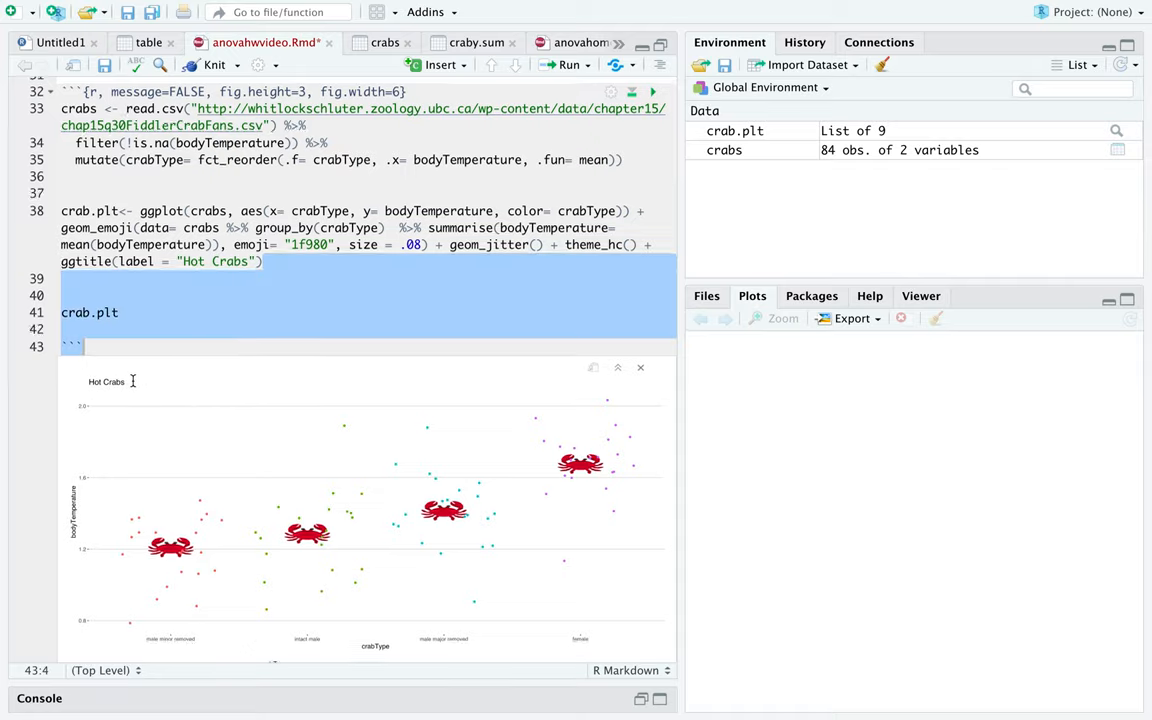
{"action": "scroll", "scroll_direction": "down", "scroll_amount": 3}
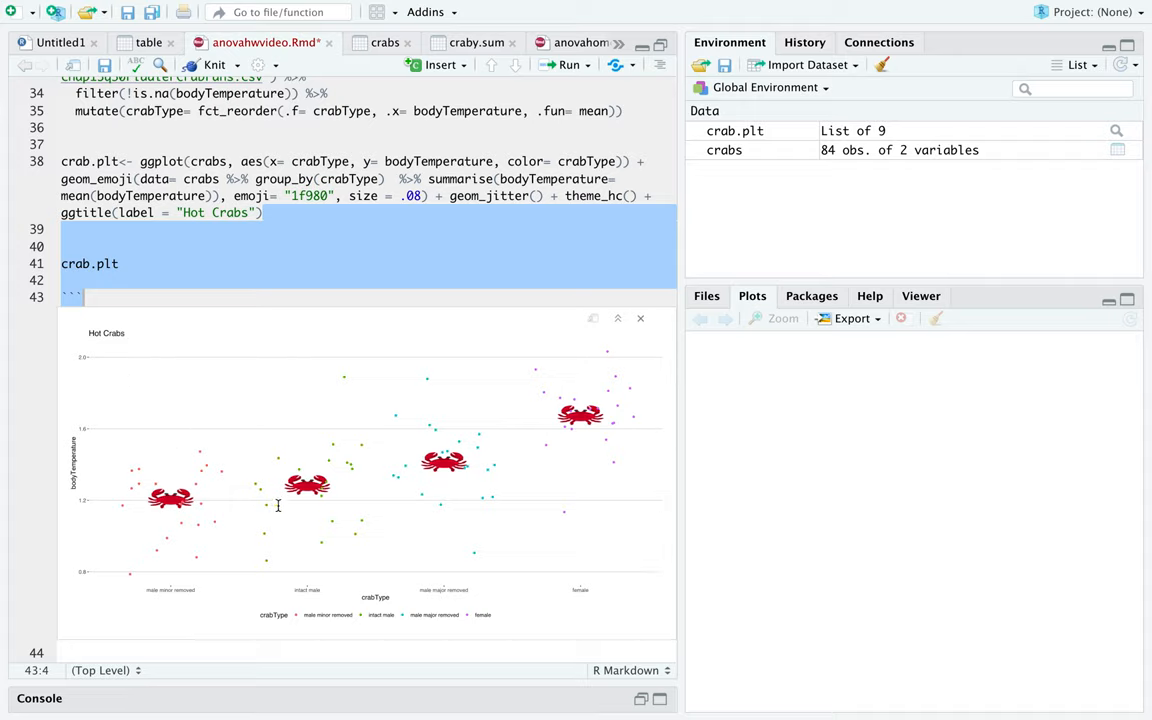
{"action": "mouse_move", "coordinate": [450, 528]}
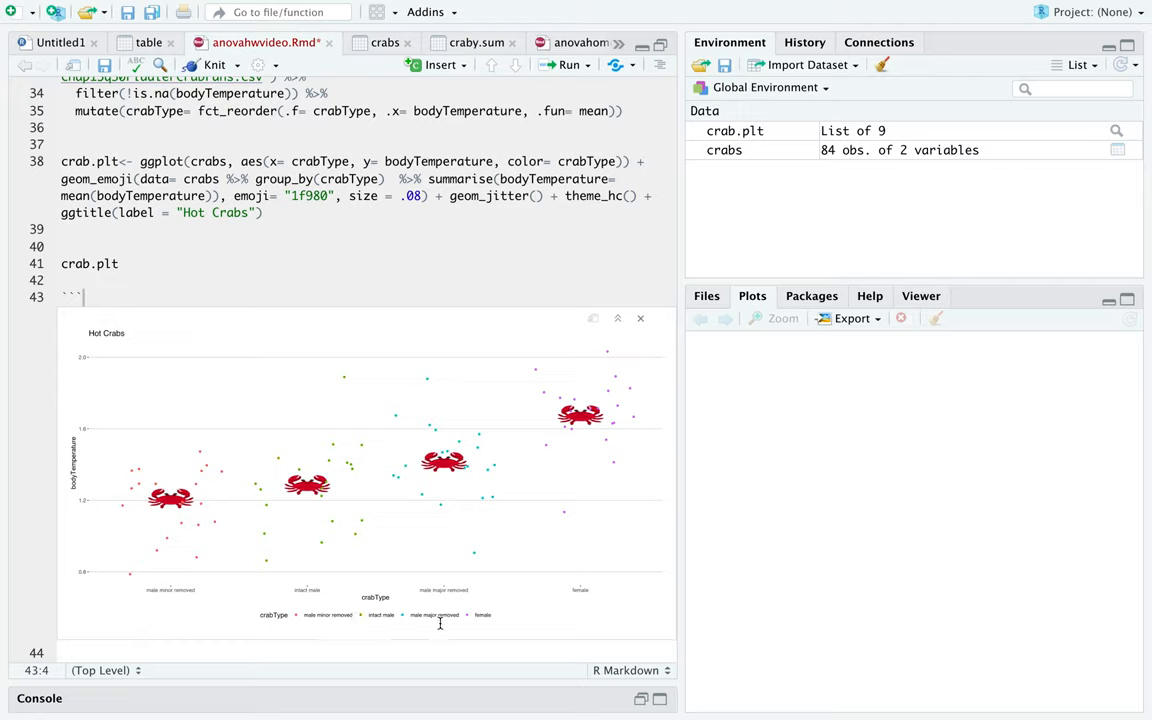
{"action": "mouse_move", "coordinate": [252, 620]}
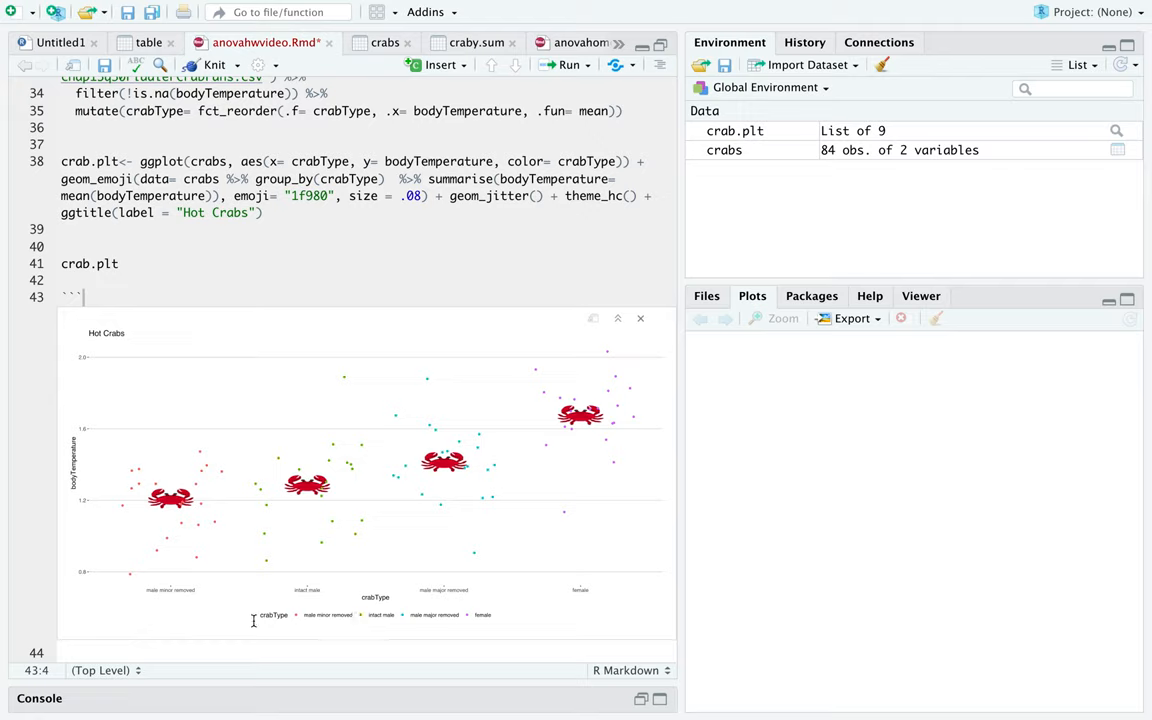
{"action": "mouse_move", "coordinate": [308, 618]}
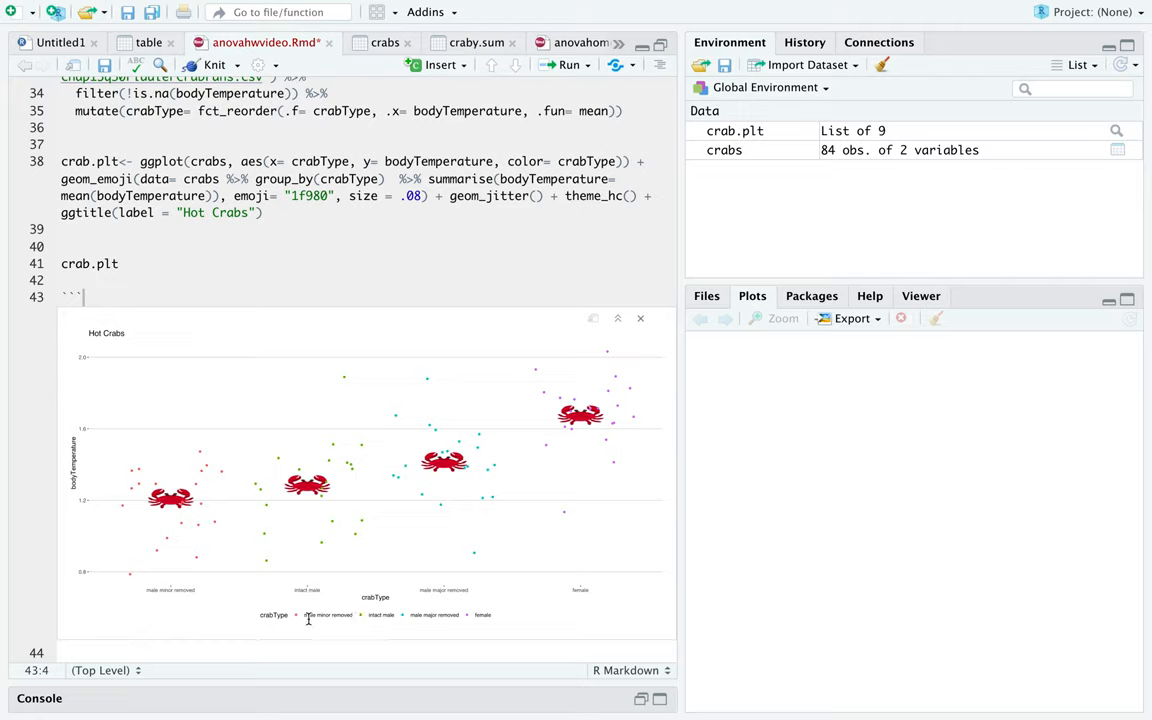
{"action": "mouse_move", "coordinate": [418, 468]}
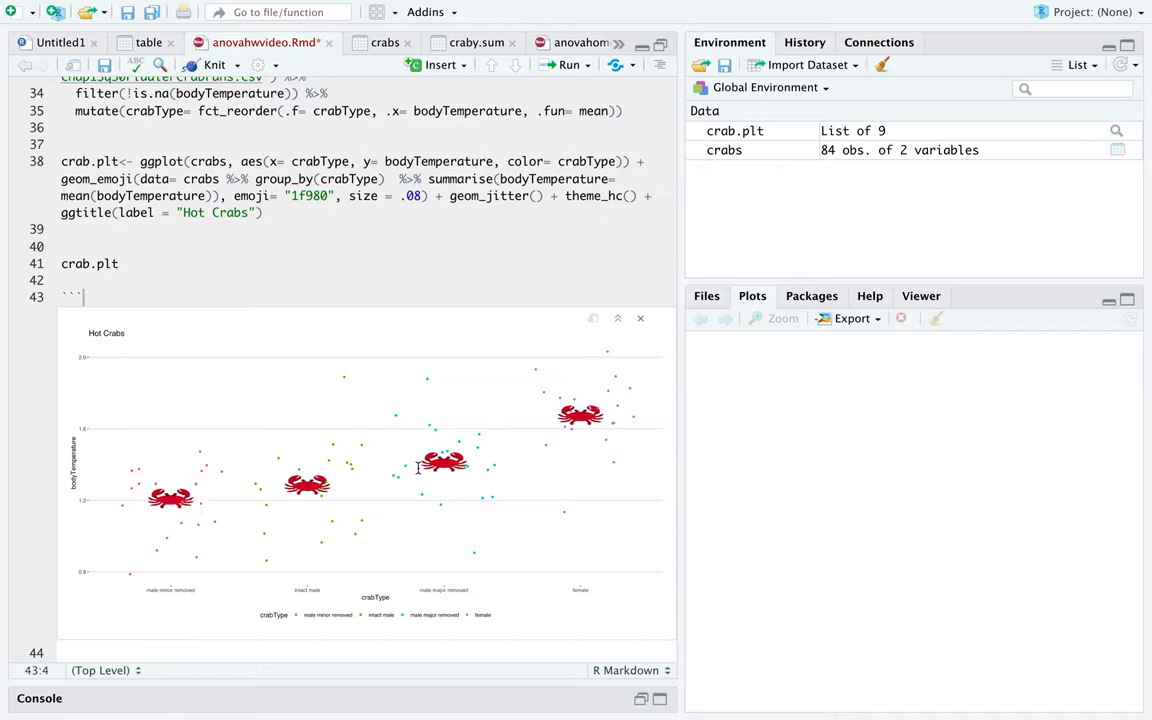
{"action": "mouse_move", "coordinate": [448, 424]}
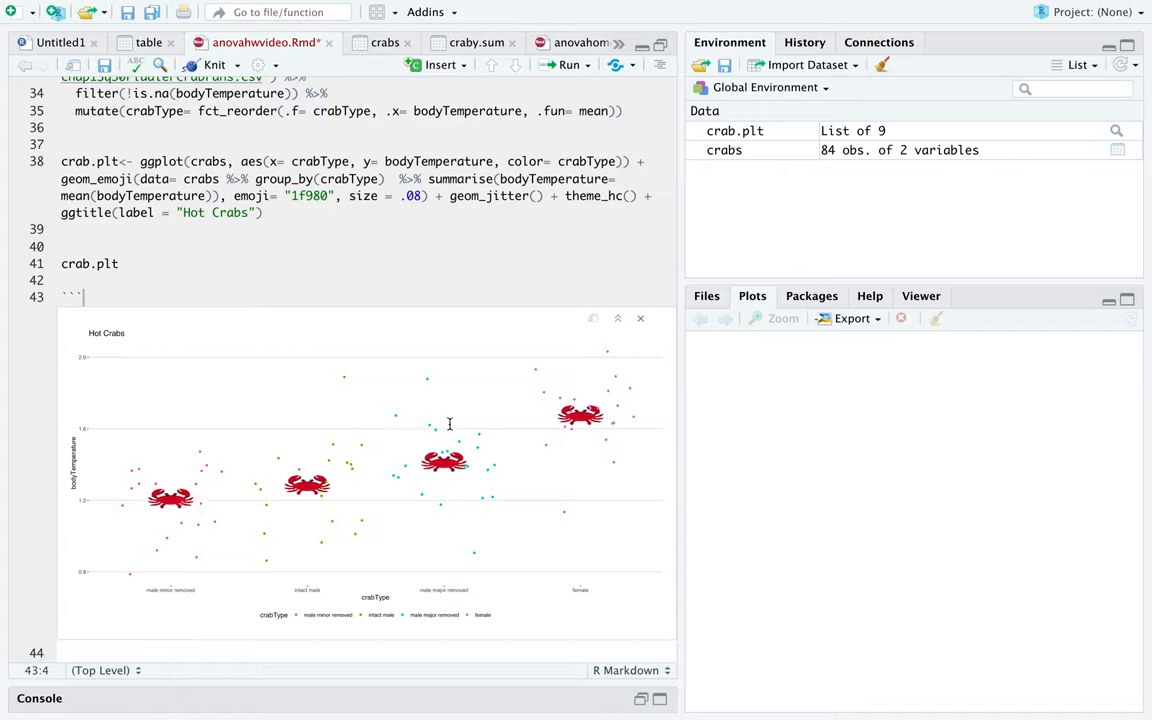
{"action": "mouse_move", "coordinate": [484, 468]}
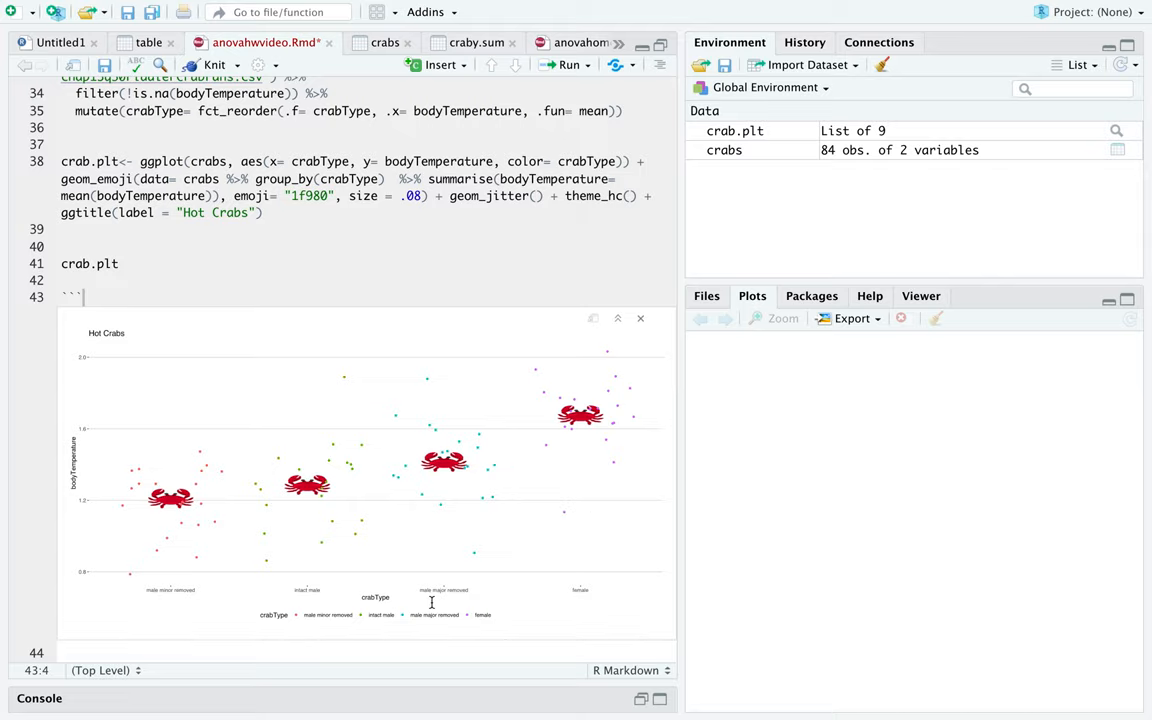
{"action": "mouse_move", "coordinate": [360, 696]}
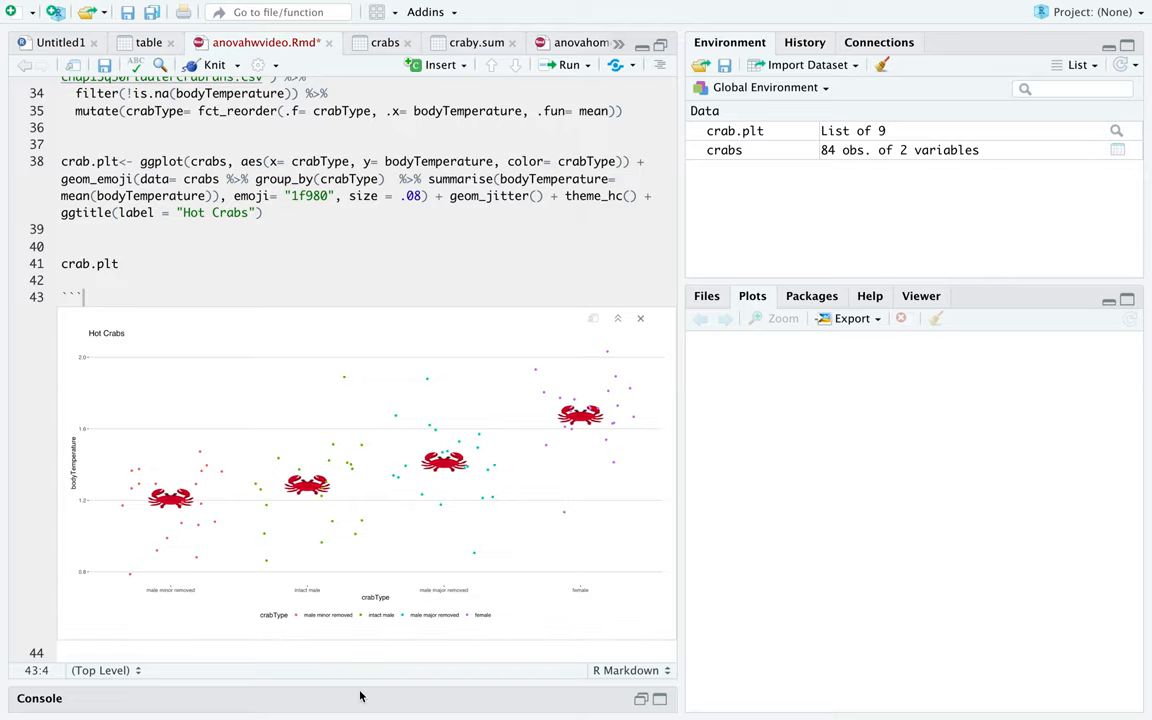
{"action": "scroll", "scroll_direction": "down", "scroll_amount": 3}
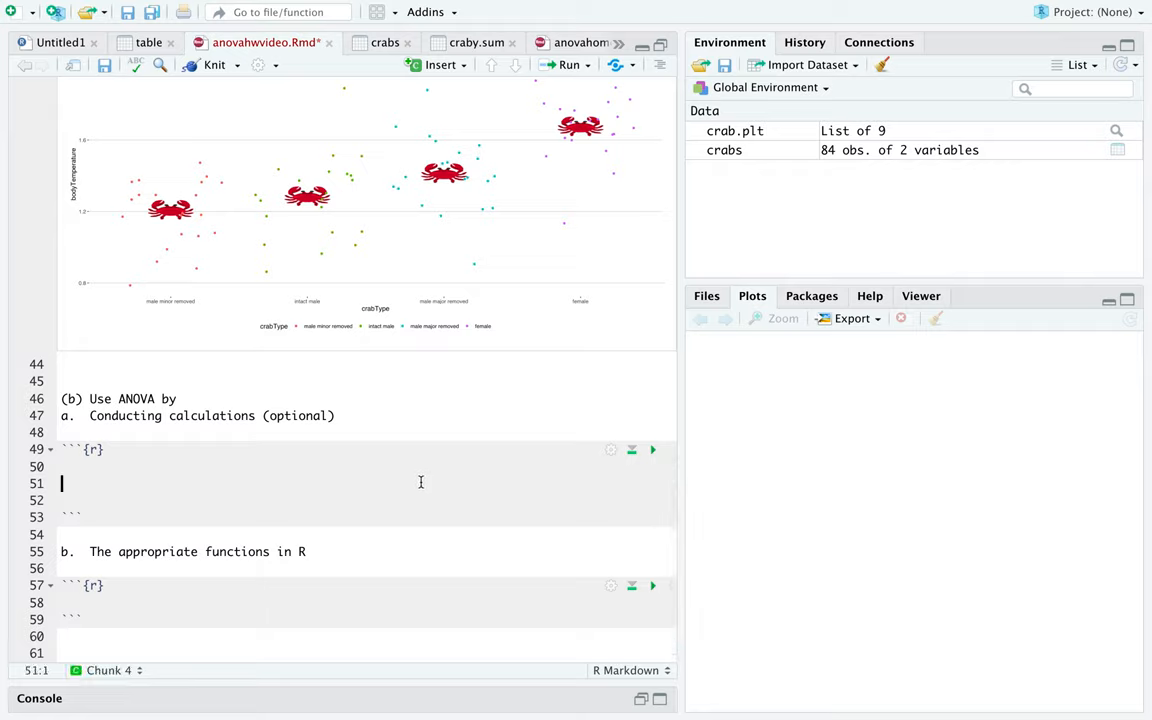